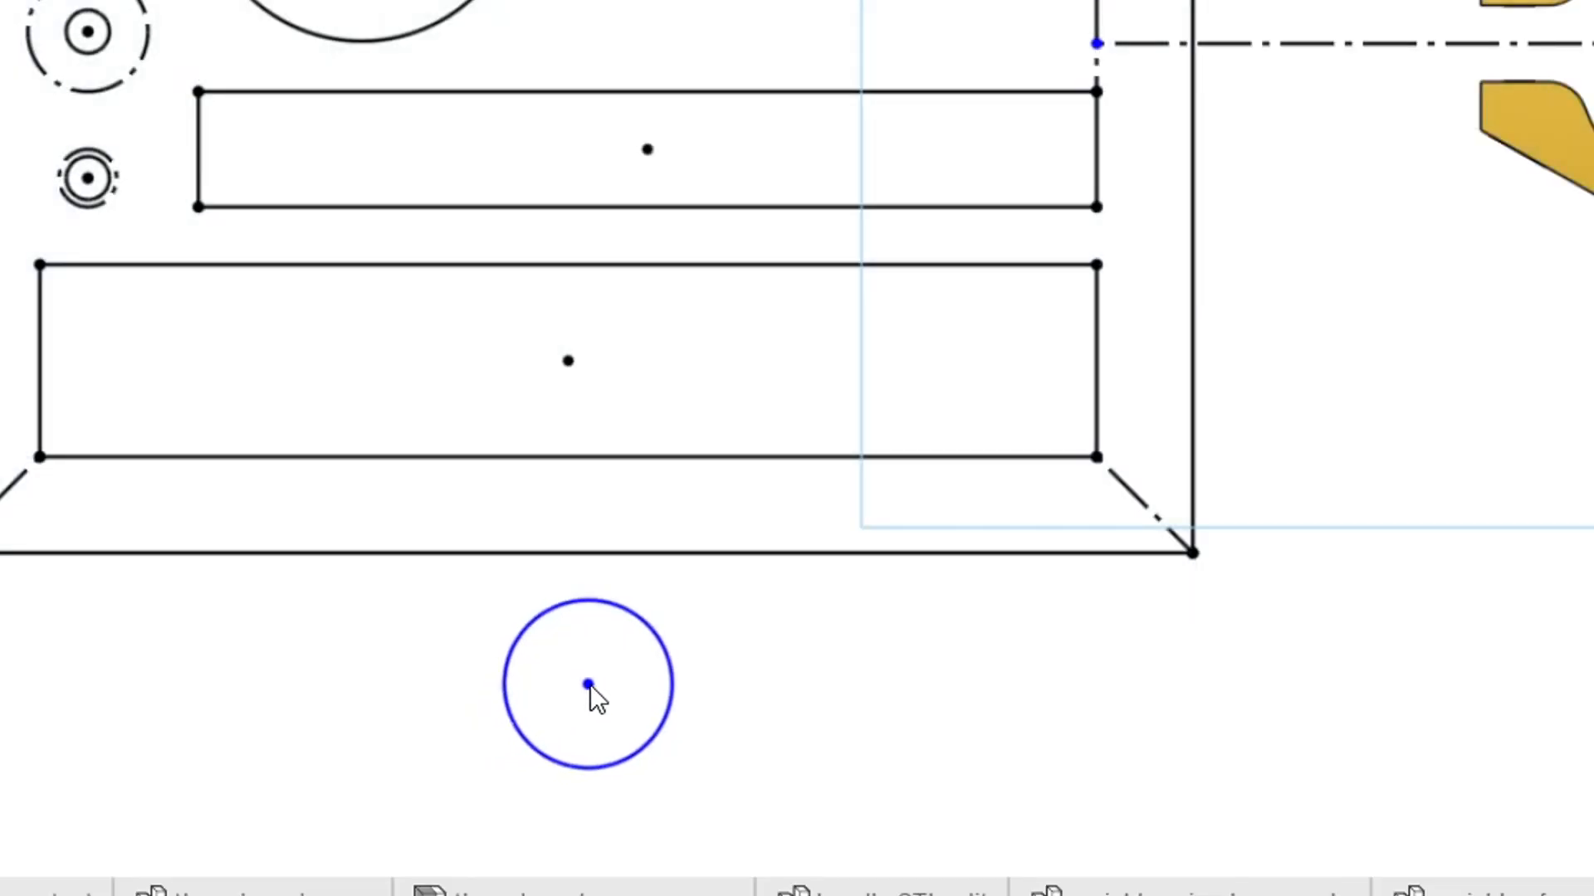
# Step: Leave the finished example frame sketch and bring up the Manta-M4P GitHub repository
pyautogui.moveTo(584, 680); pyautogui.dragTo(712, 675)
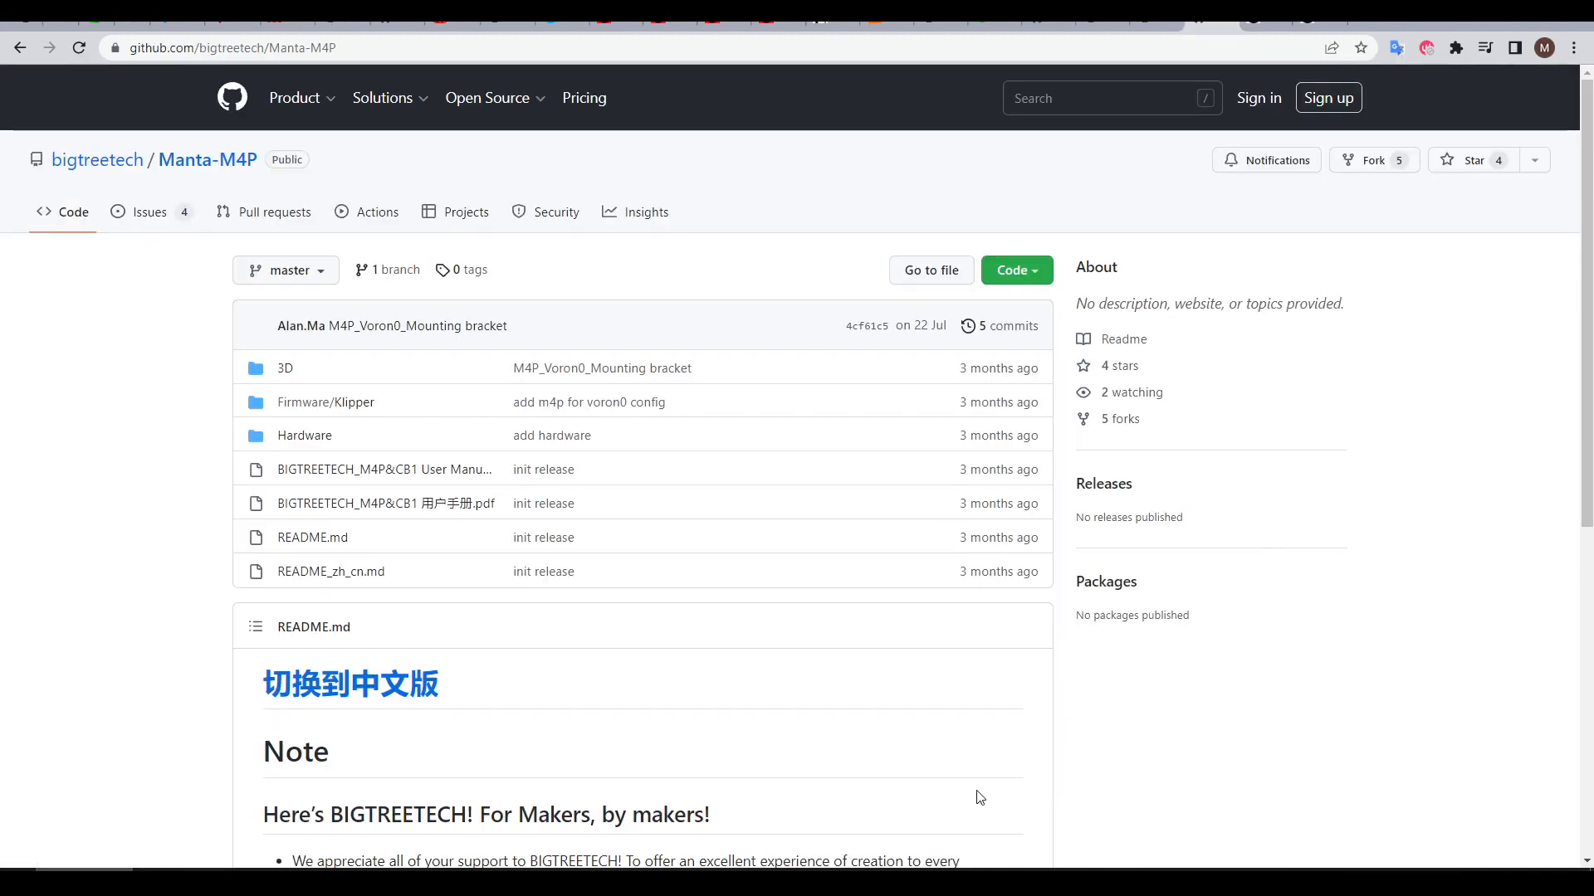
# Step: View the BIGTREETECH_Manta_M4P SIZE.png drawing from the repository's Hardware folder
pyautogui.click(304, 435)
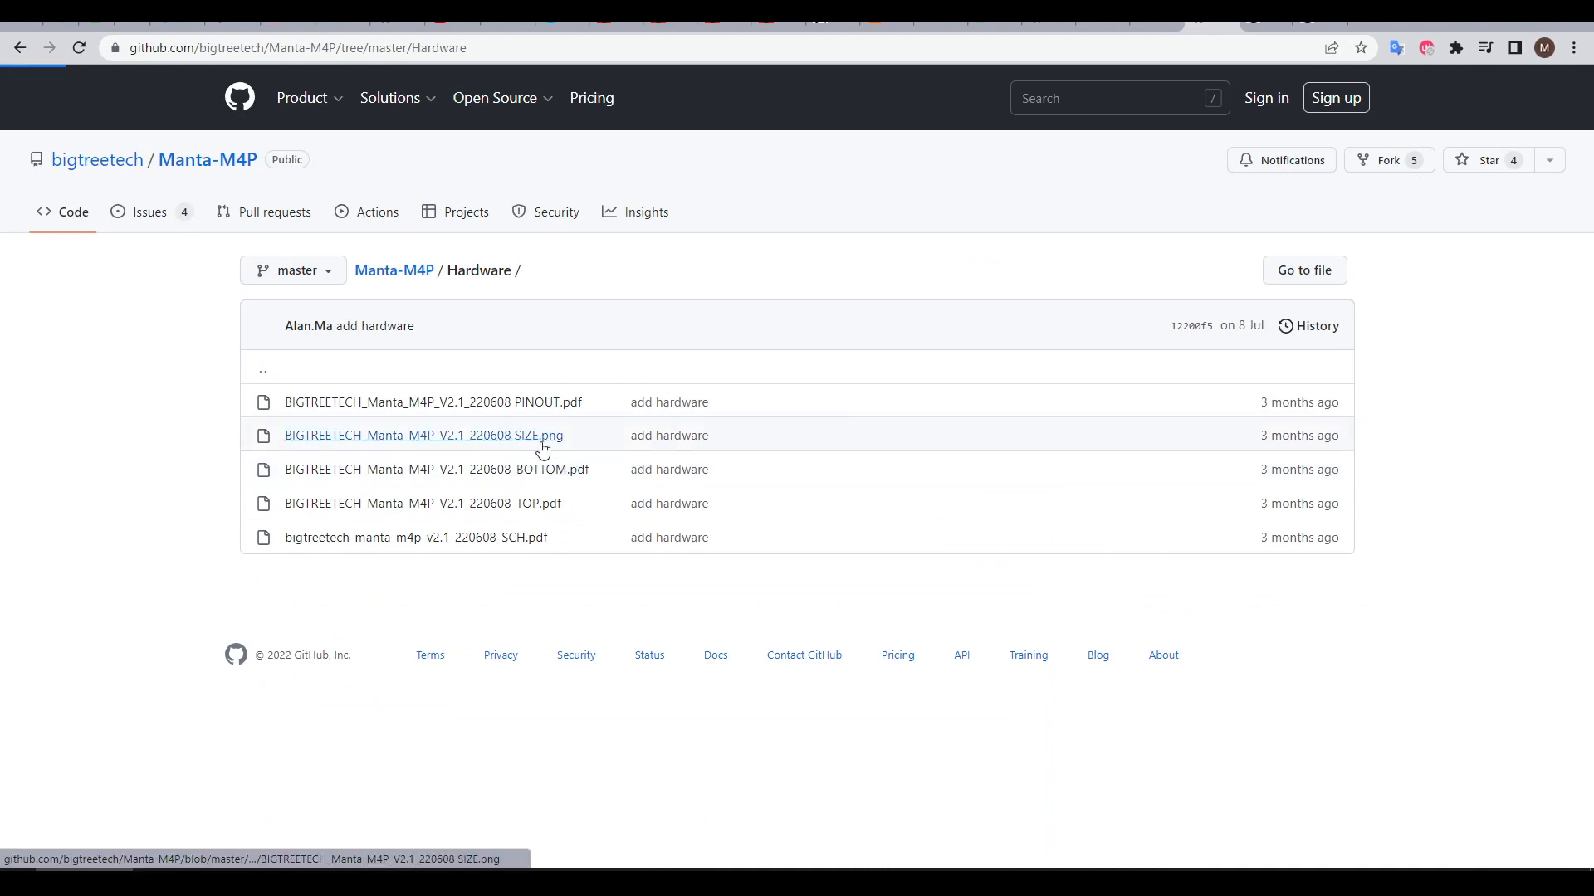
pyautogui.click(423, 435)
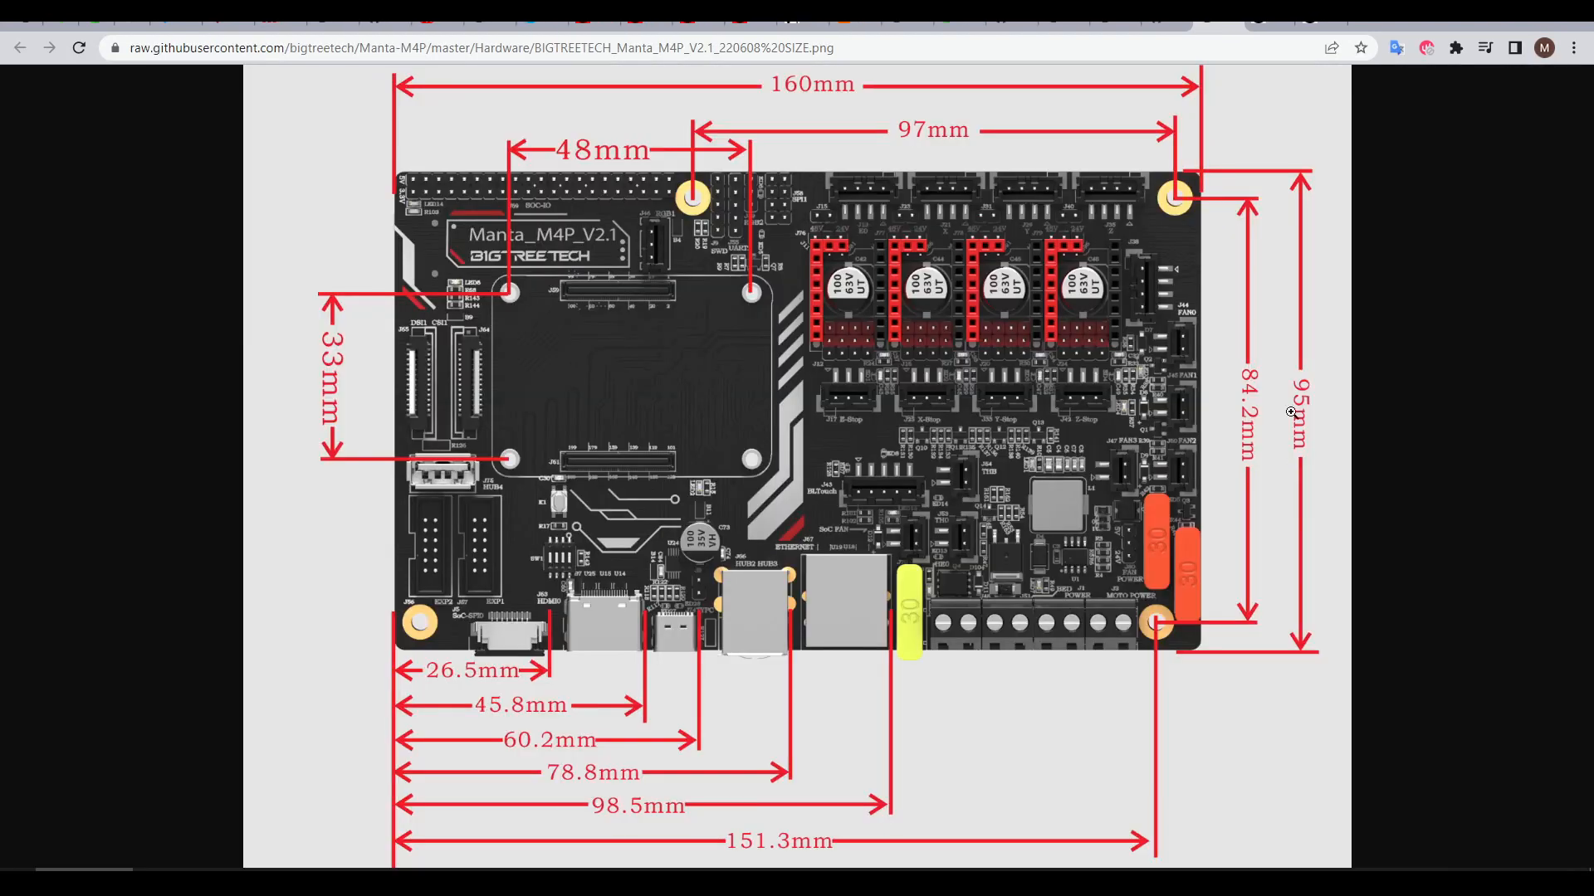
pyautogui.moveTo(1249, 265)
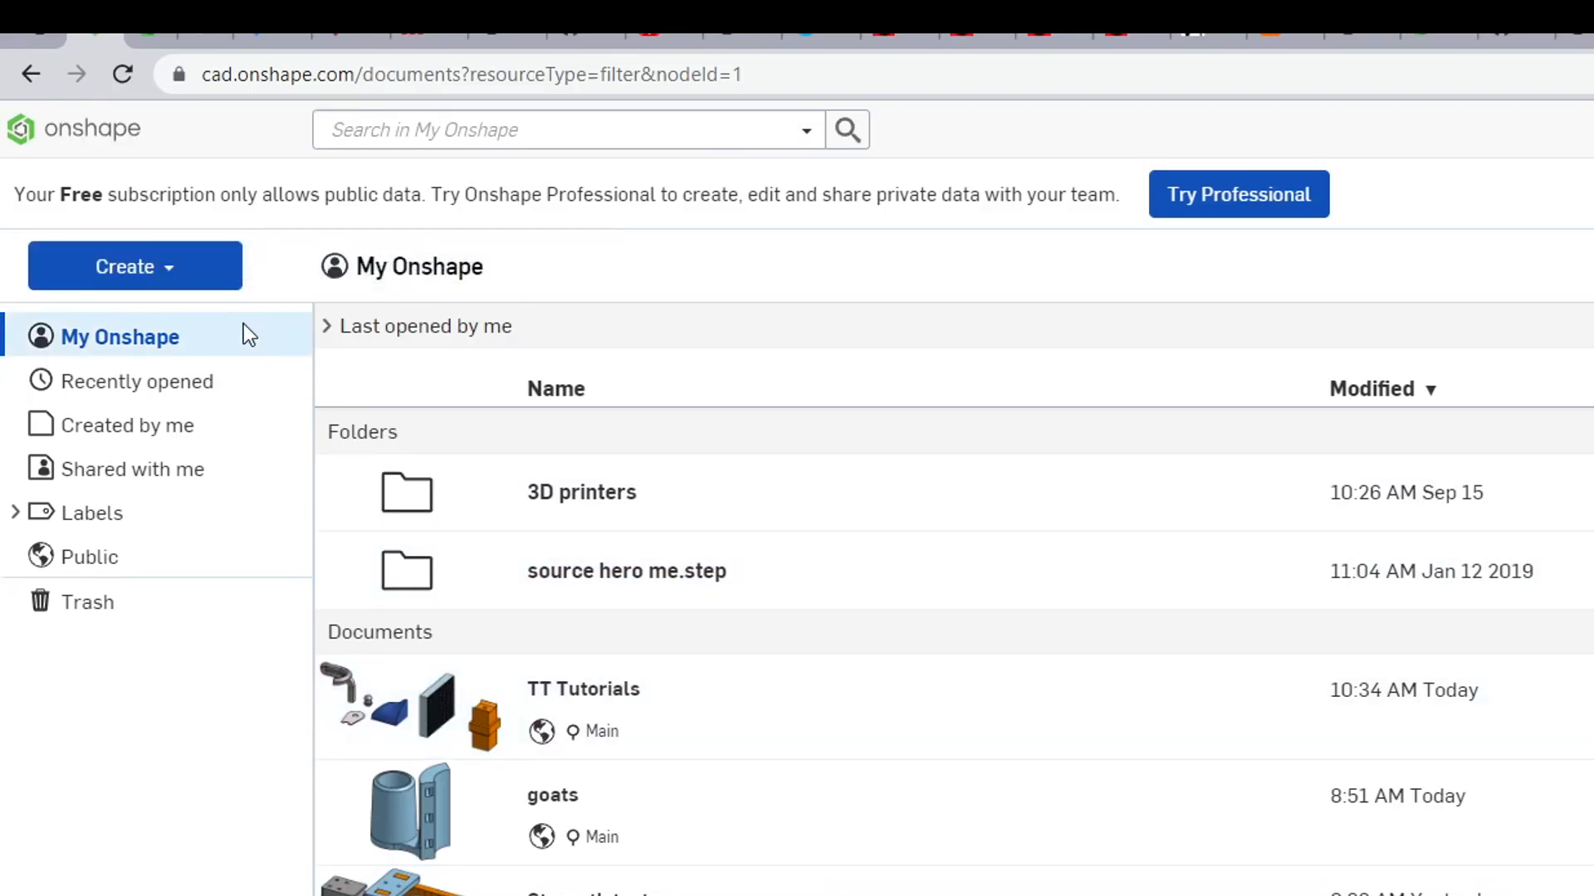
# Step: Bring up the TT Tutorials document from the Onshape documents list
pyautogui.click(134, 265)
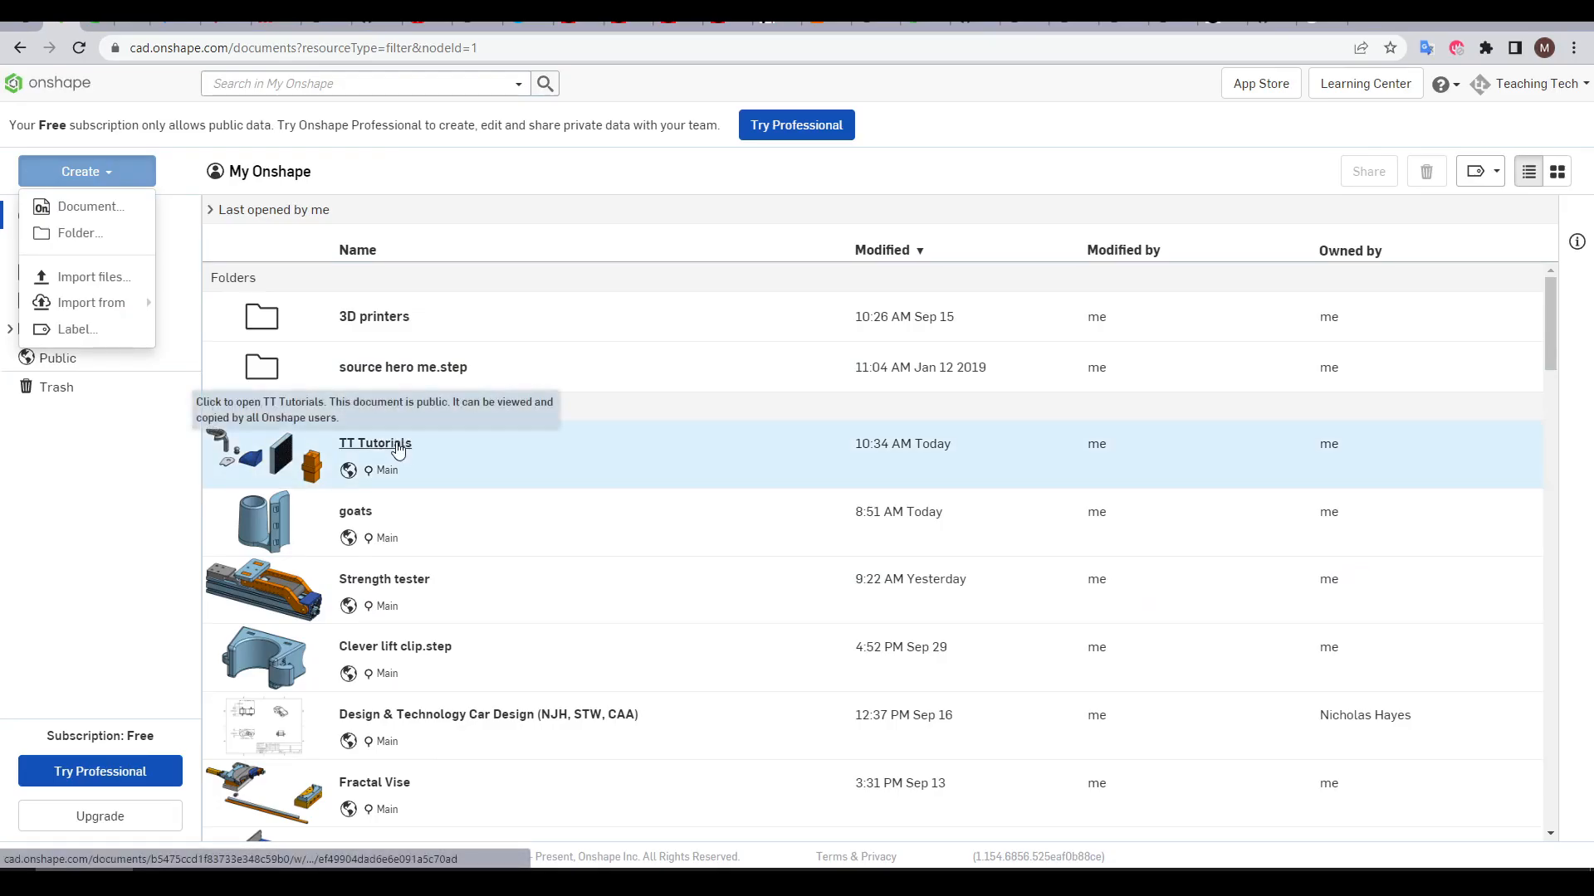
pyautogui.click(375, 443)
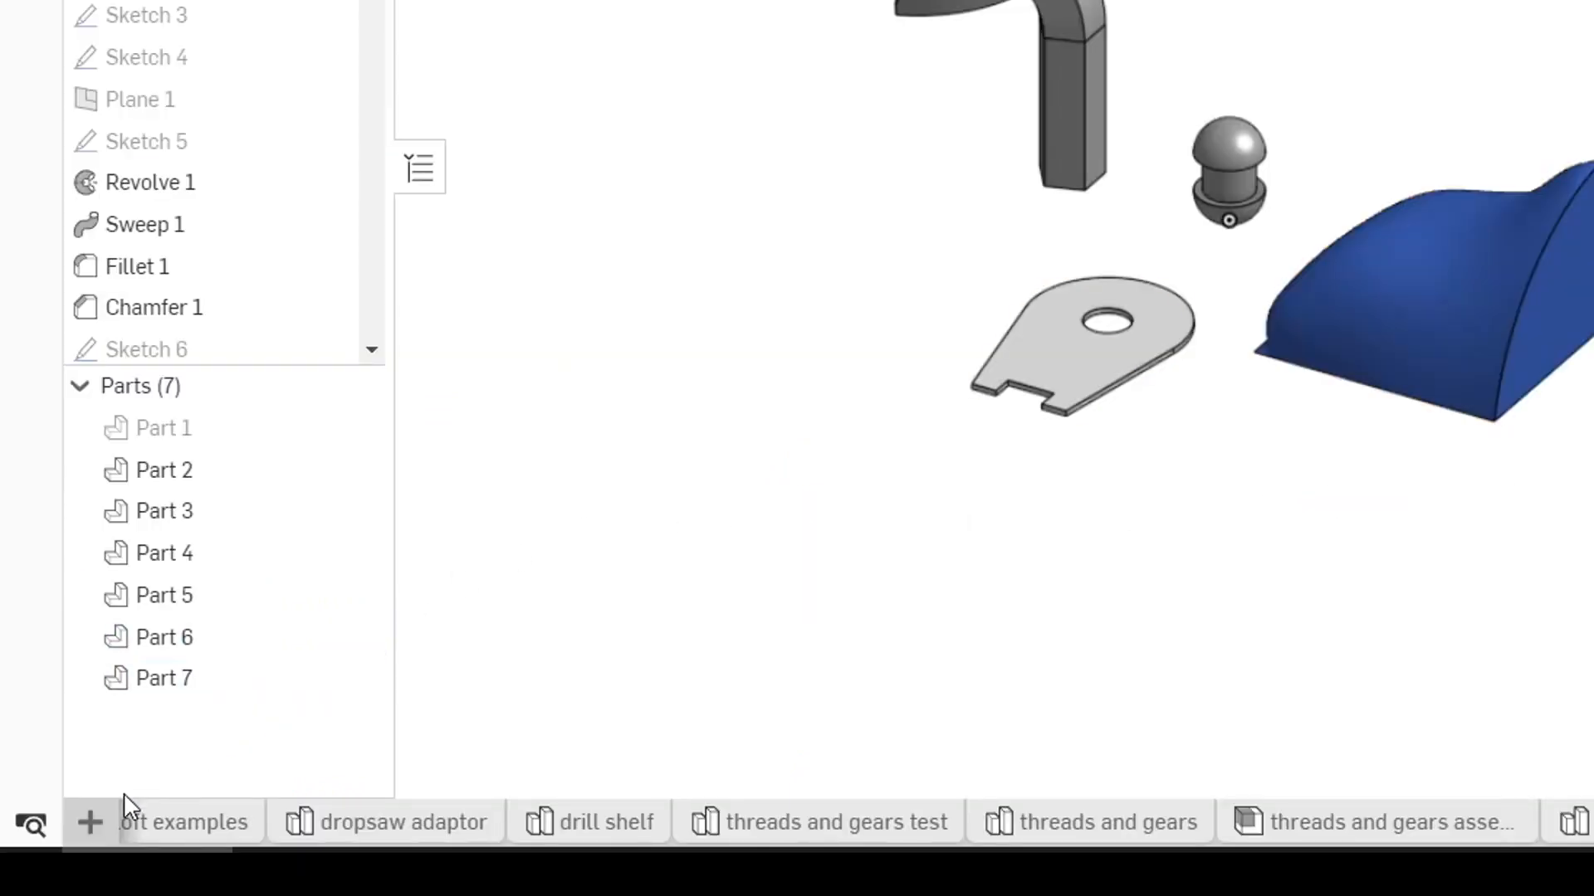
# Step: Add a new Part Studio to the document and begin renaming its tab
pyautogui.click(89, 822)
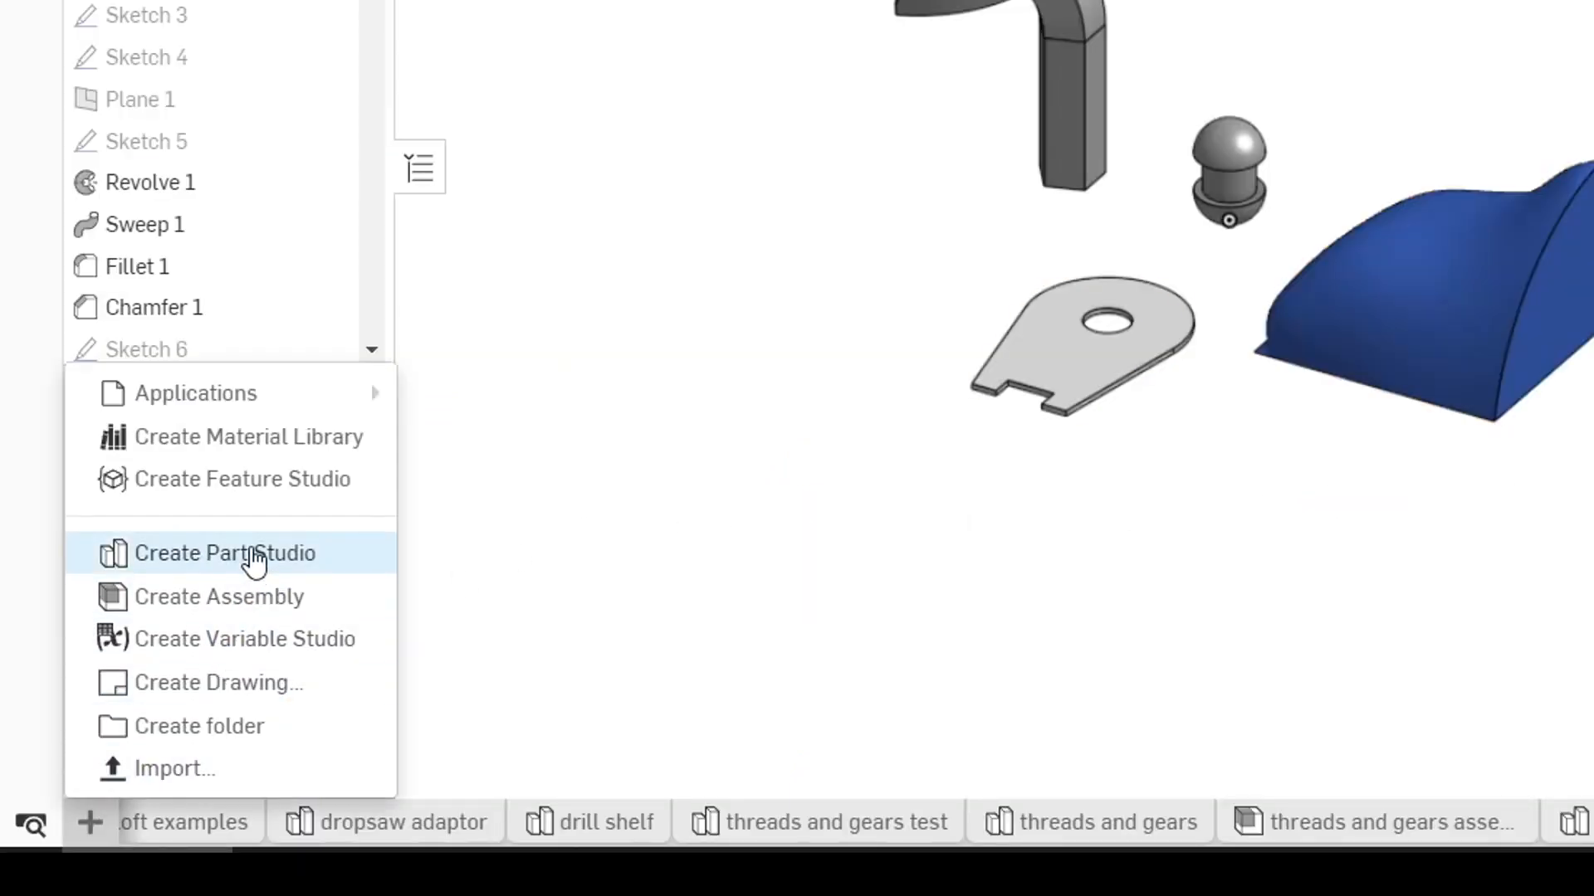
pyautogui.click(224, 553)
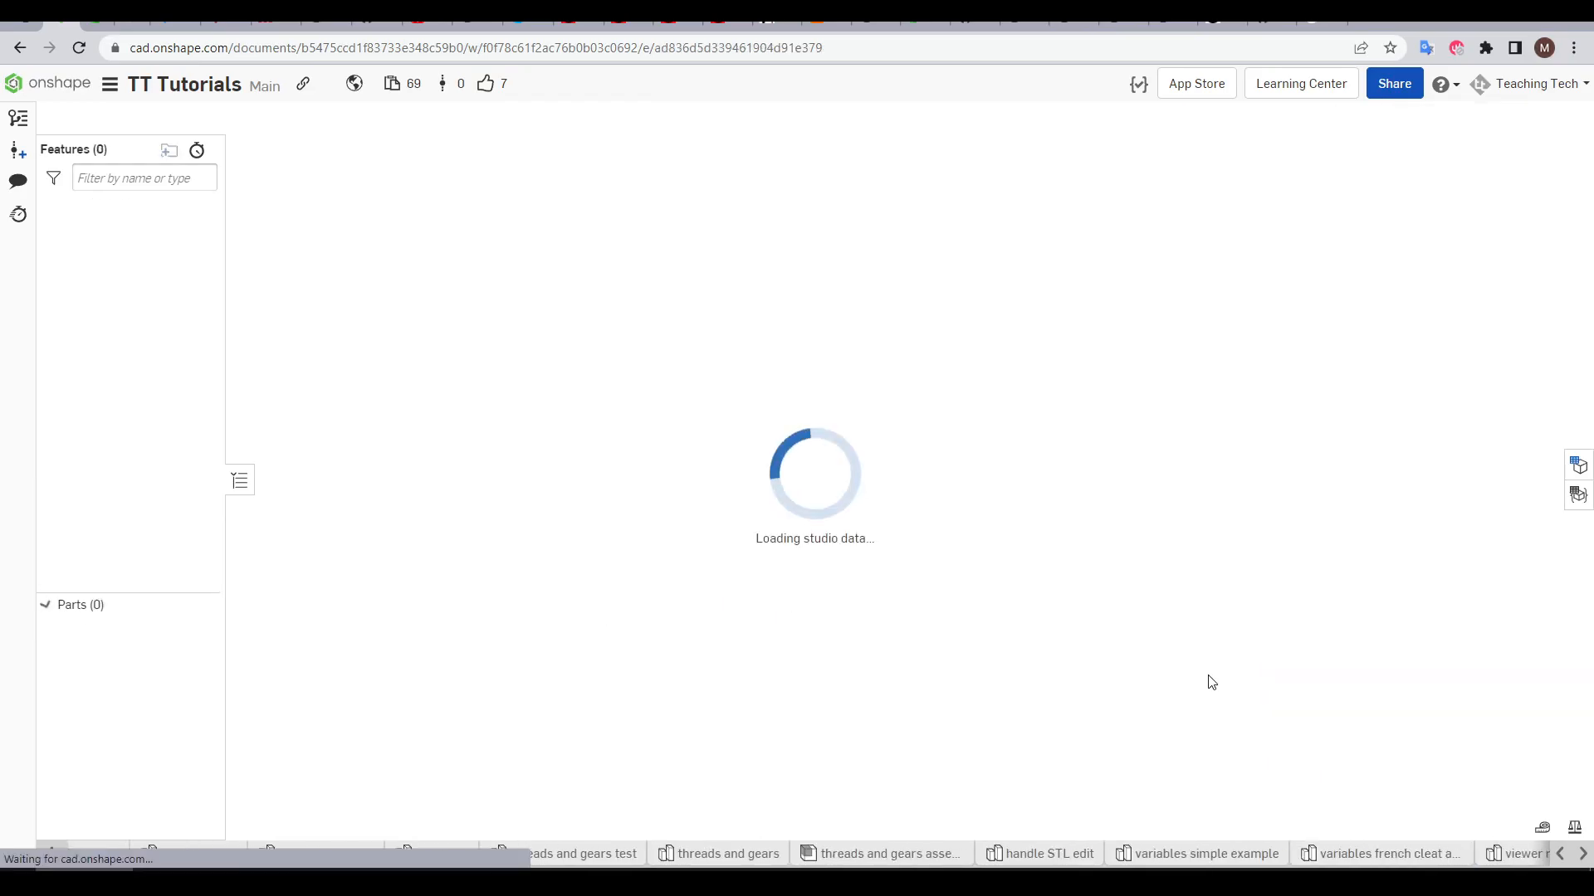
pyautogui.click(1331, 818)
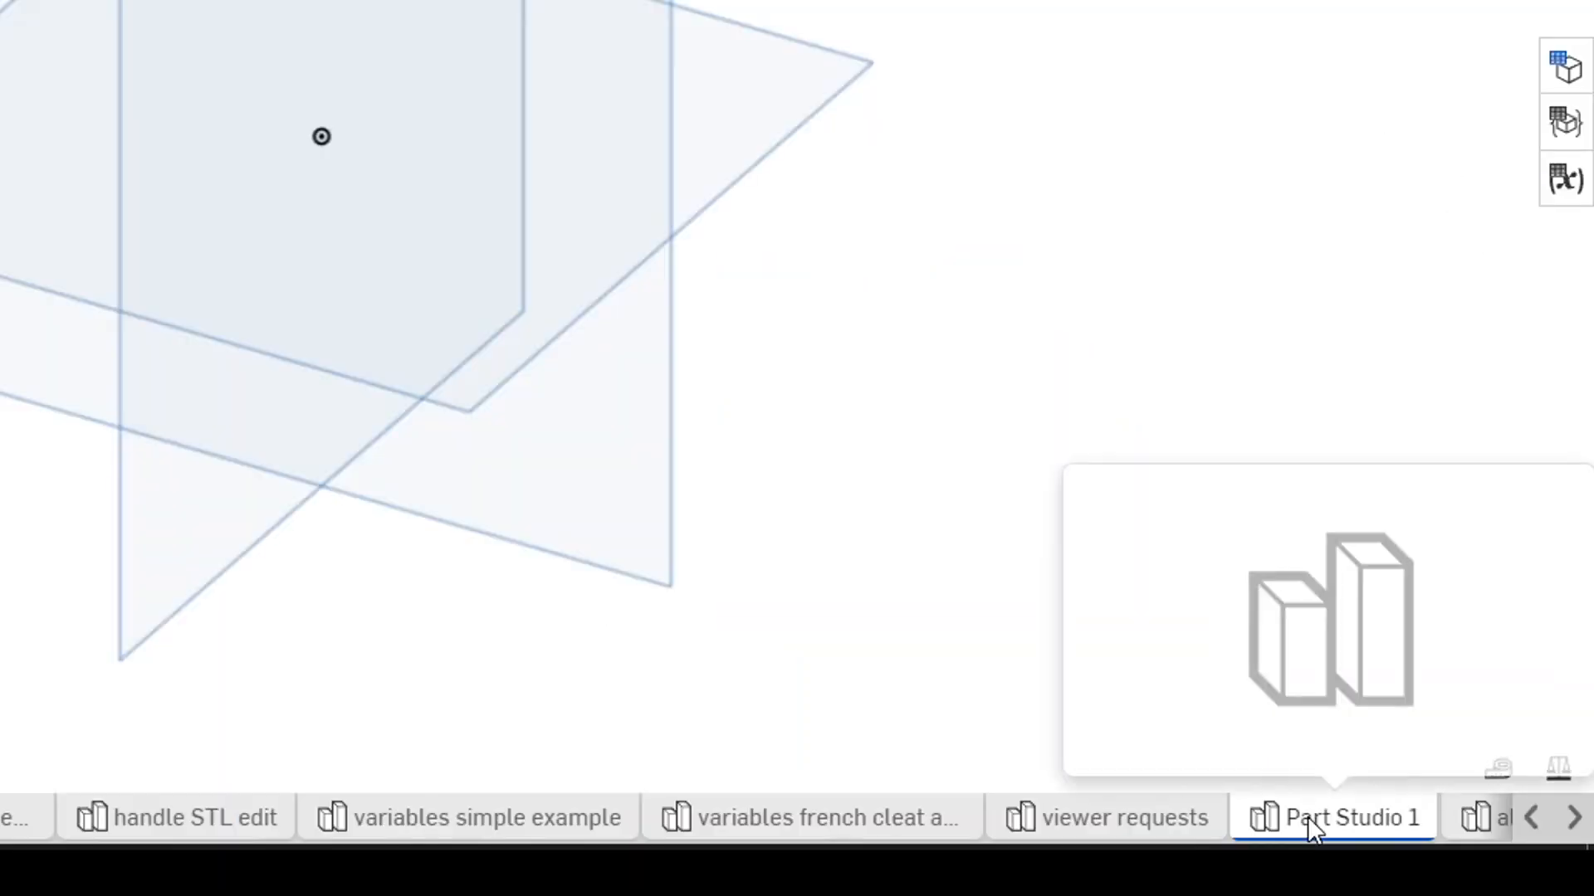
pyautogui.doubleClick(1351, 819)
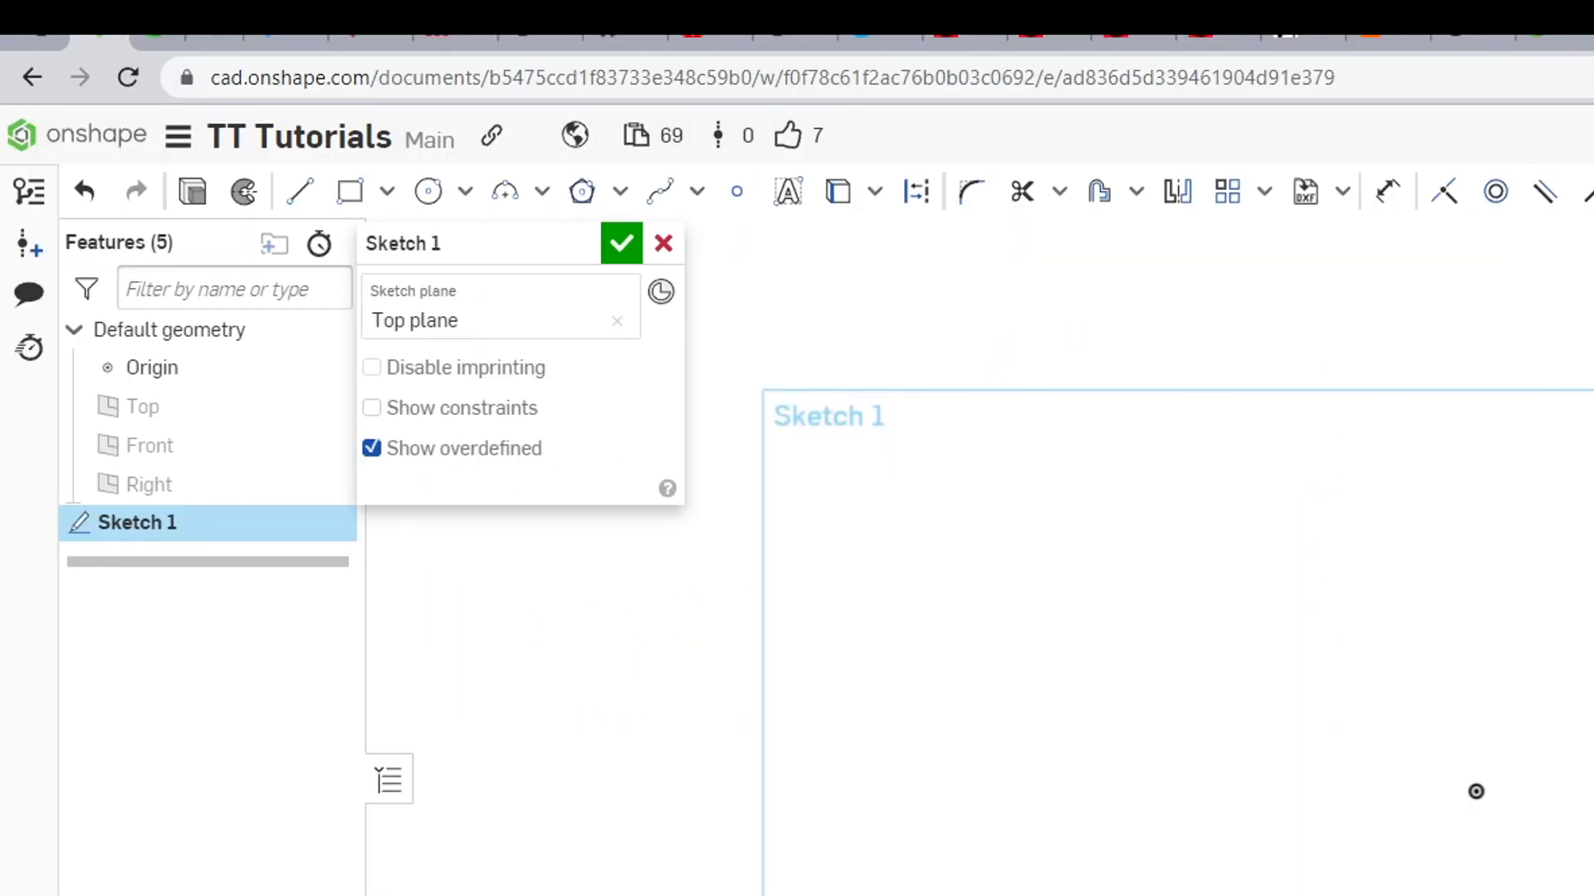
# Step: Draw a center-point rectangle on the origin, roughly 218 by 133
pyautogui.click(387, 191)
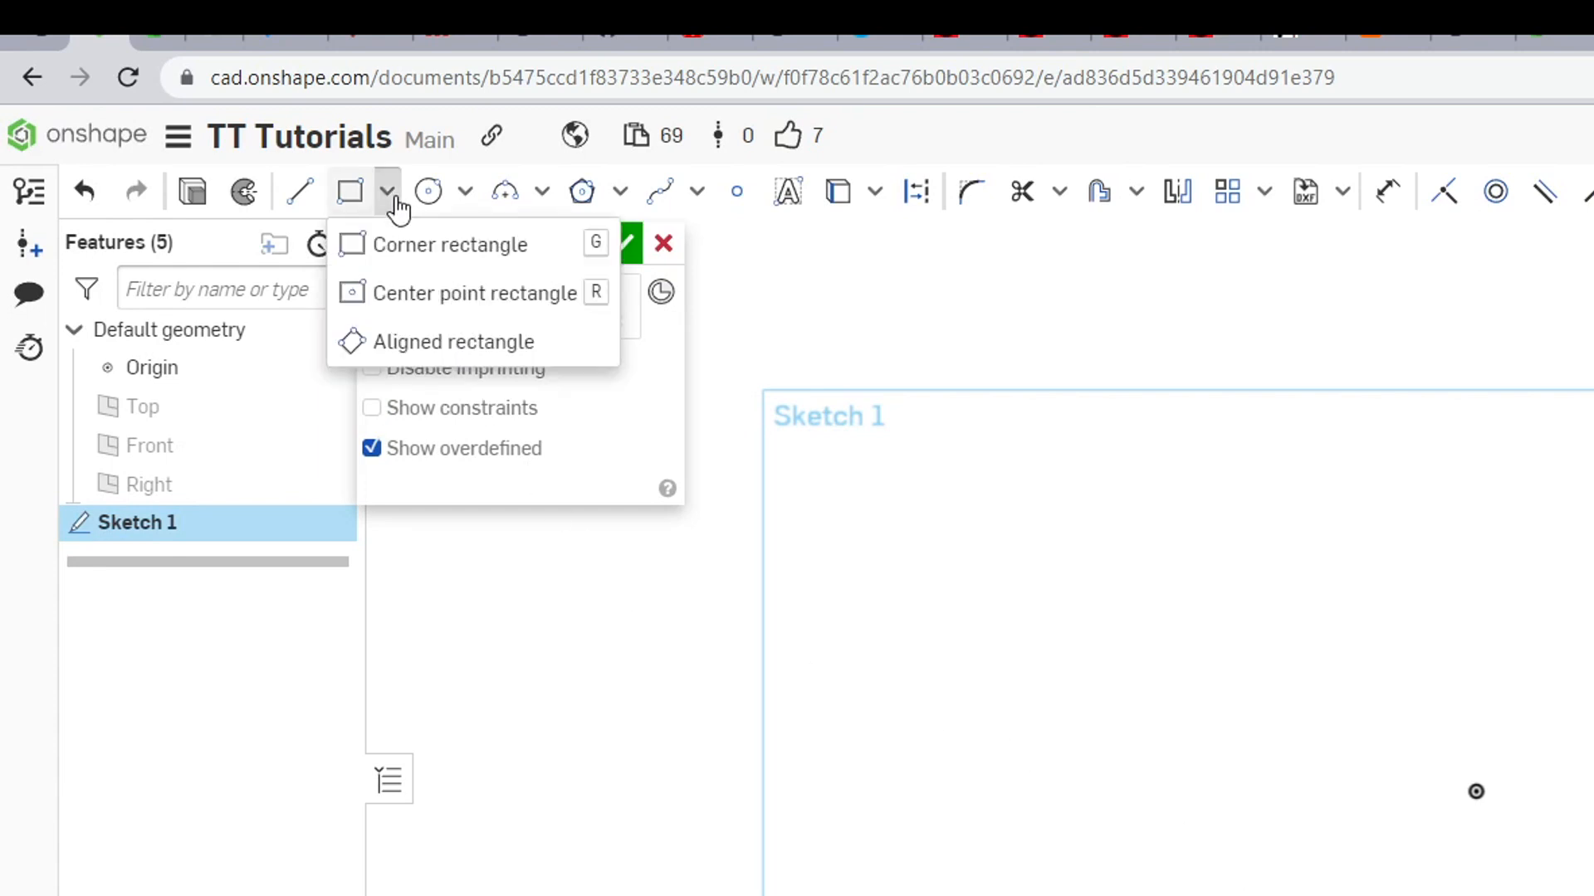
pyautogui.moveTo(549, 306)
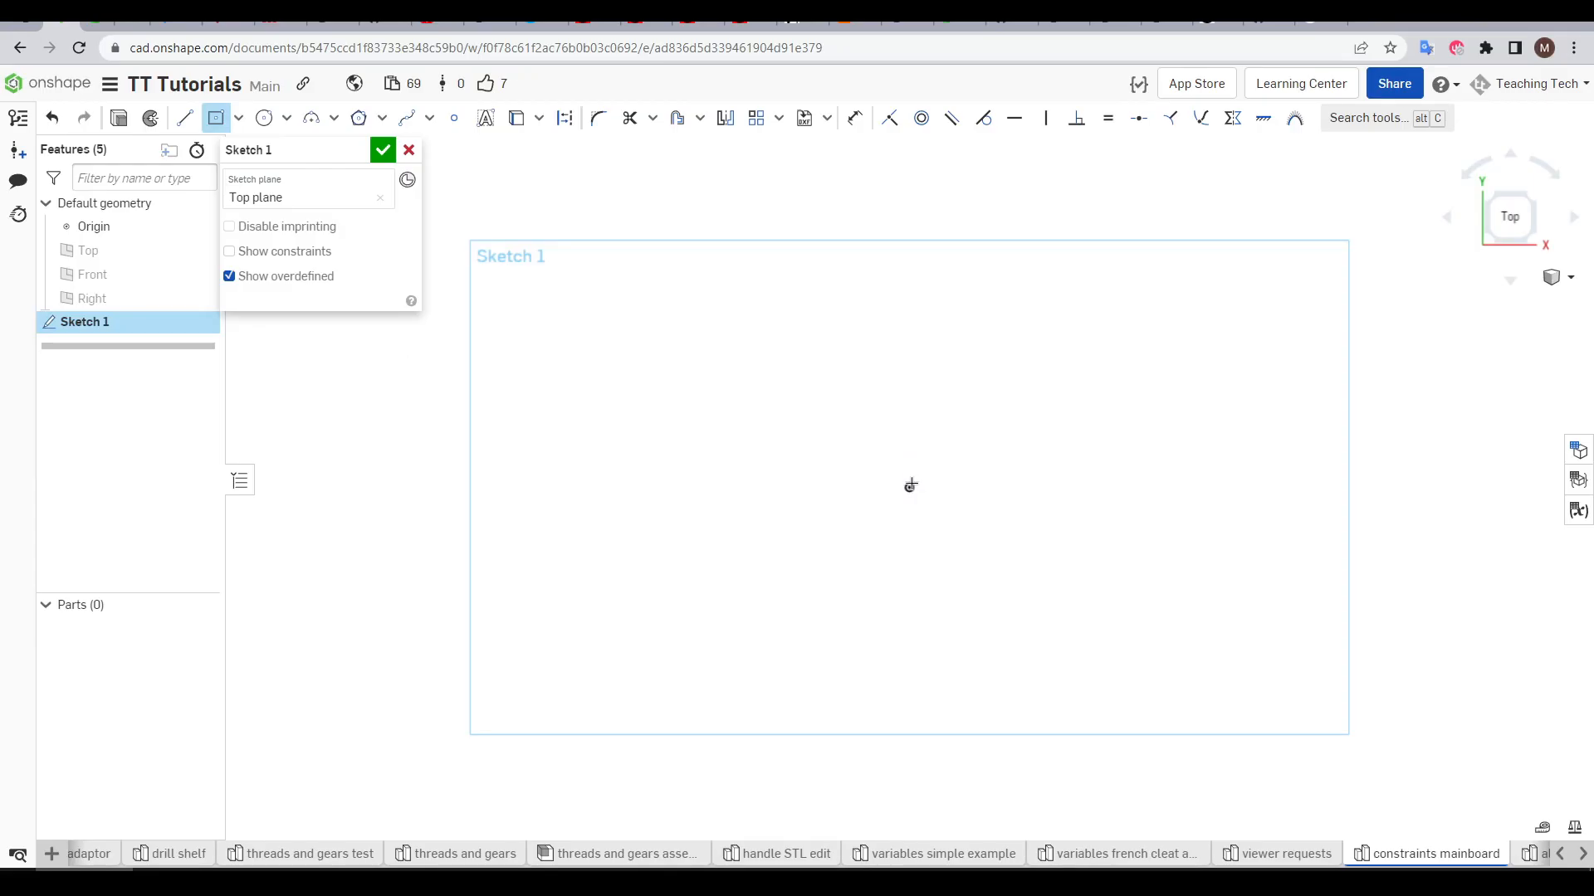
pyautogui.moveTo(908, 488); pyautogui.dragTo(1075, 592)
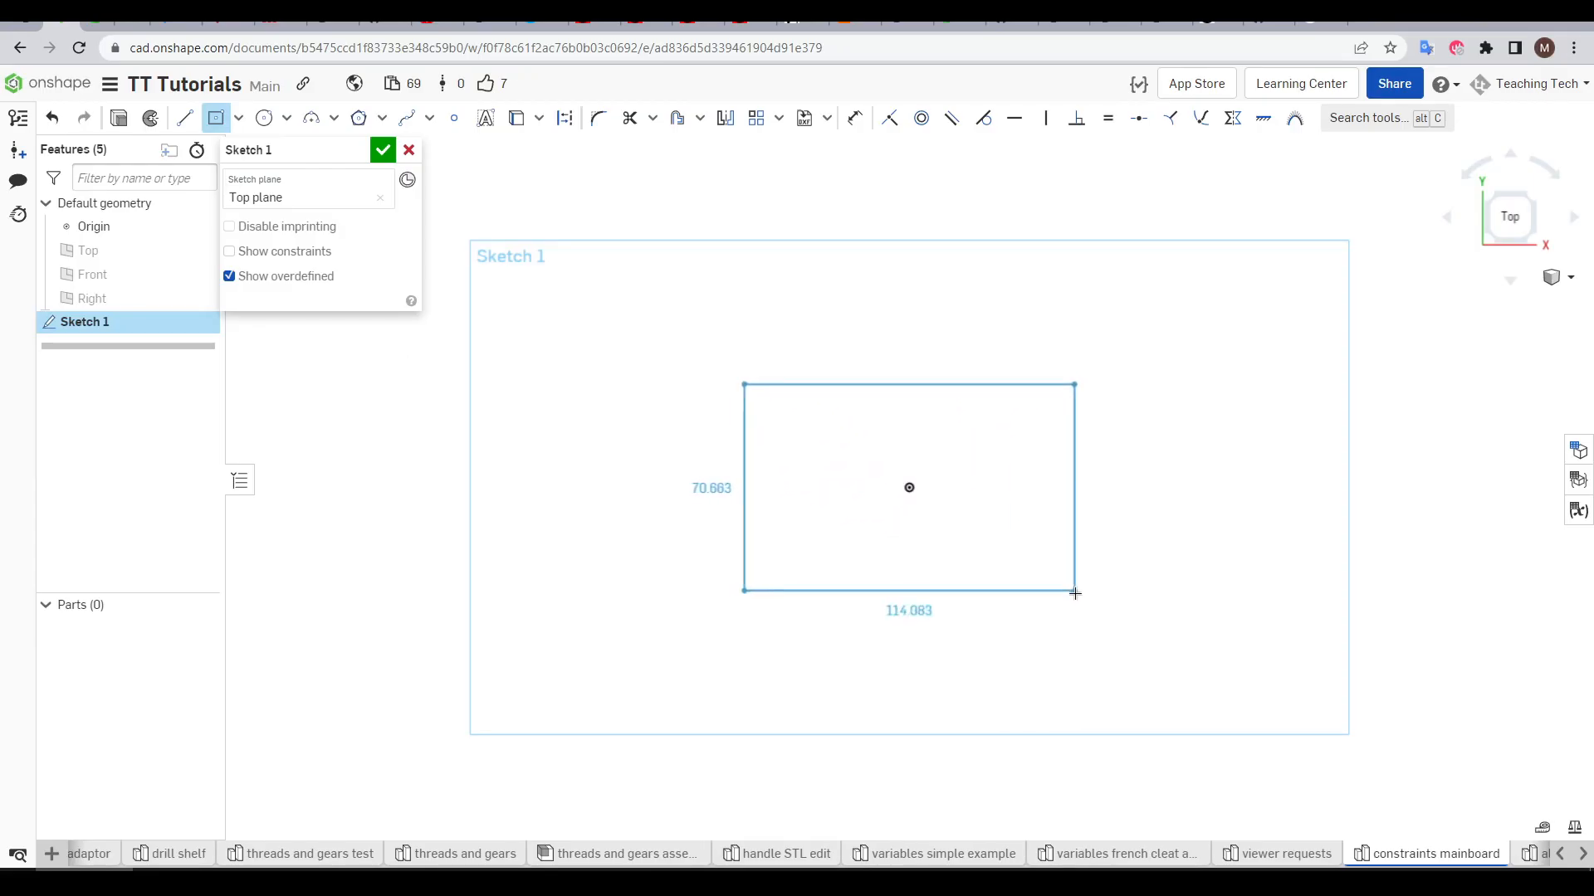
pyautogui.moveTo(1074, 593); pyautogui.dragTo(1126, 653)
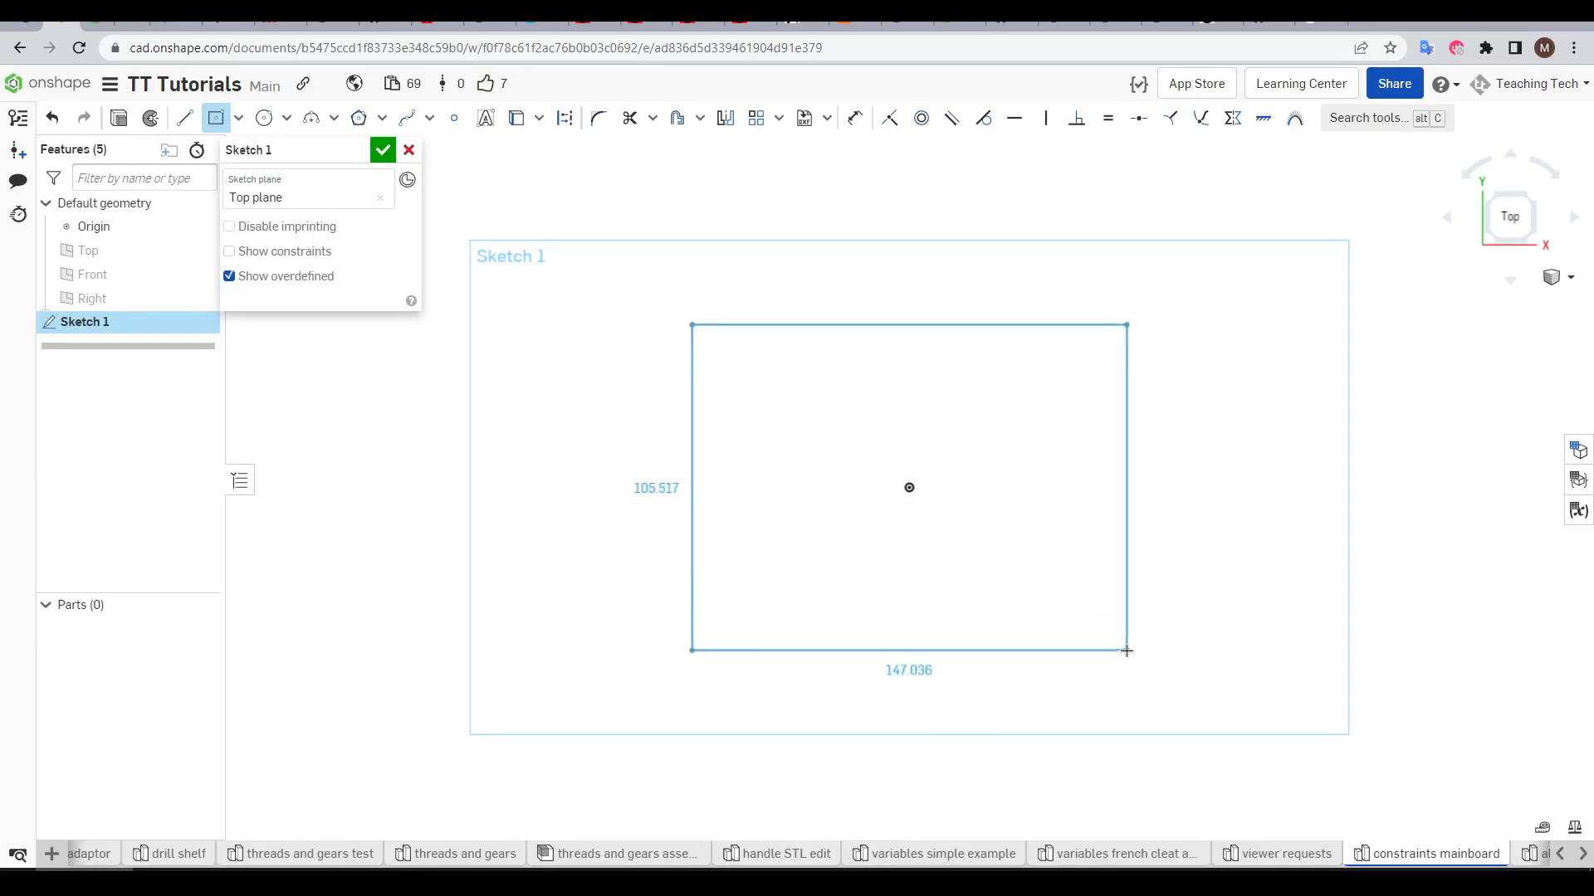
pyautogui.moveTo(1125, 650); pyautogui.dragTo(1224, 681)
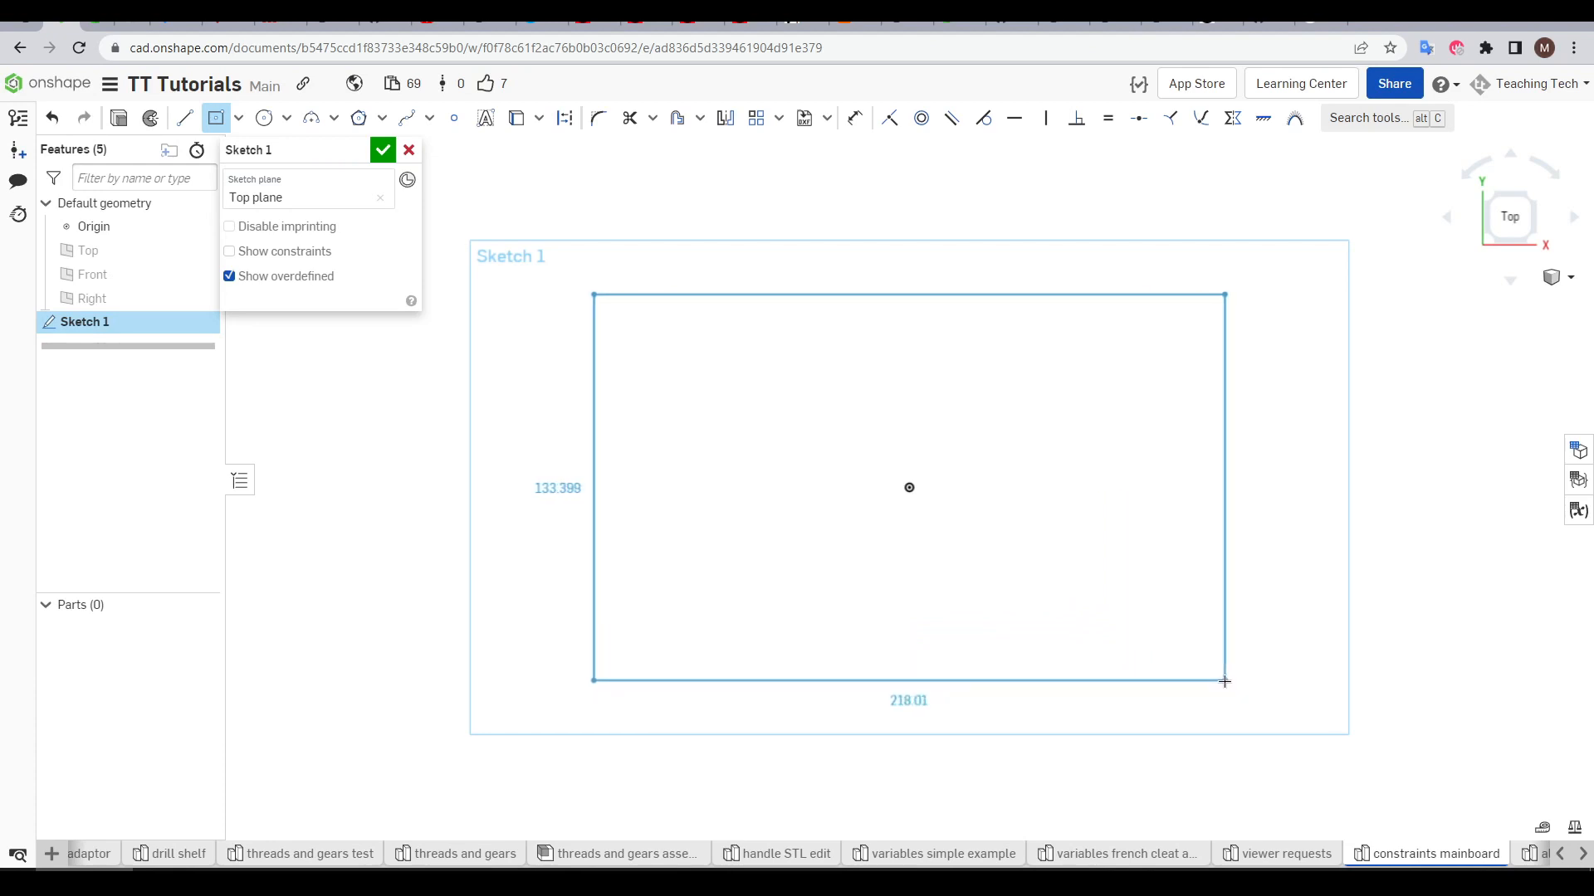
pyautogui.moveTo(1223, 680); pyautogui.dragTo(1273, 686)
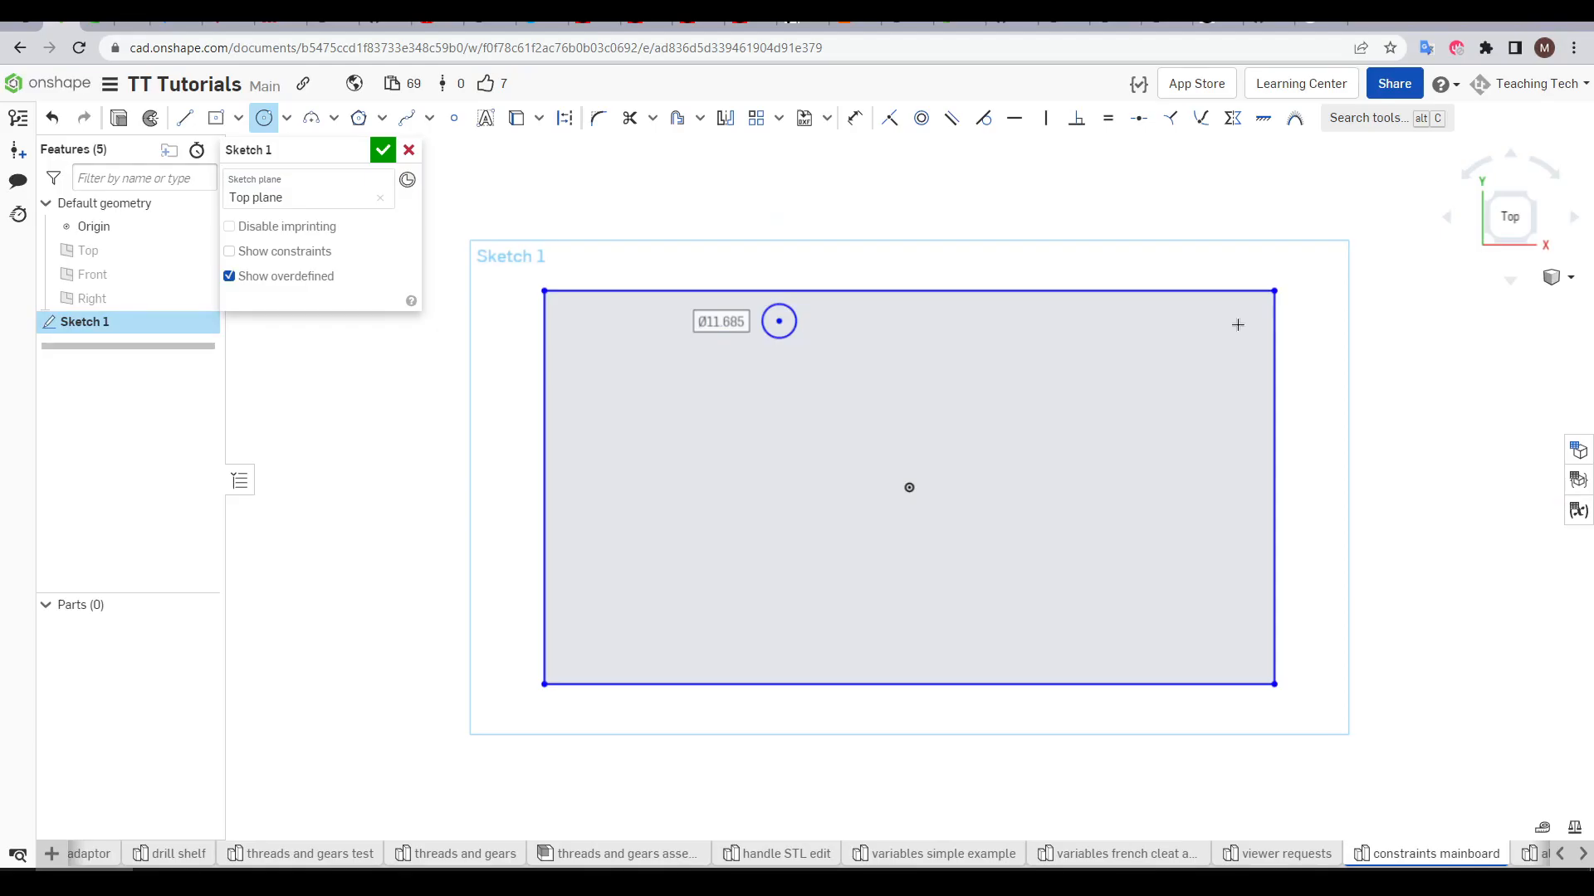
# Step: Place small mounting-hole circles near the rectangle's top edge and top-right corner
pyautogui.click(1237, 323)
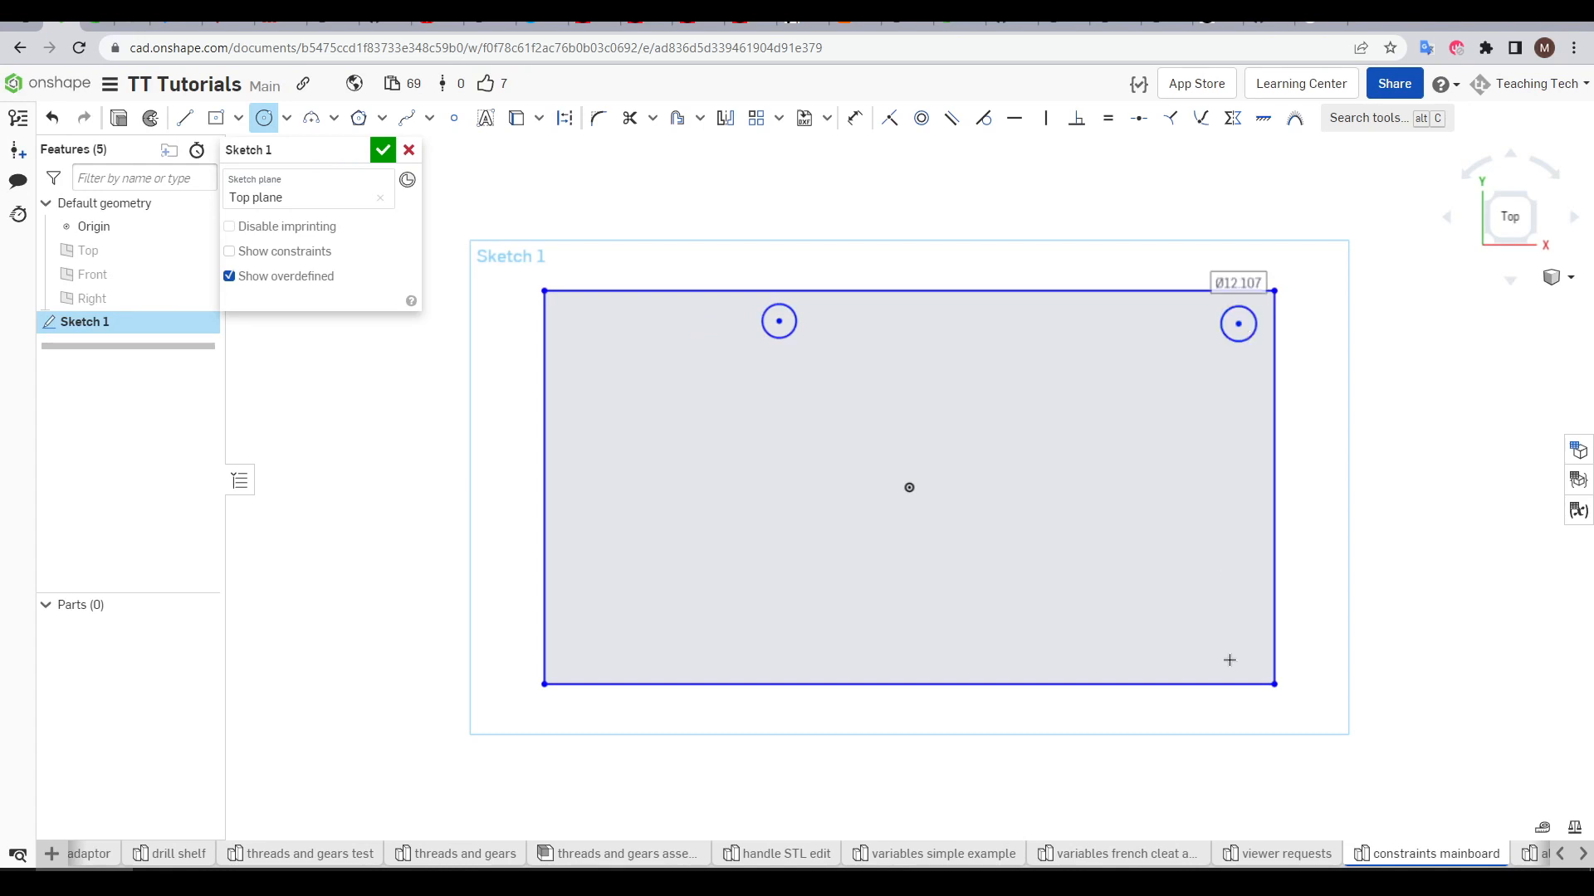
pyautogui.click(1229, 659)
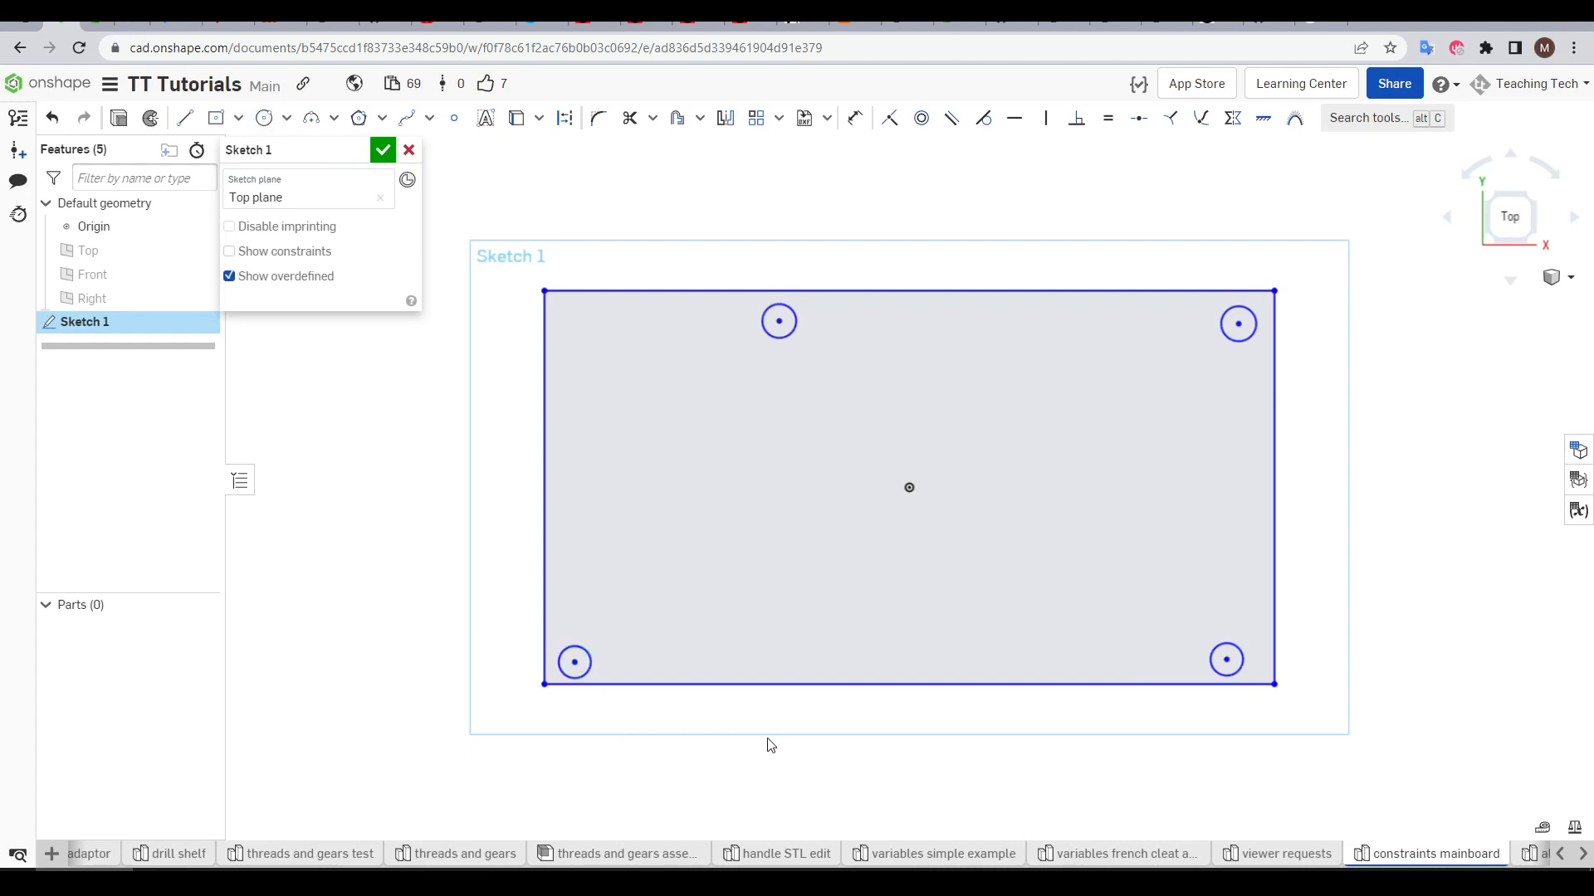
pyautogui.moveTo(975, 728)
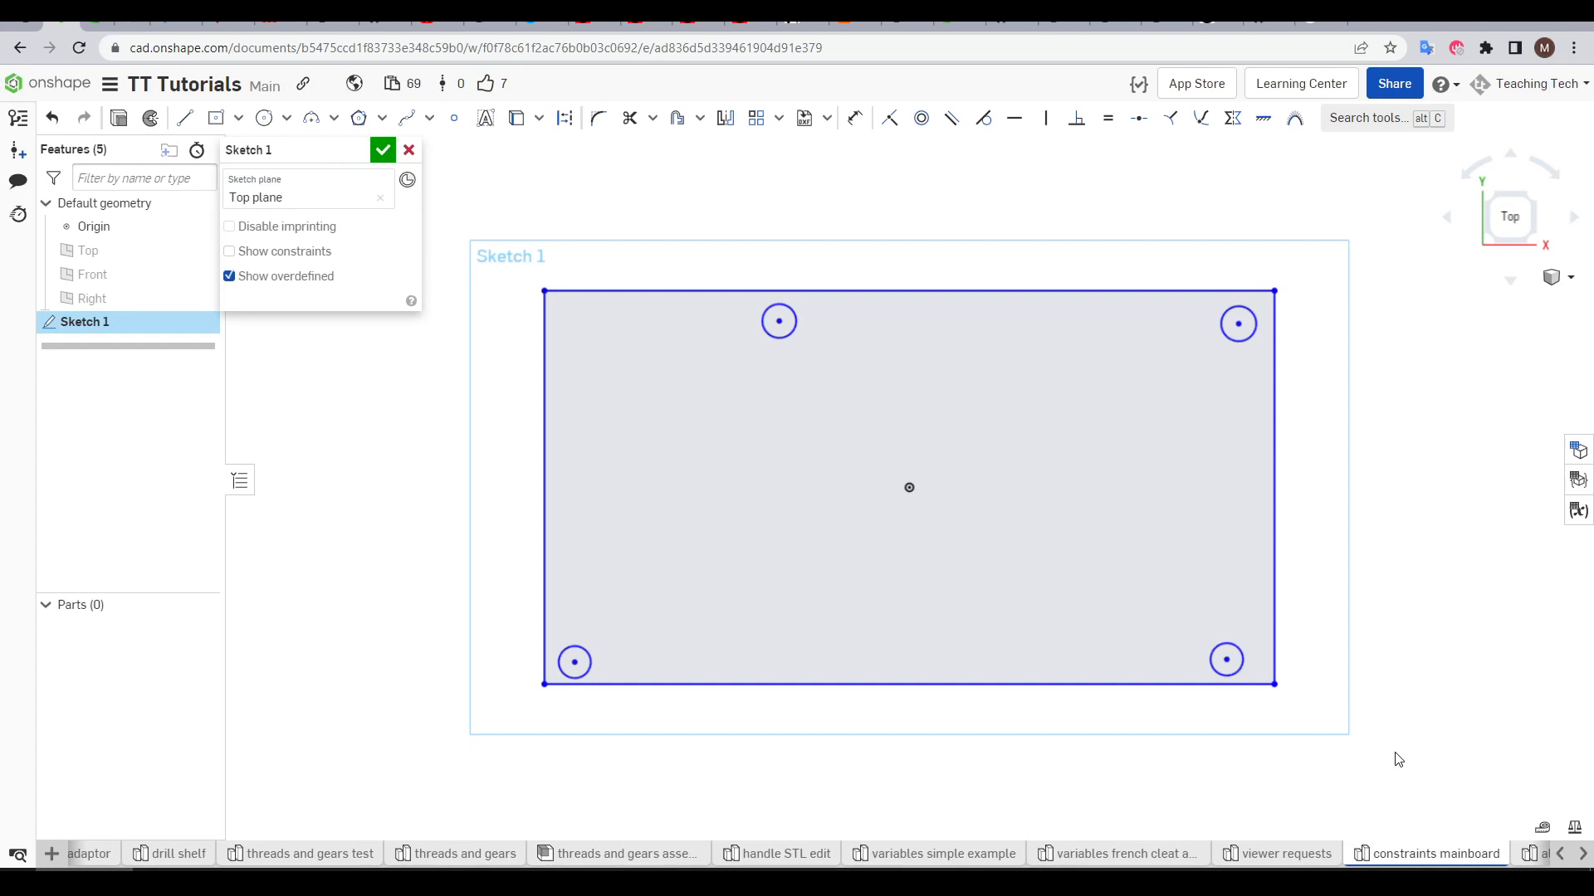
pyautogui.moveTo(1342, 606)
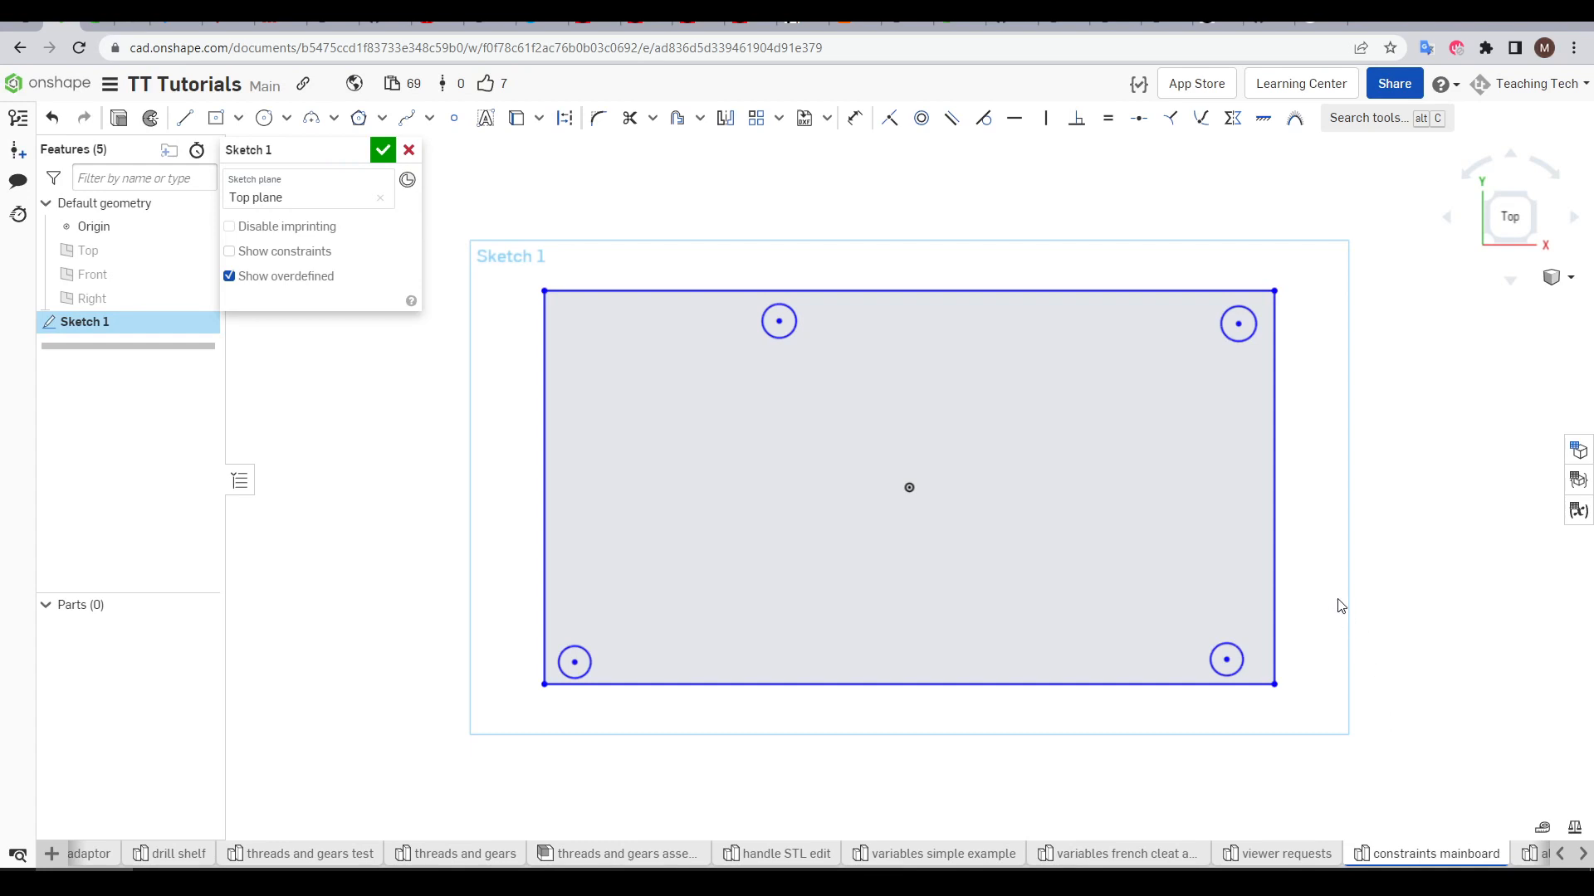
pyautogui.moveTo(1343, 606)
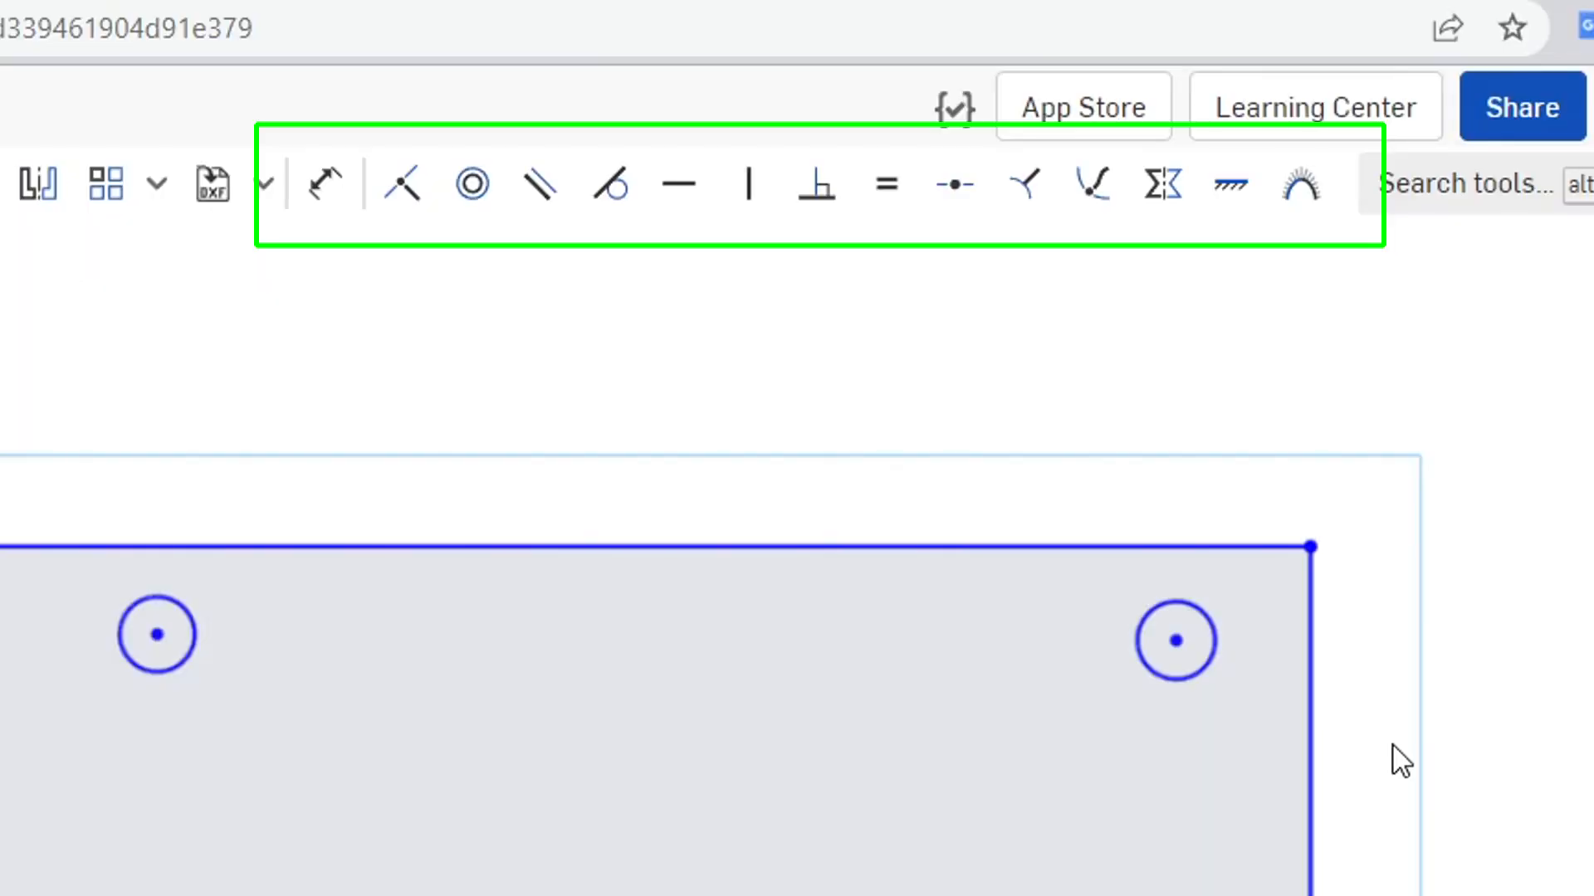
pyautogui.moveTo(1351, 512)
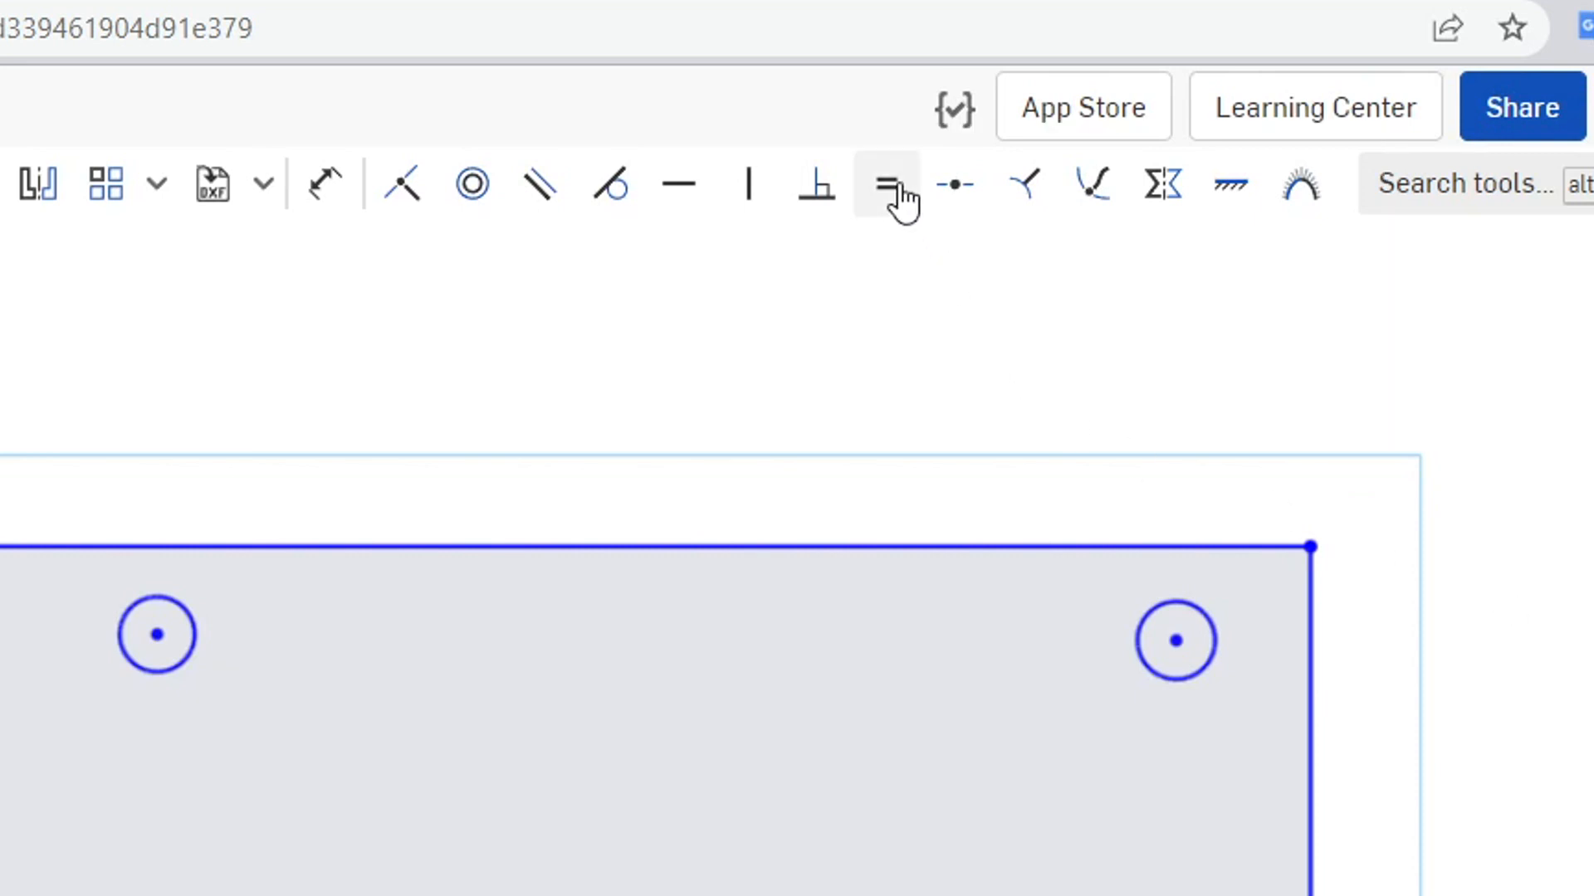
pyautogui.moveTo(885, 184)
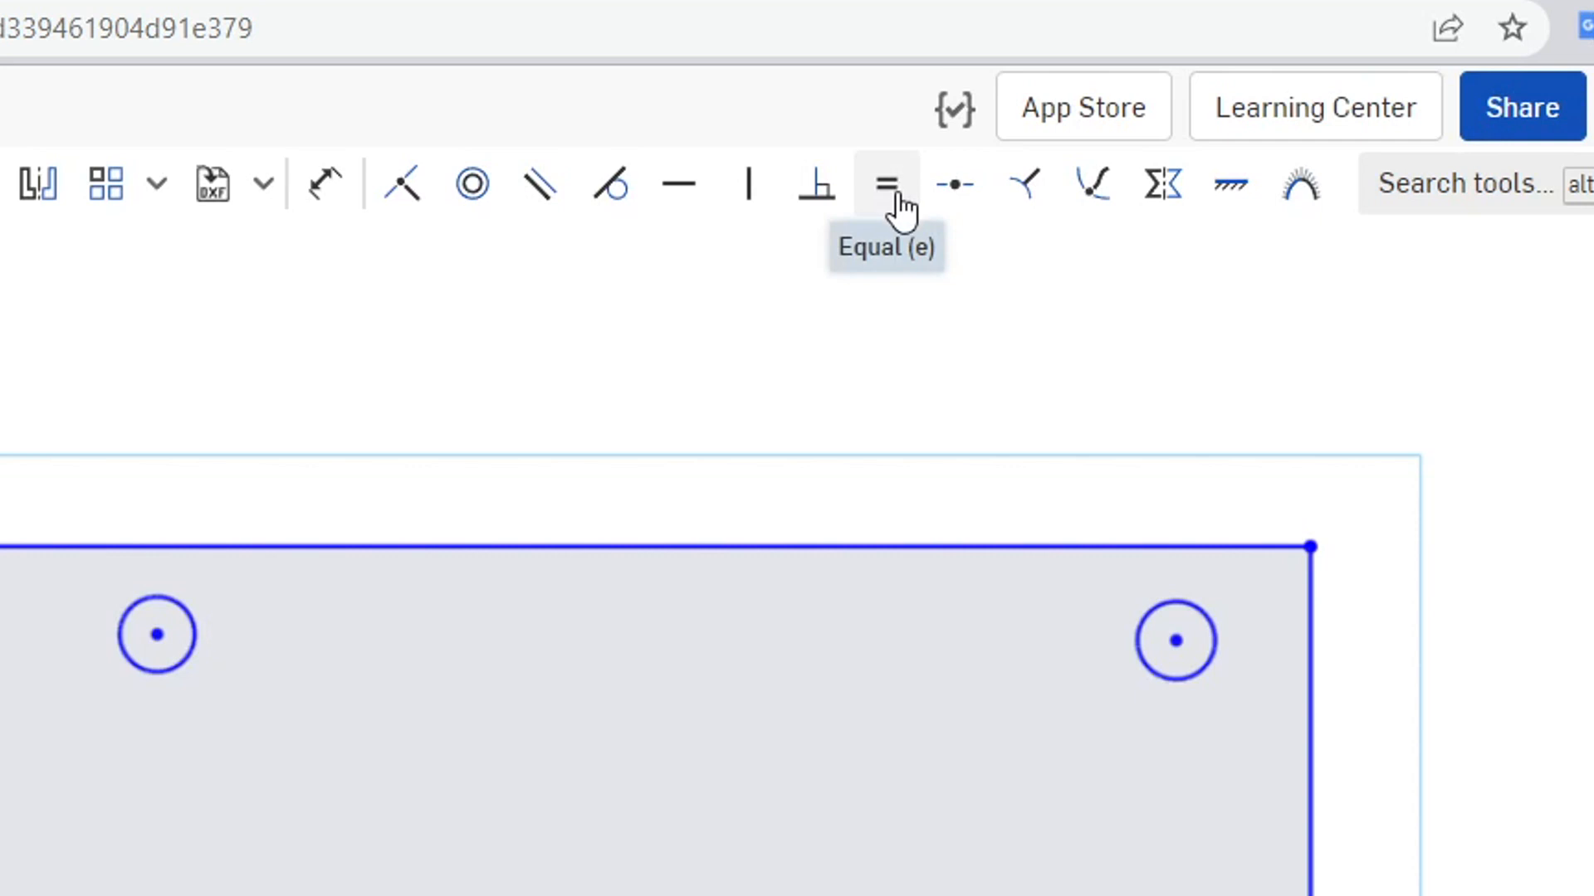
# Step: Make the four hole circles equal and inspect the equality links on the corner circle
pyautogui.click(885, 184)
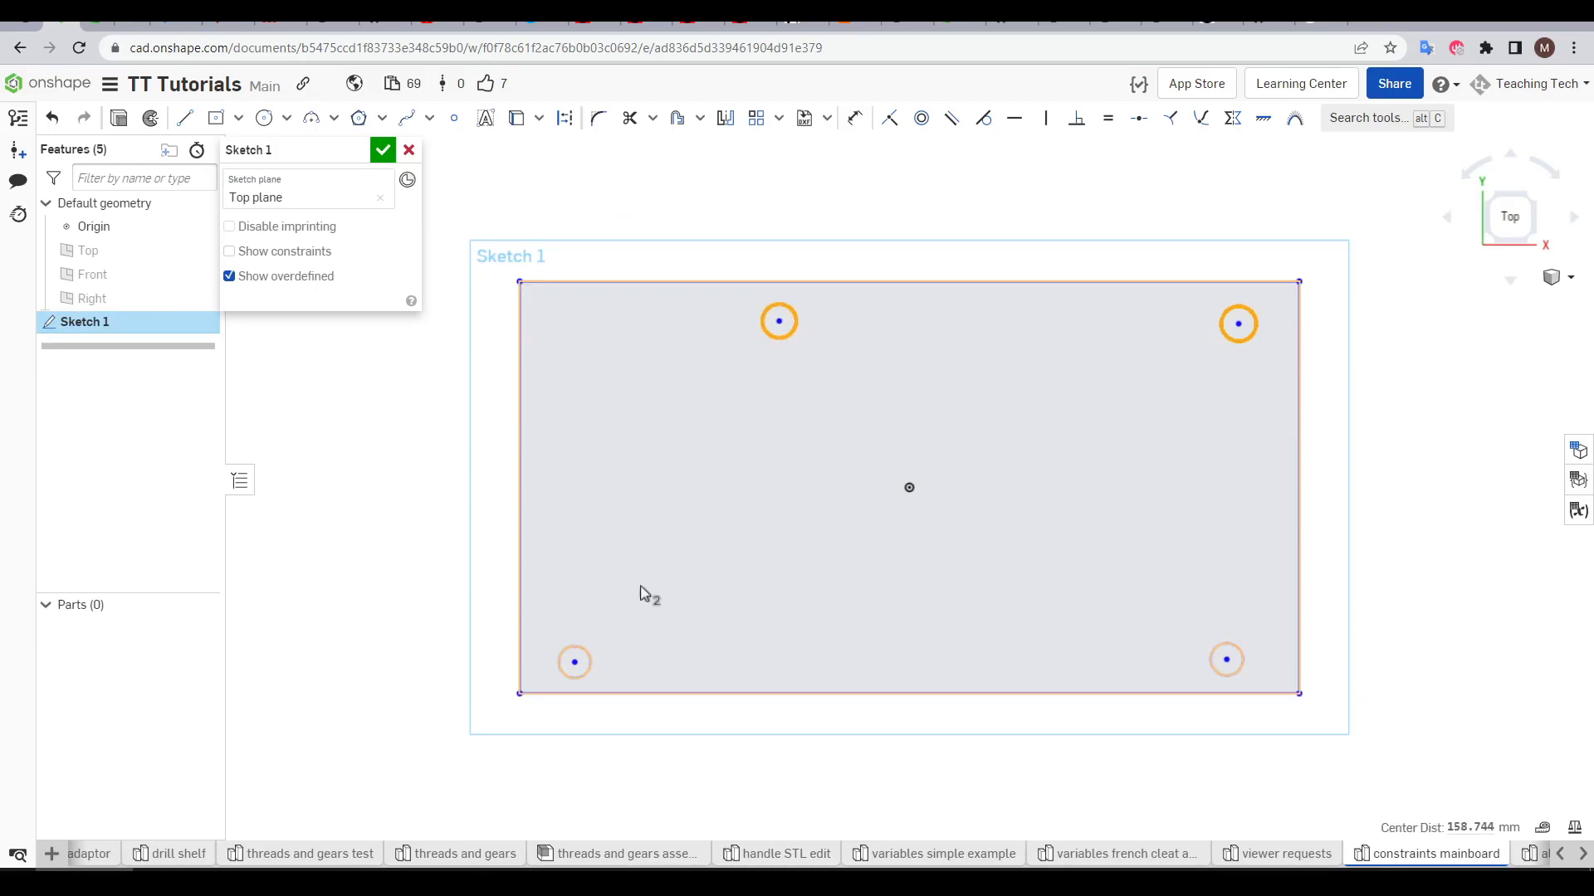
pyautogui.click(1225, 661)
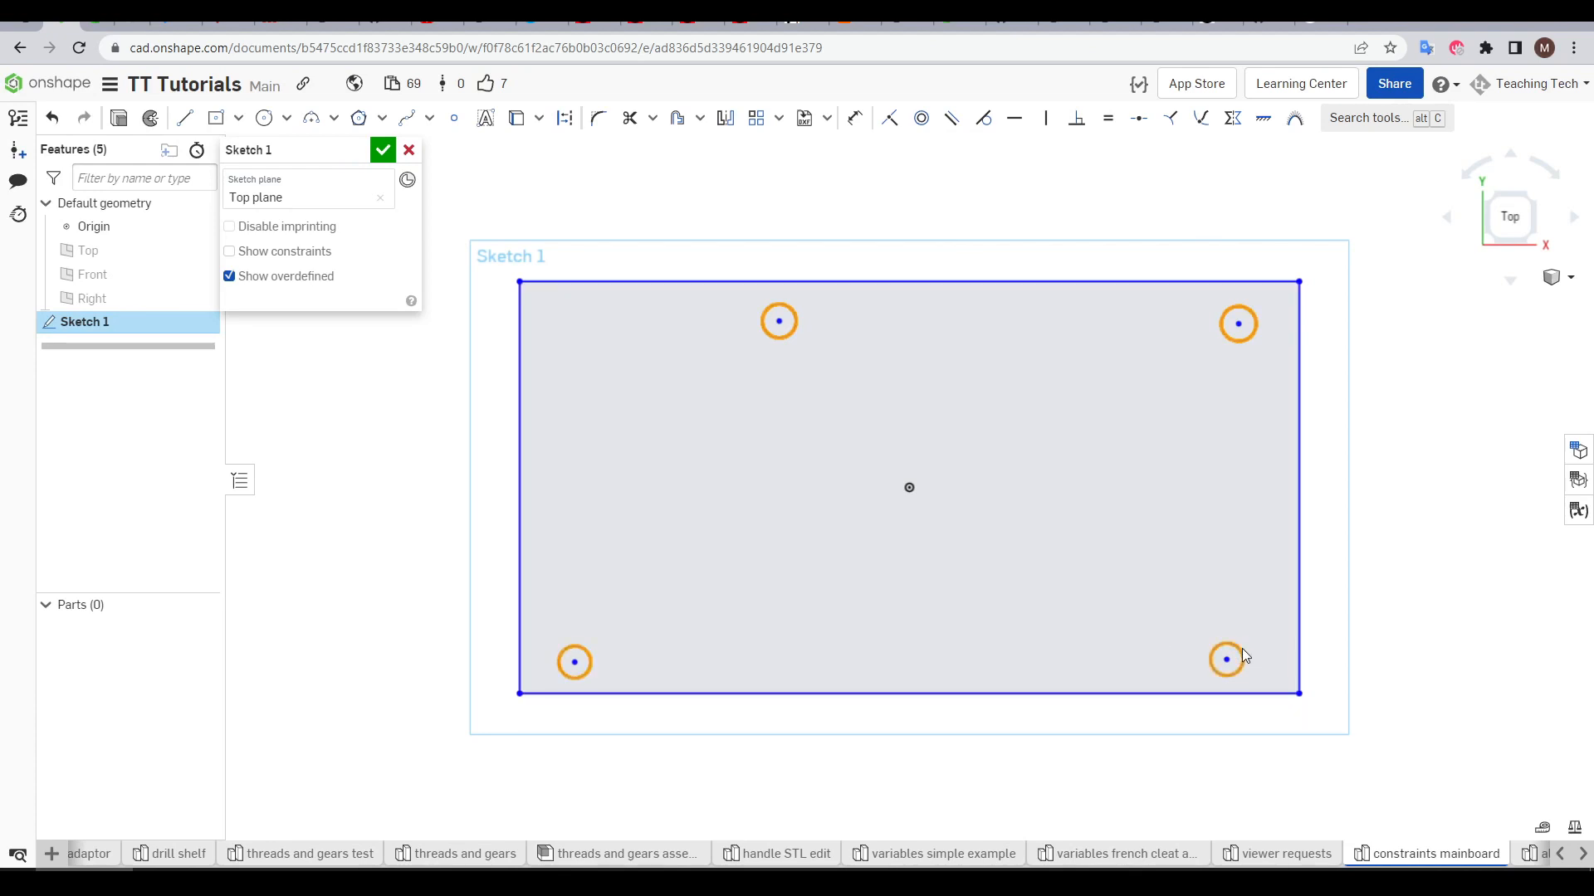
pyautogui.moveTo(1107, 118)
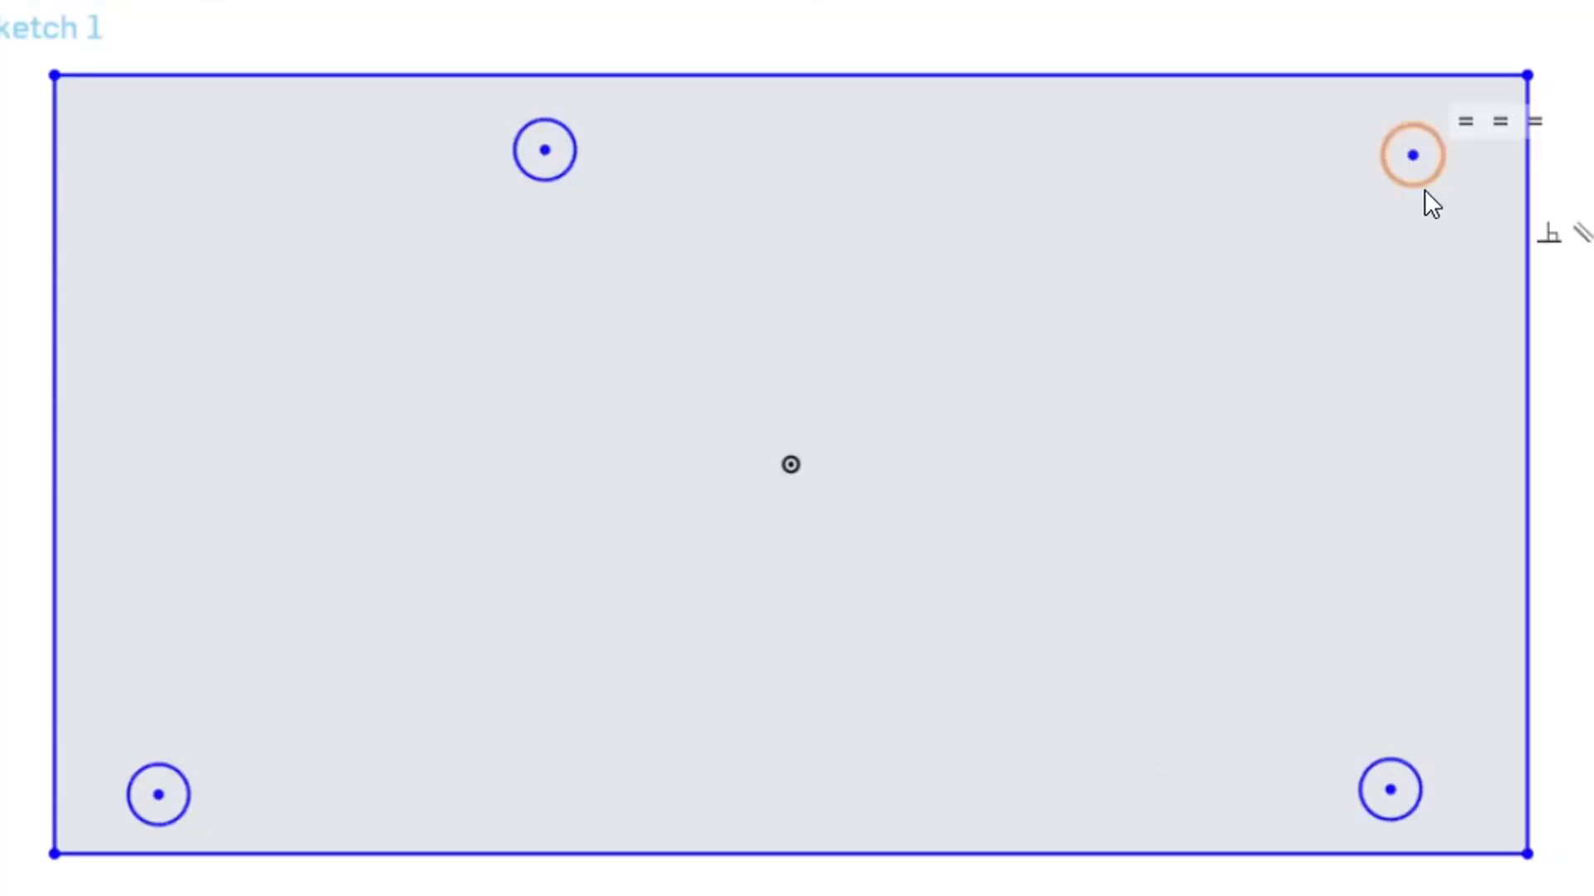
pyautogui.click(1532, 121)
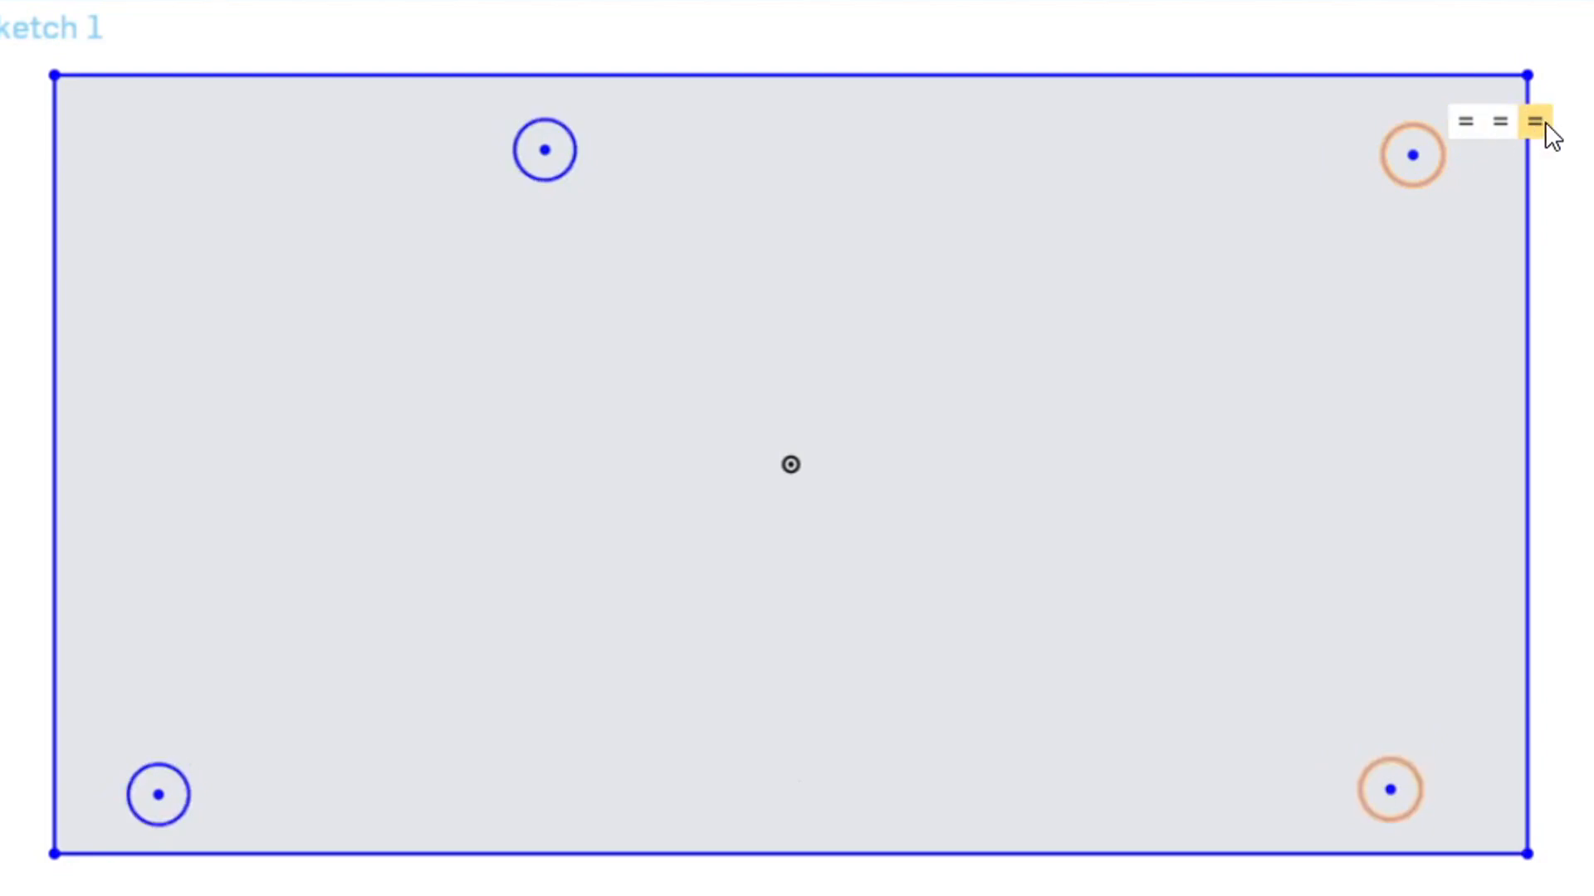
pyautogui.click(1460, 122)
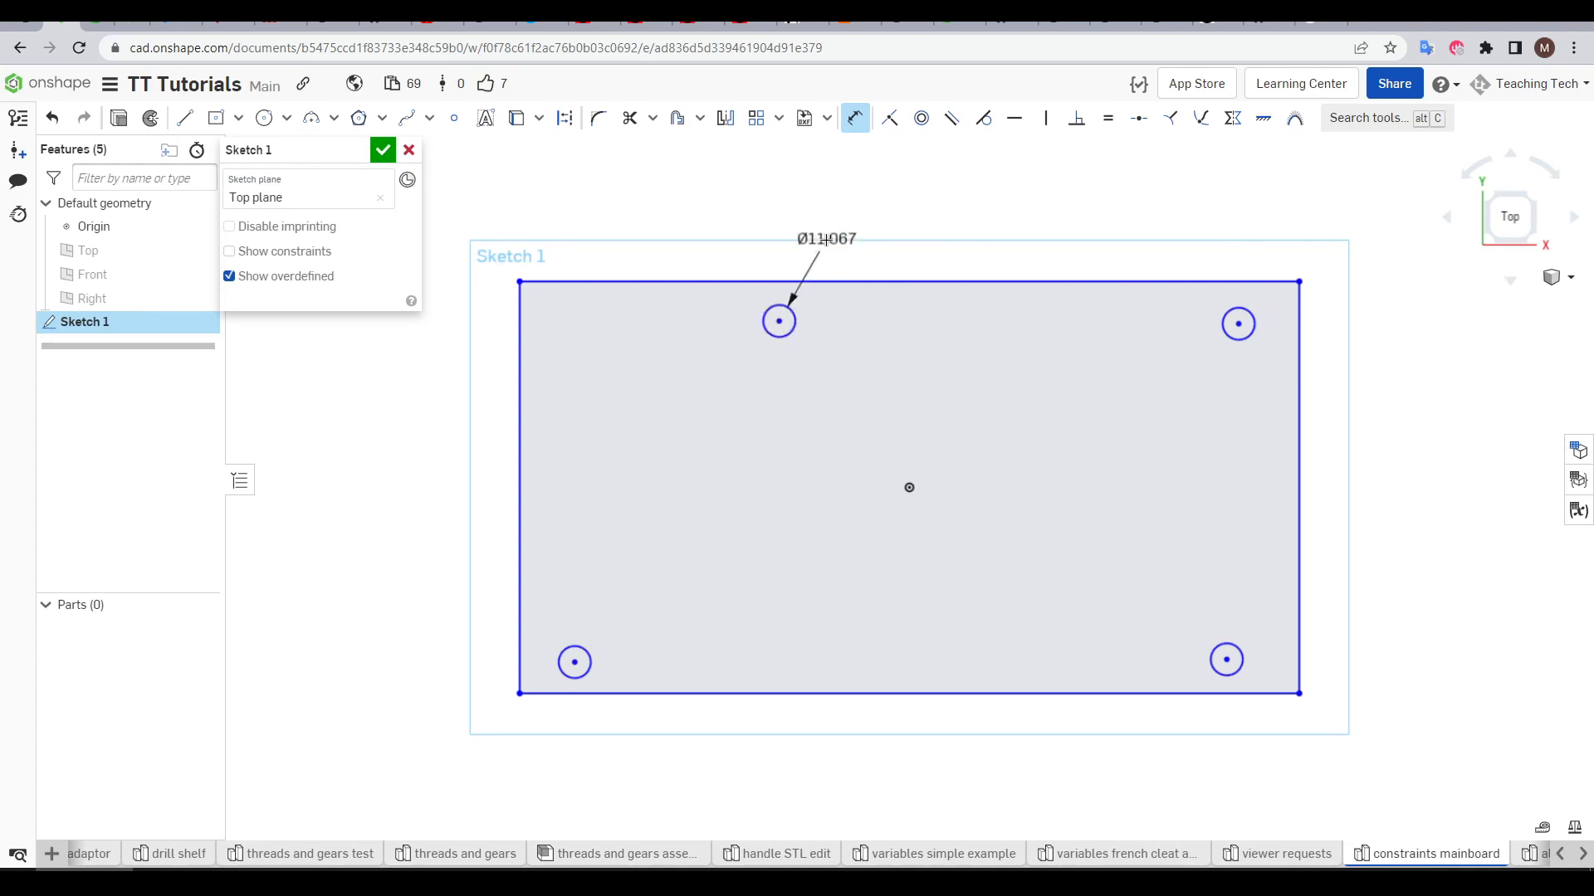
# Step: Change the top circle's Ø11.067 diameter to 3 so all four equal holes shrink
pyautogui.doubleClick(825, 239)
pyautogui.write('Ø3')
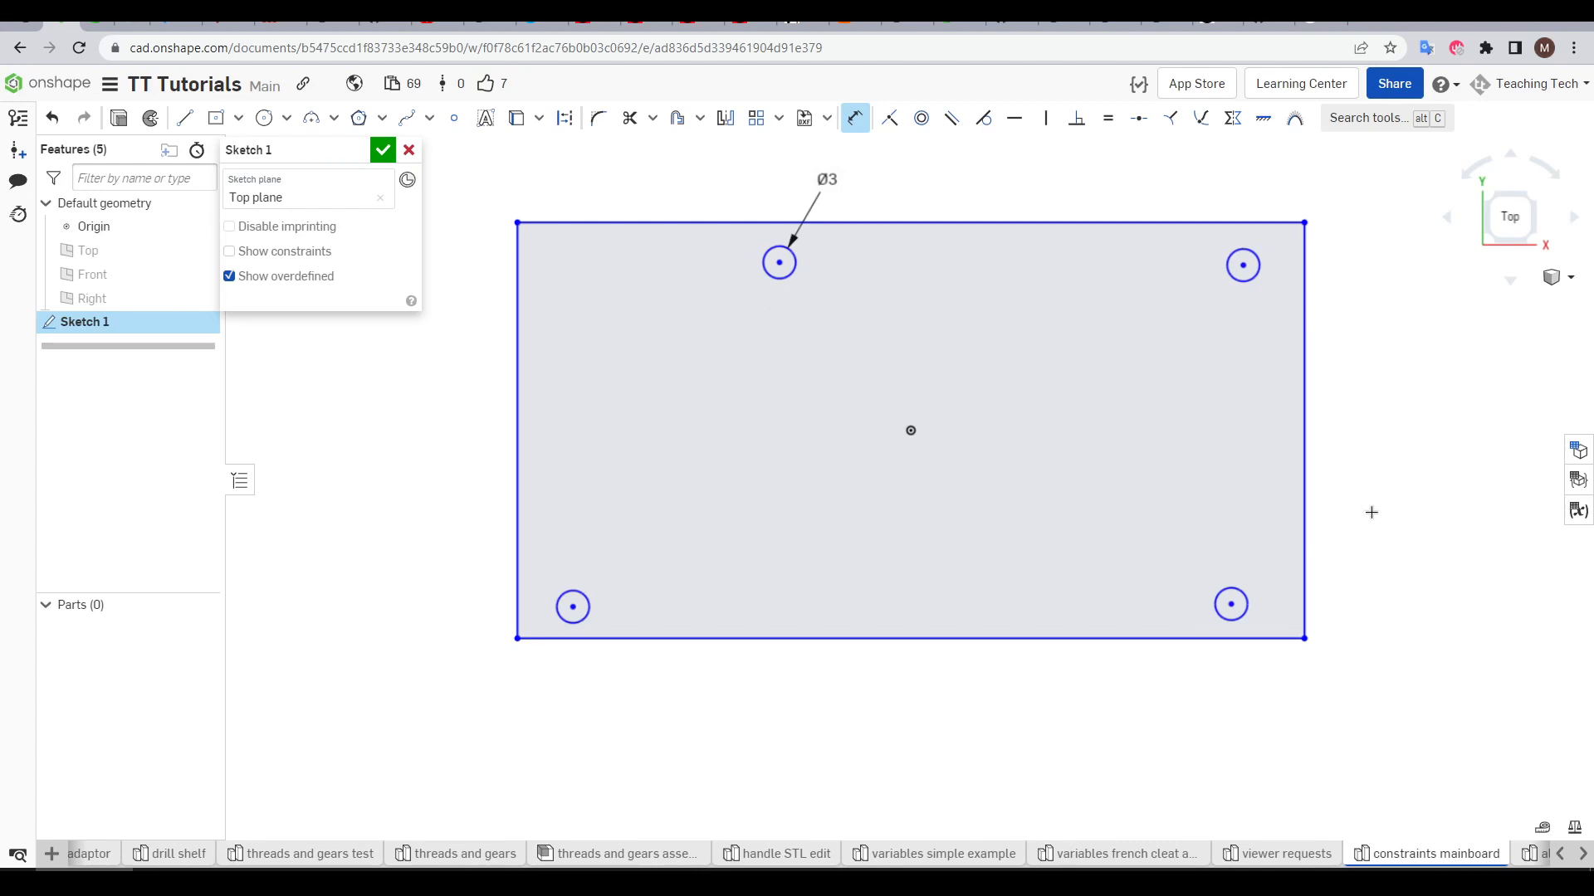
pyautogui.moveTo(568, 540)
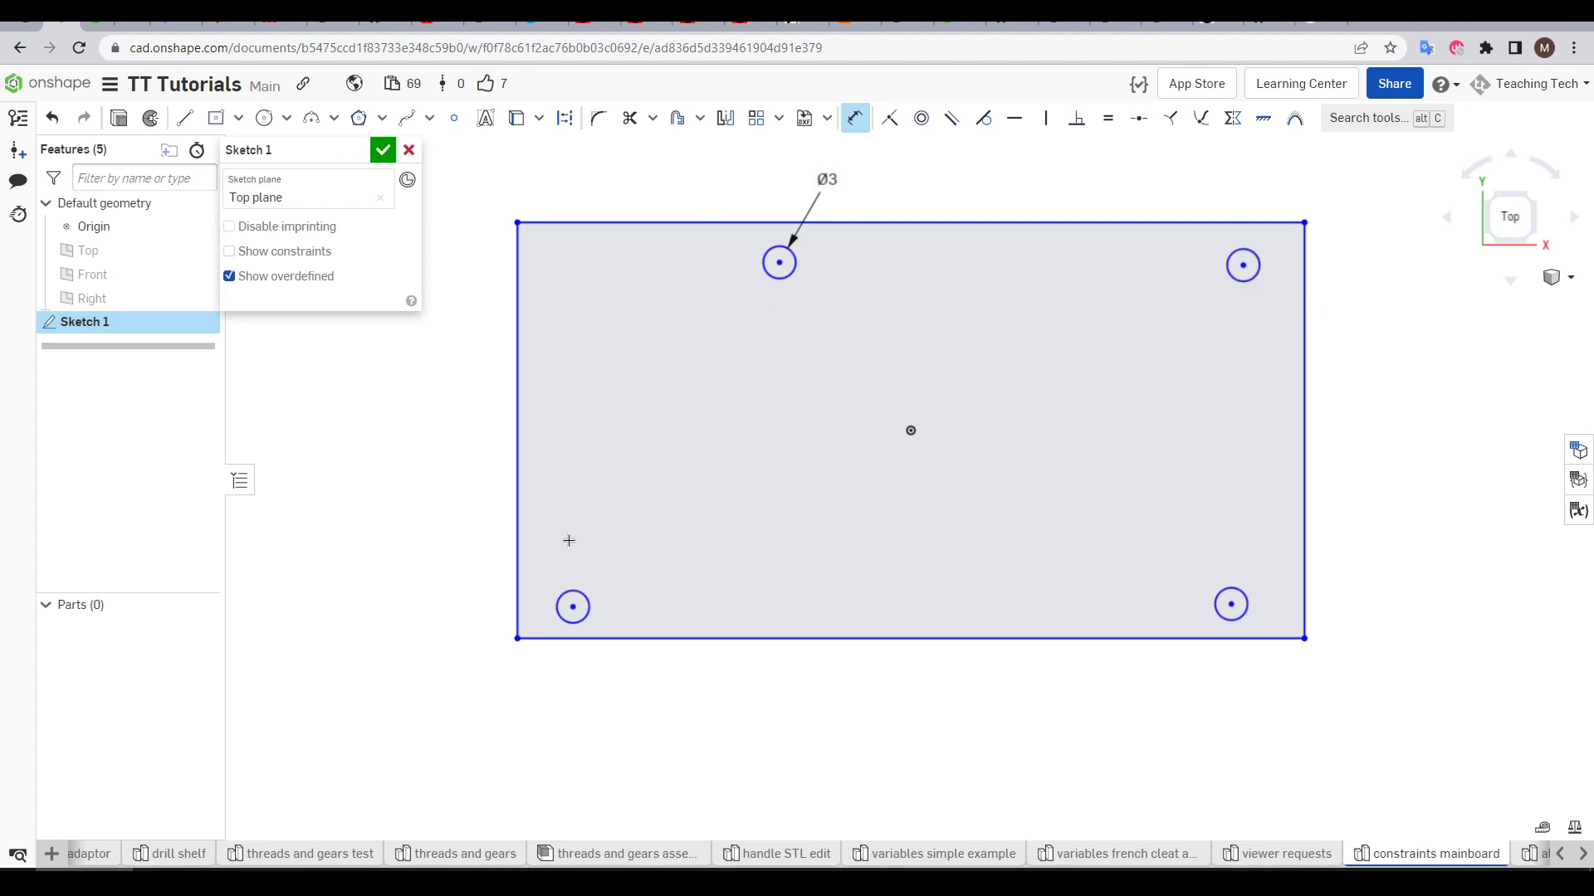
pyautogui.moveTo(383, 622)
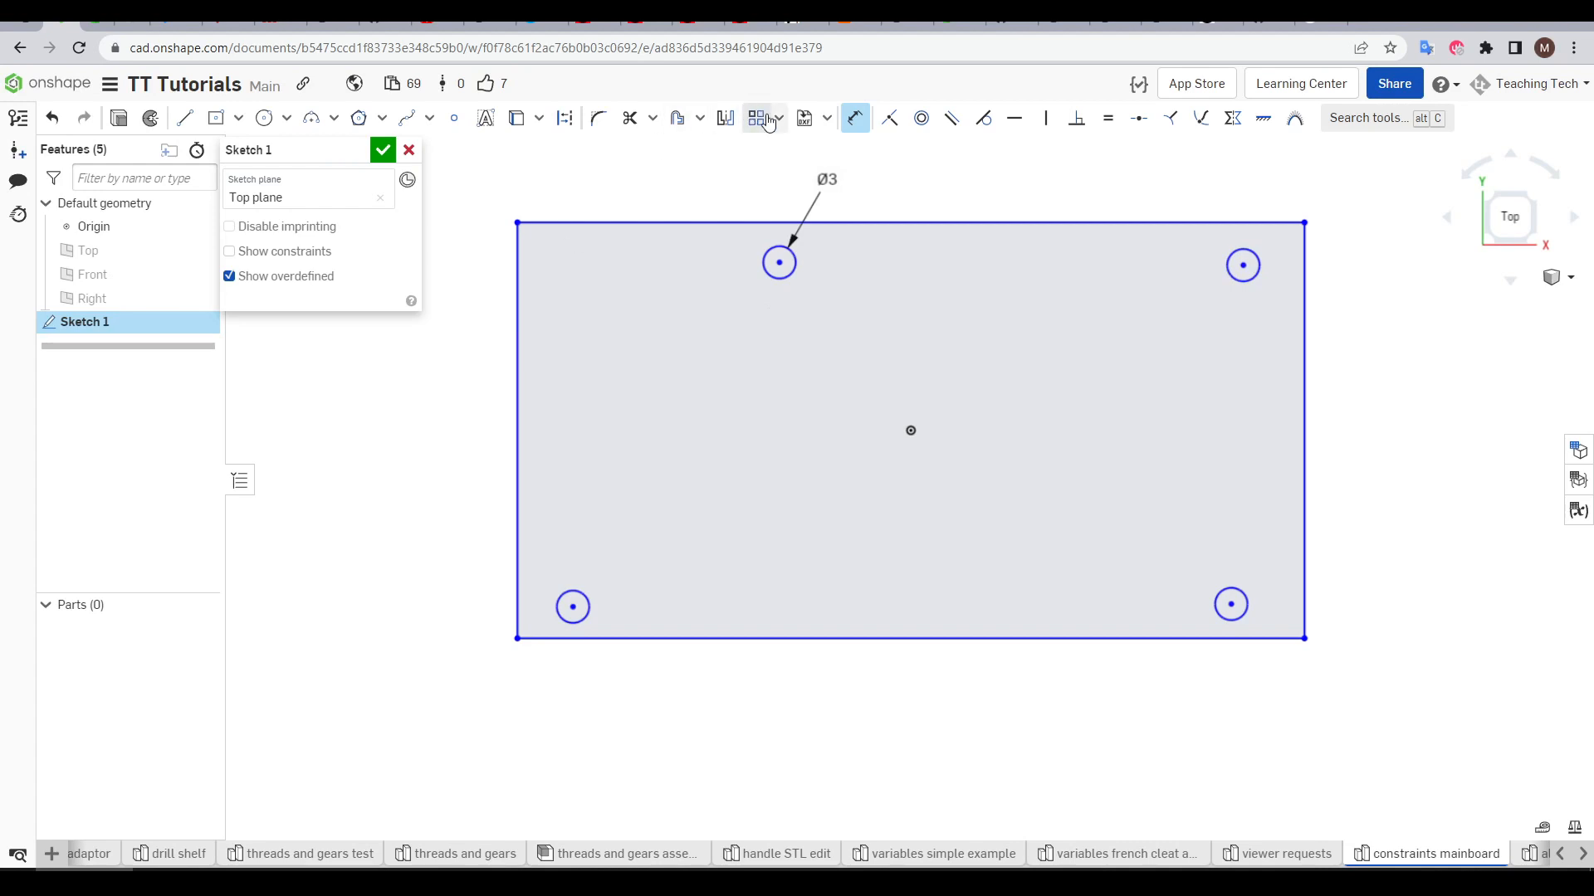
# Step: Remove the stray vertical lines and pick the rectangle's top edge for dimensioning
pyautogui.click(1107, 118)
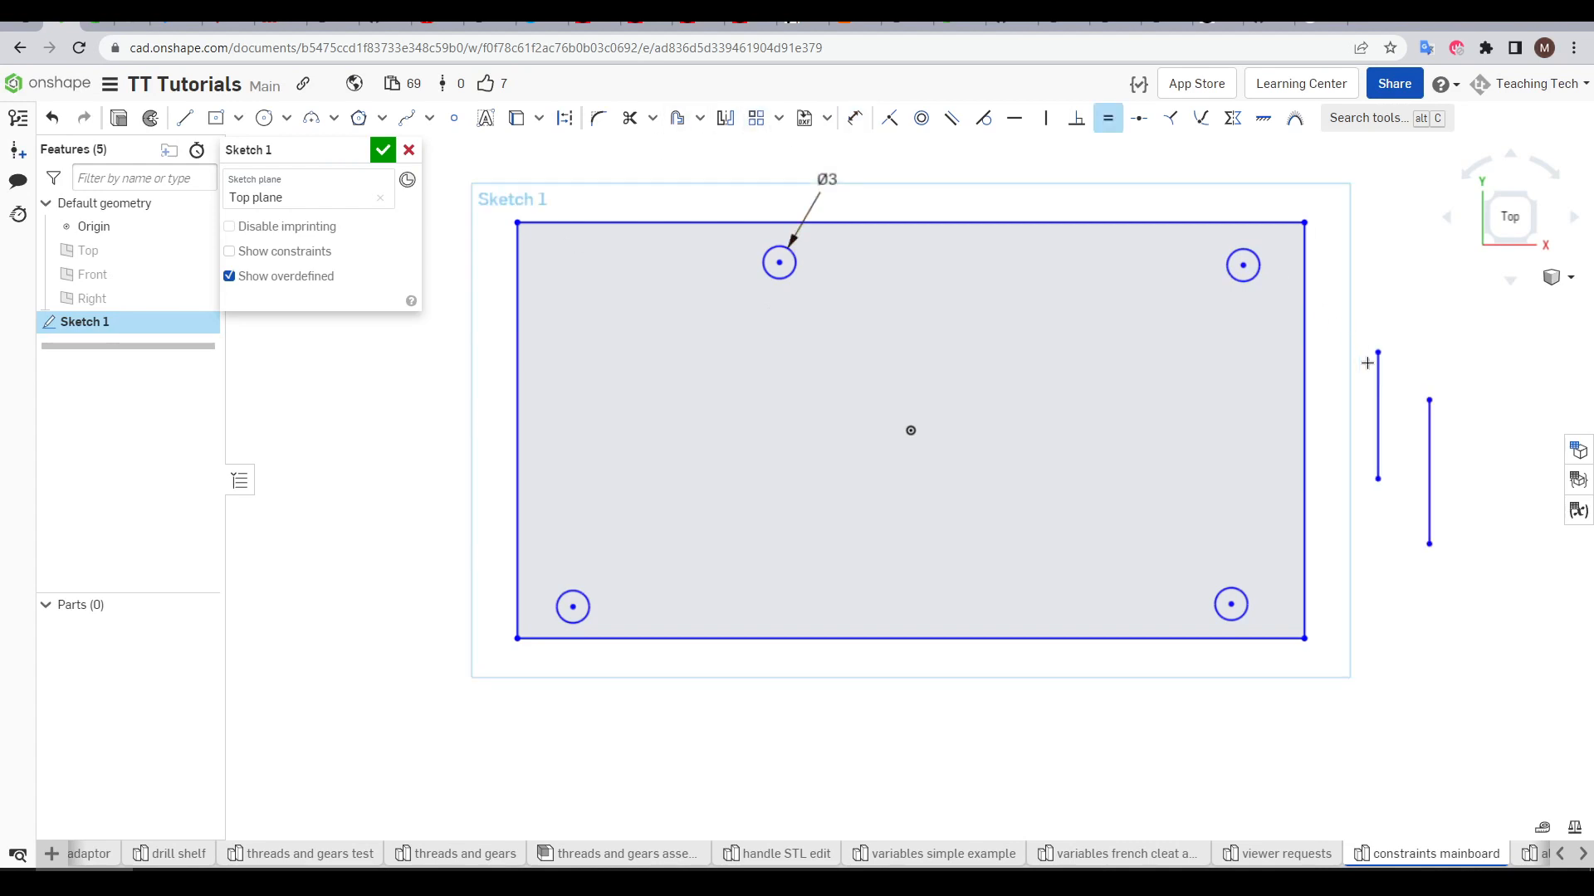
pyautogui.click(1378, 415)
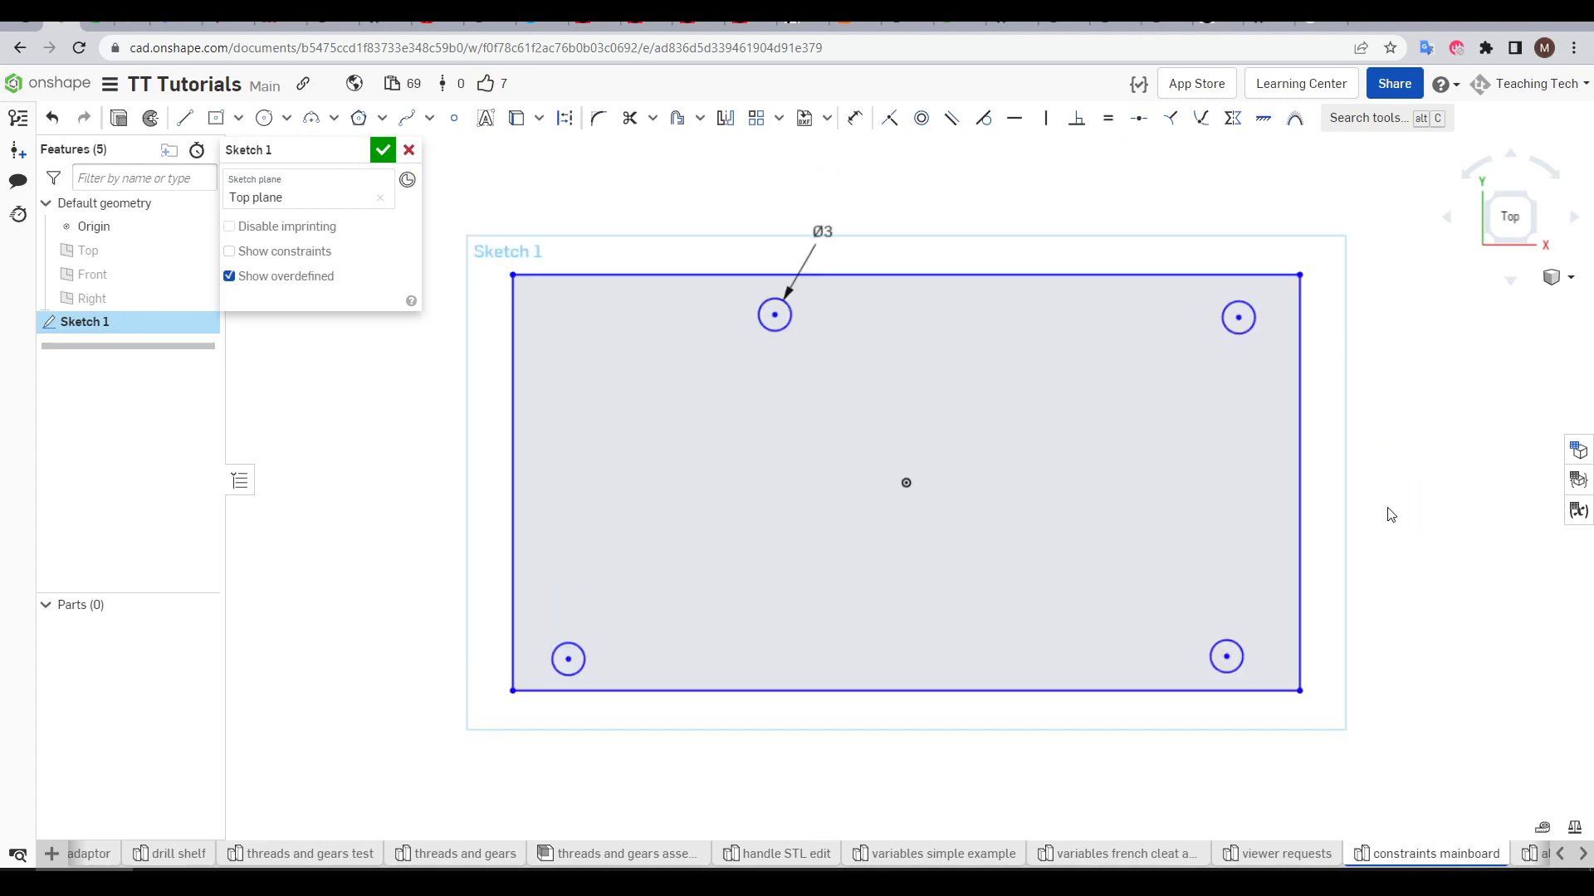
pyautogui.click(857, 118)
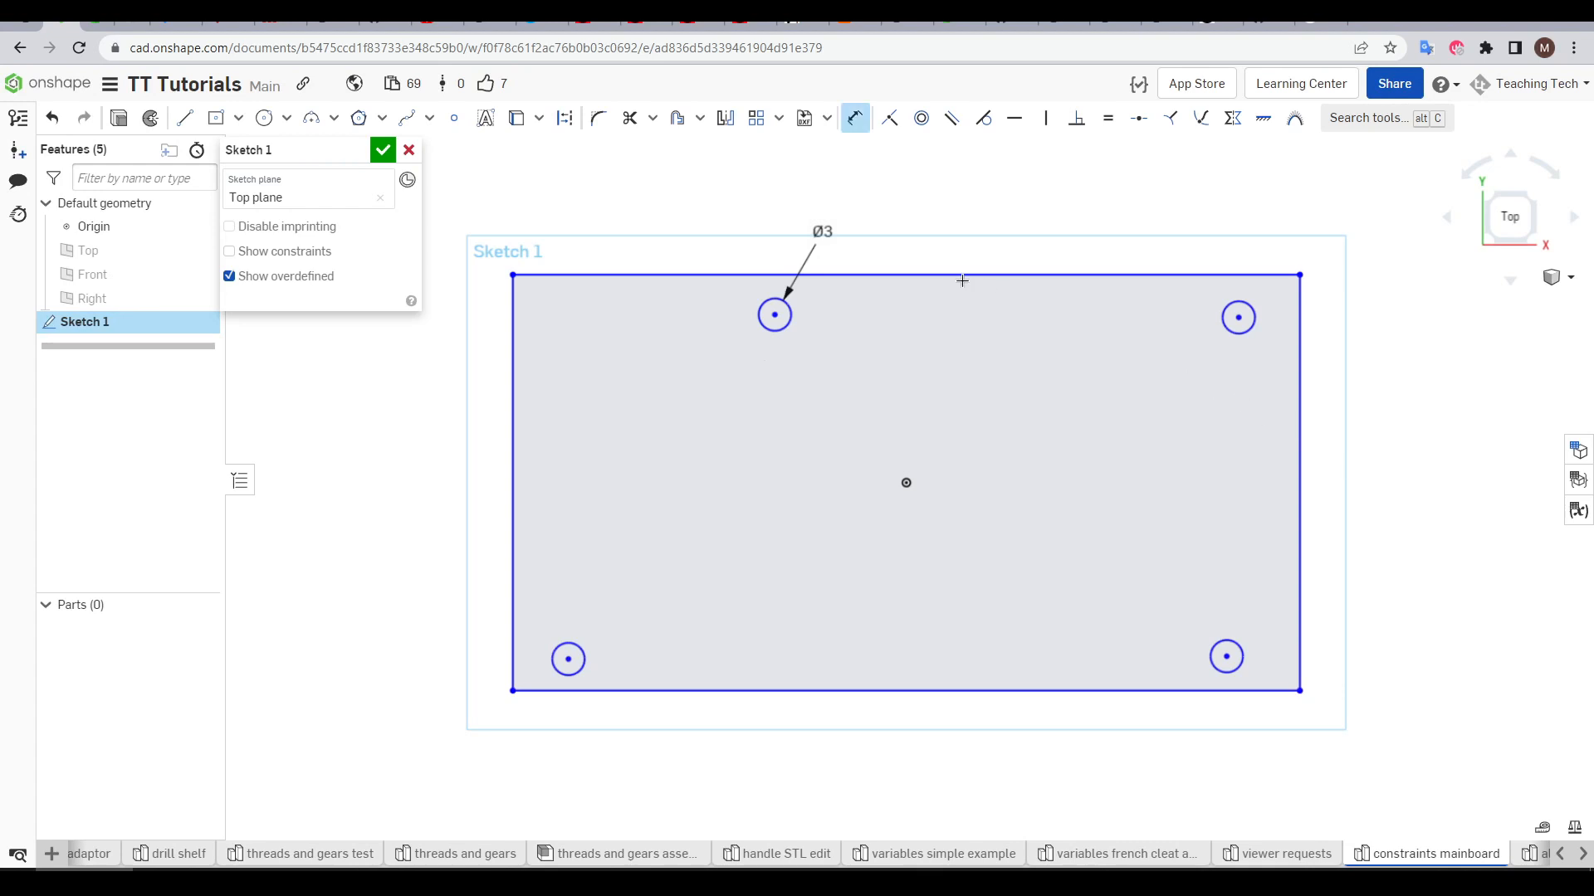
pyautogui.click(961, 281)
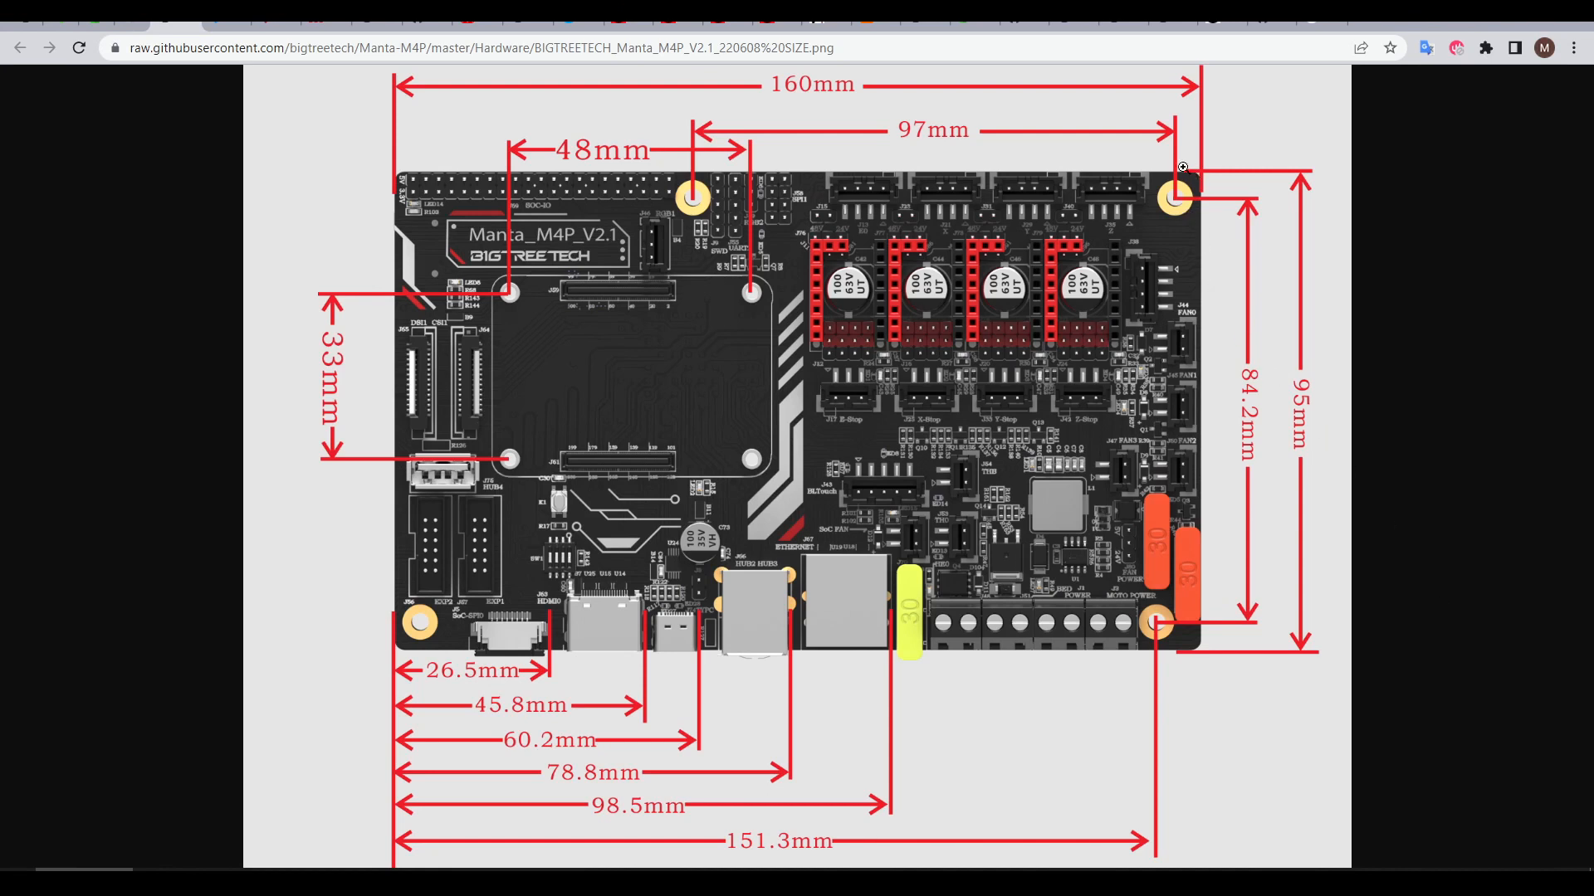
pyautogui.moveTo(1170, 193)
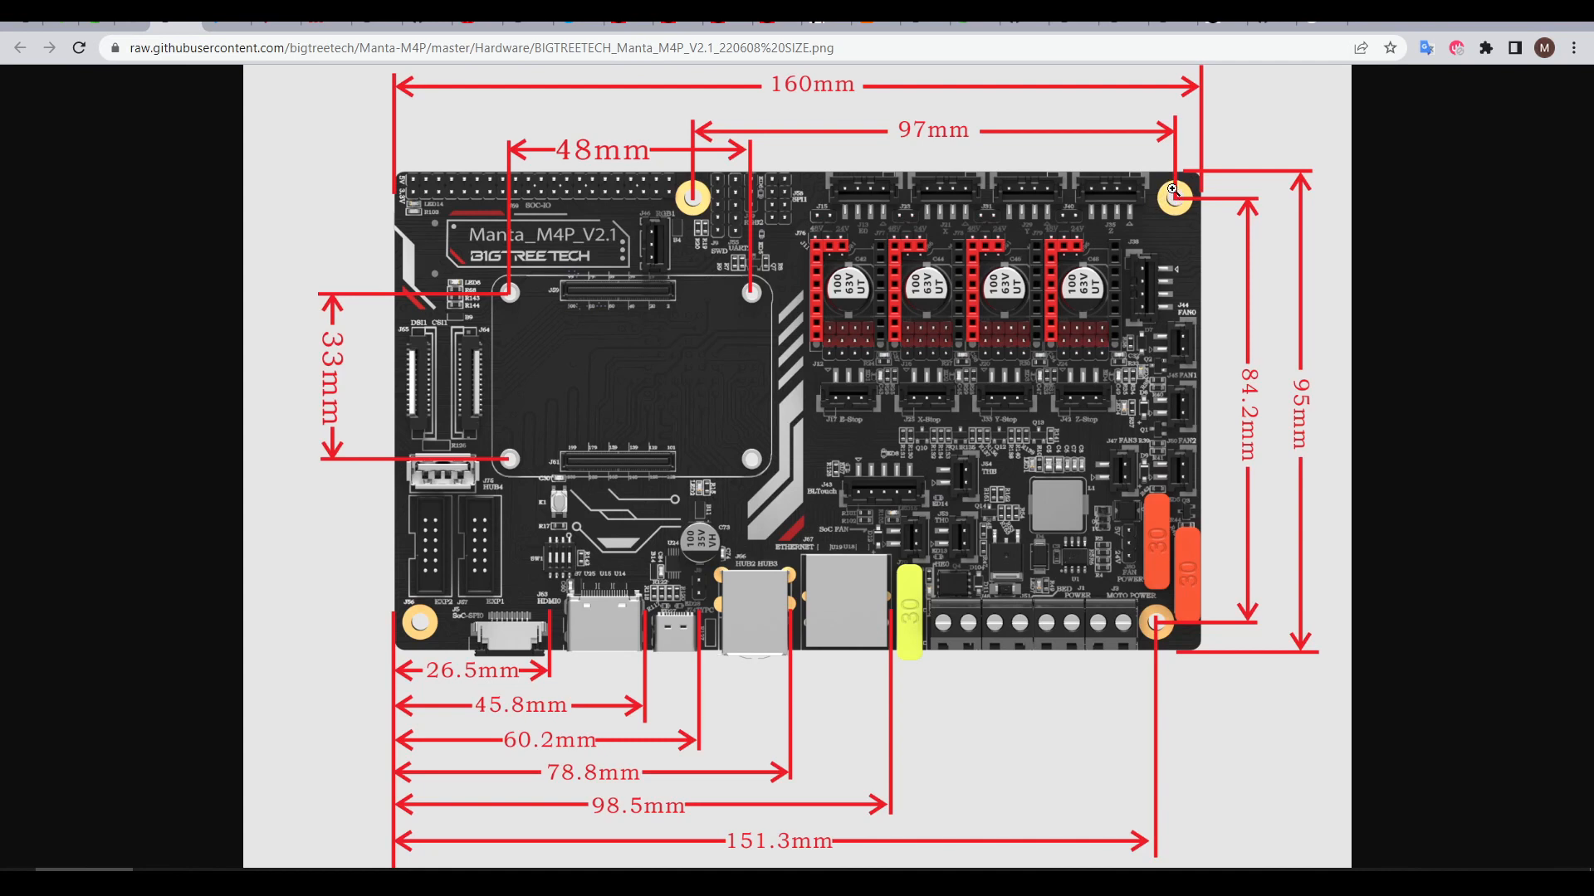
pyautogui.moveTo(1205, 200)
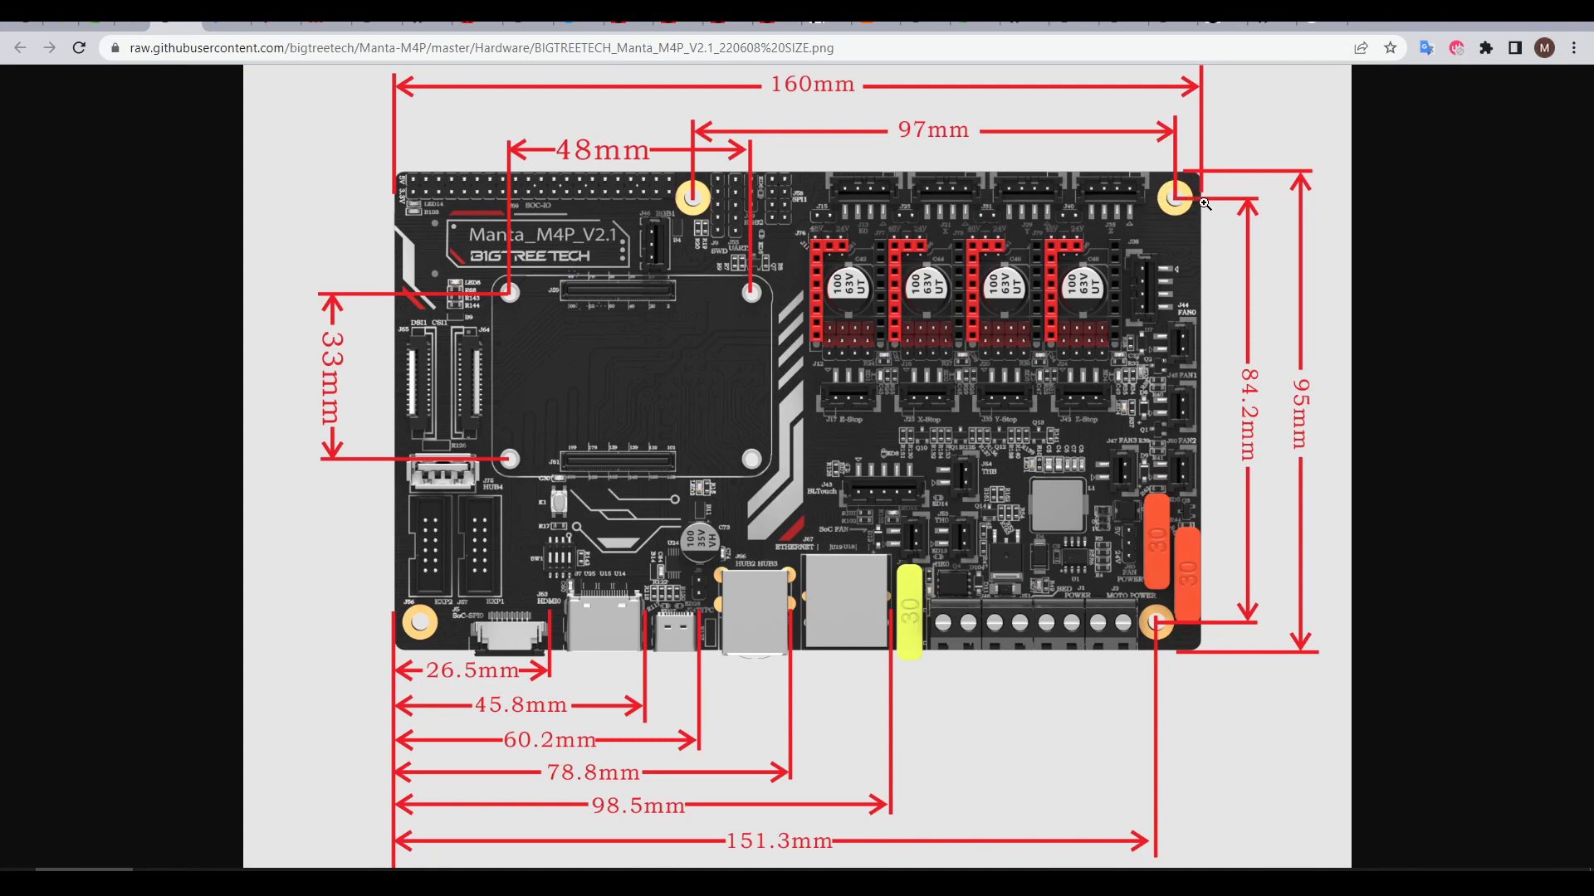
pyautogui.moveTo(1273, 461)
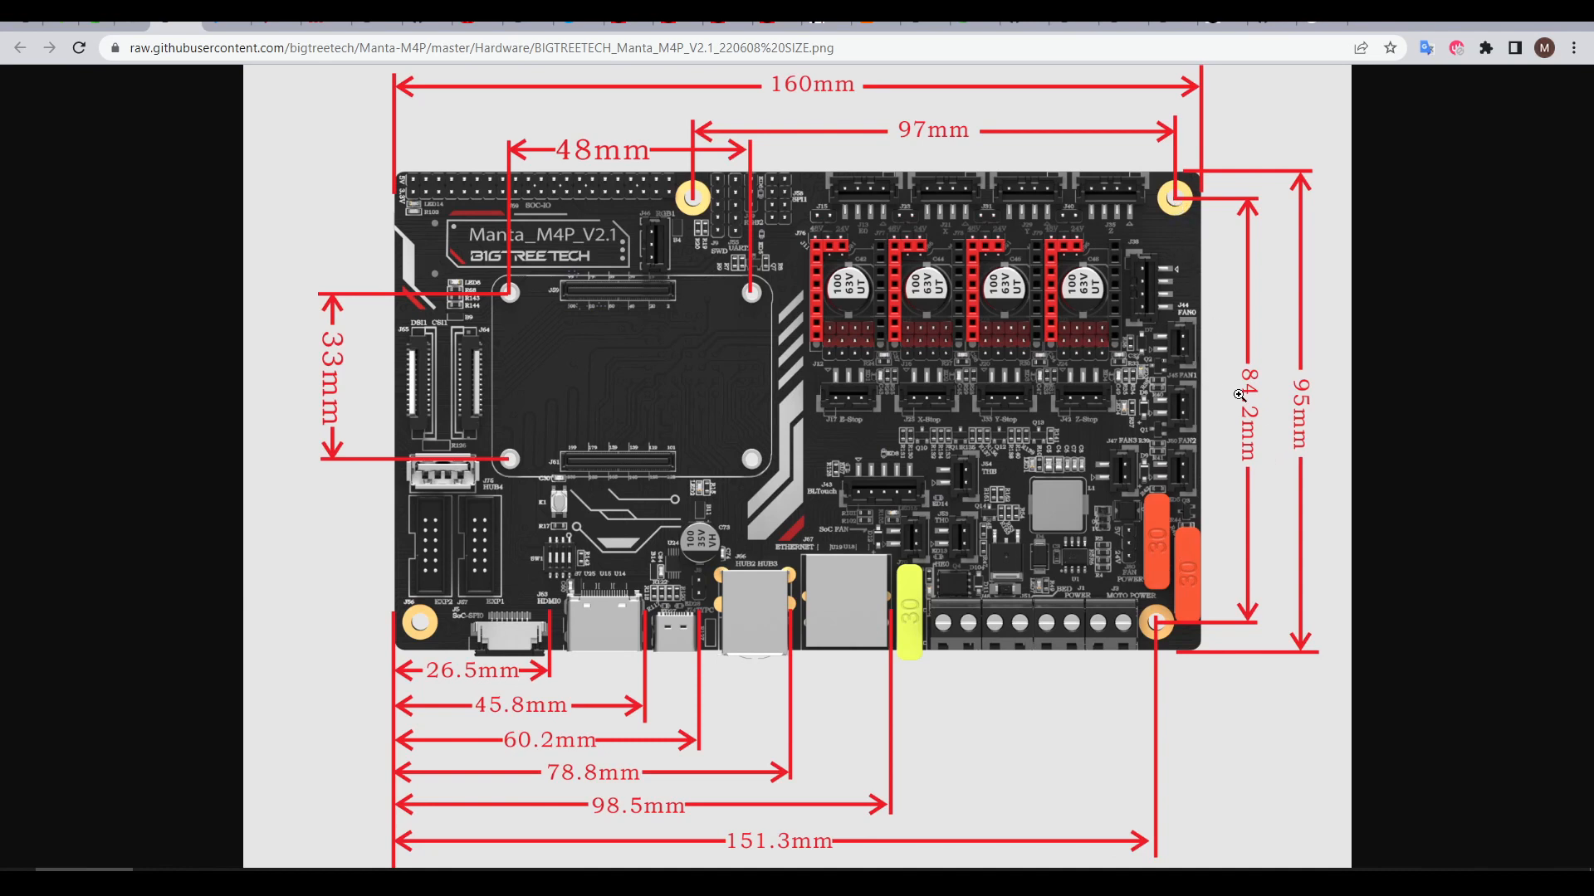
pyautogui.moveTo(742, 849)
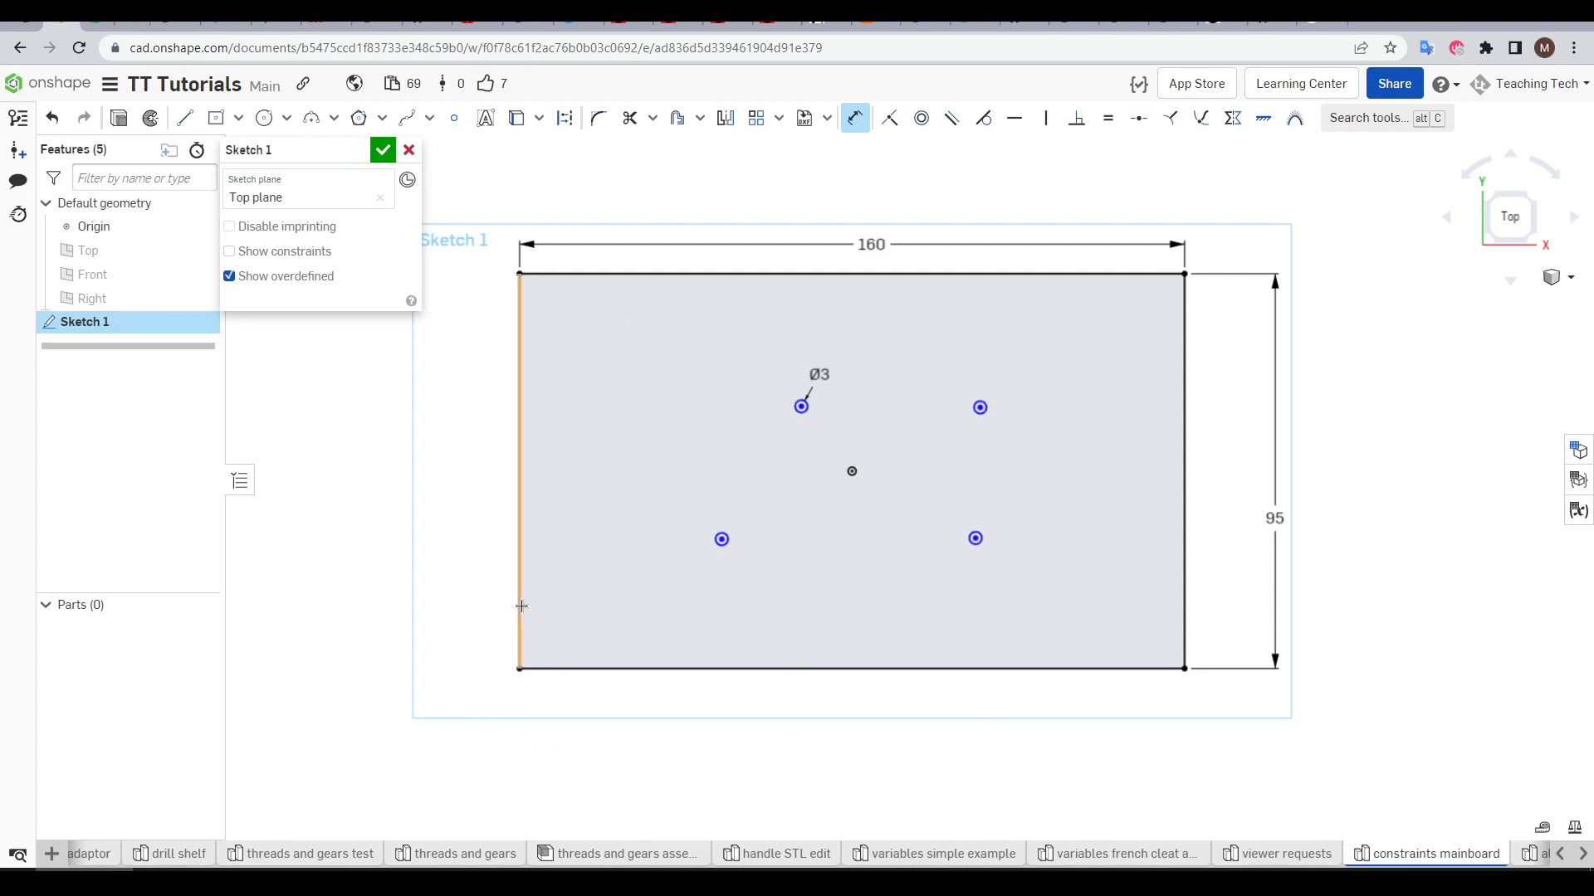
# Step: Enter 151 for the hole offset and drag holes toward the top-right and bottom-left corners
pyautogui.write('151')
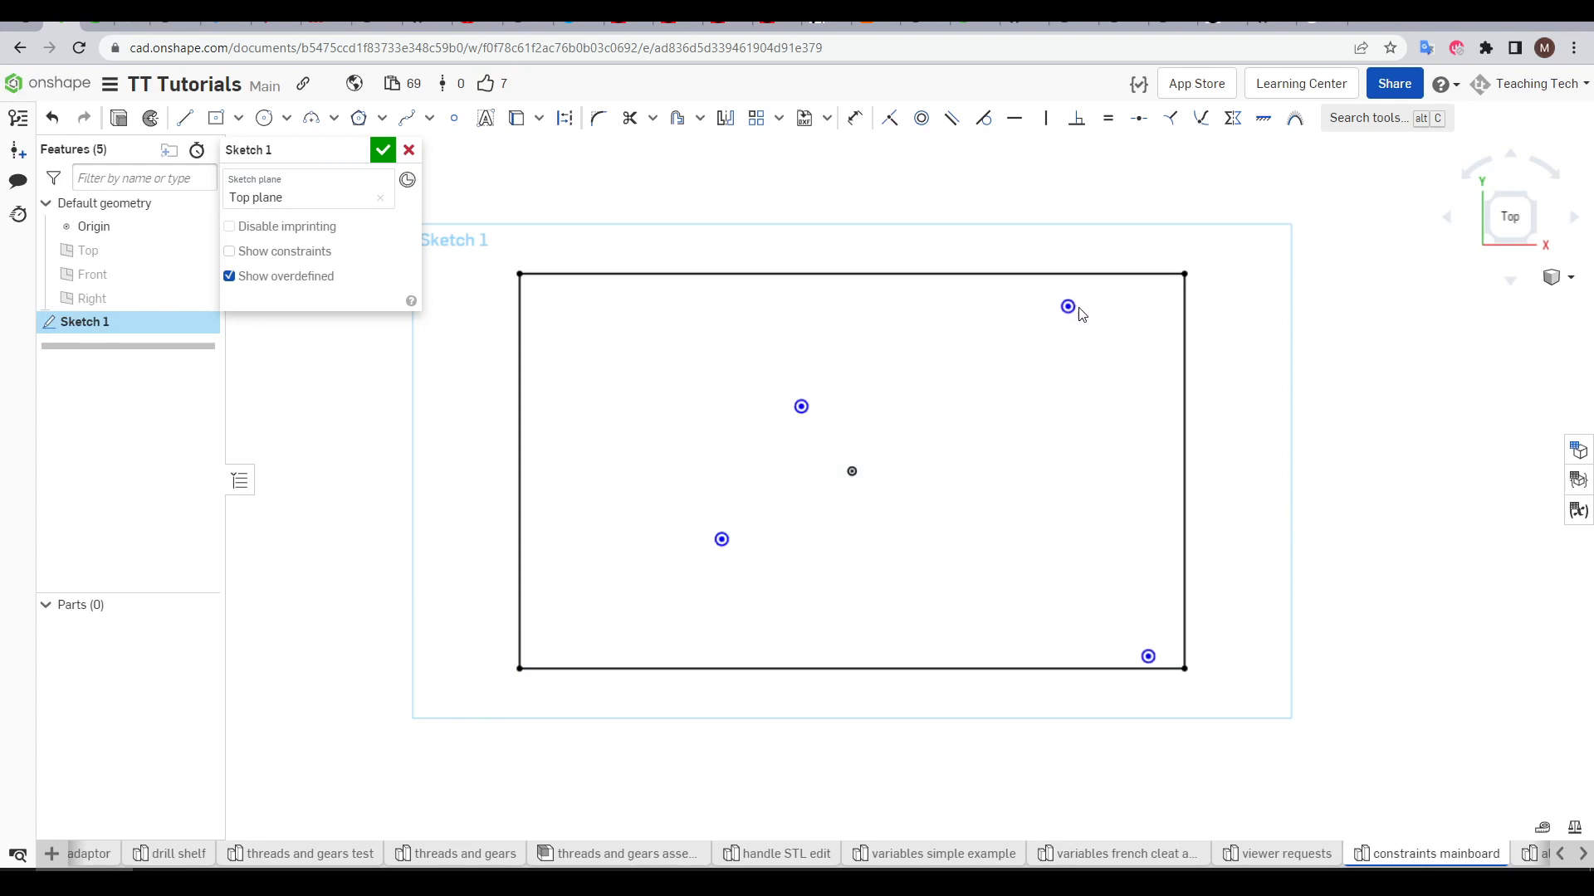
pyautogui.moveTo(1067, 306); pyautogui.dragTo(1165, 298)
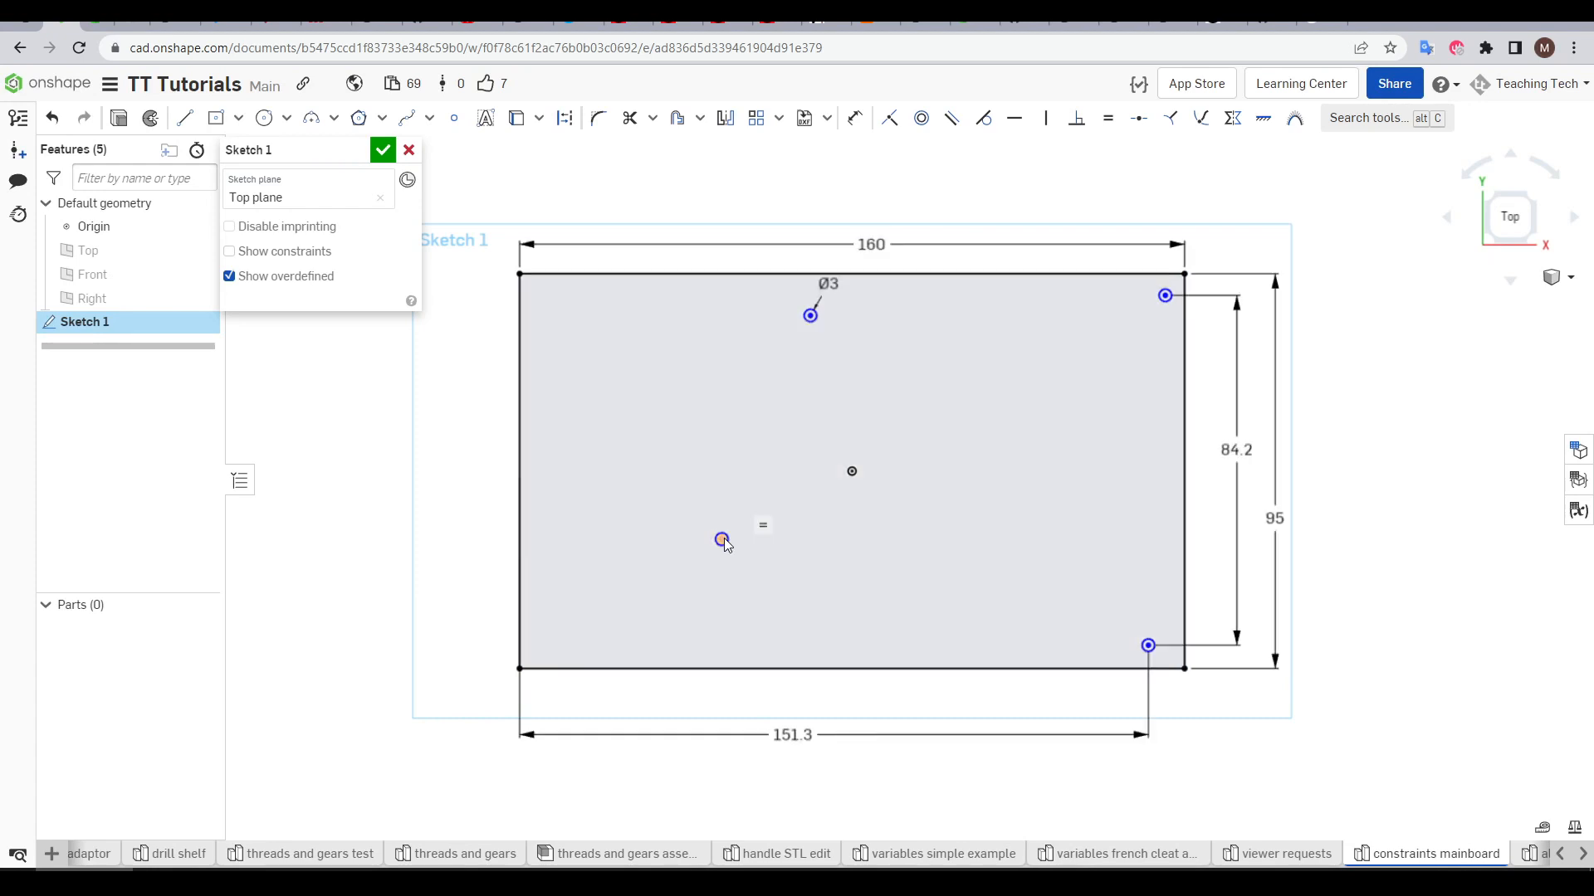
pyautogui.moveTo(723, 538); pyautogui.dragTo(551, 633)
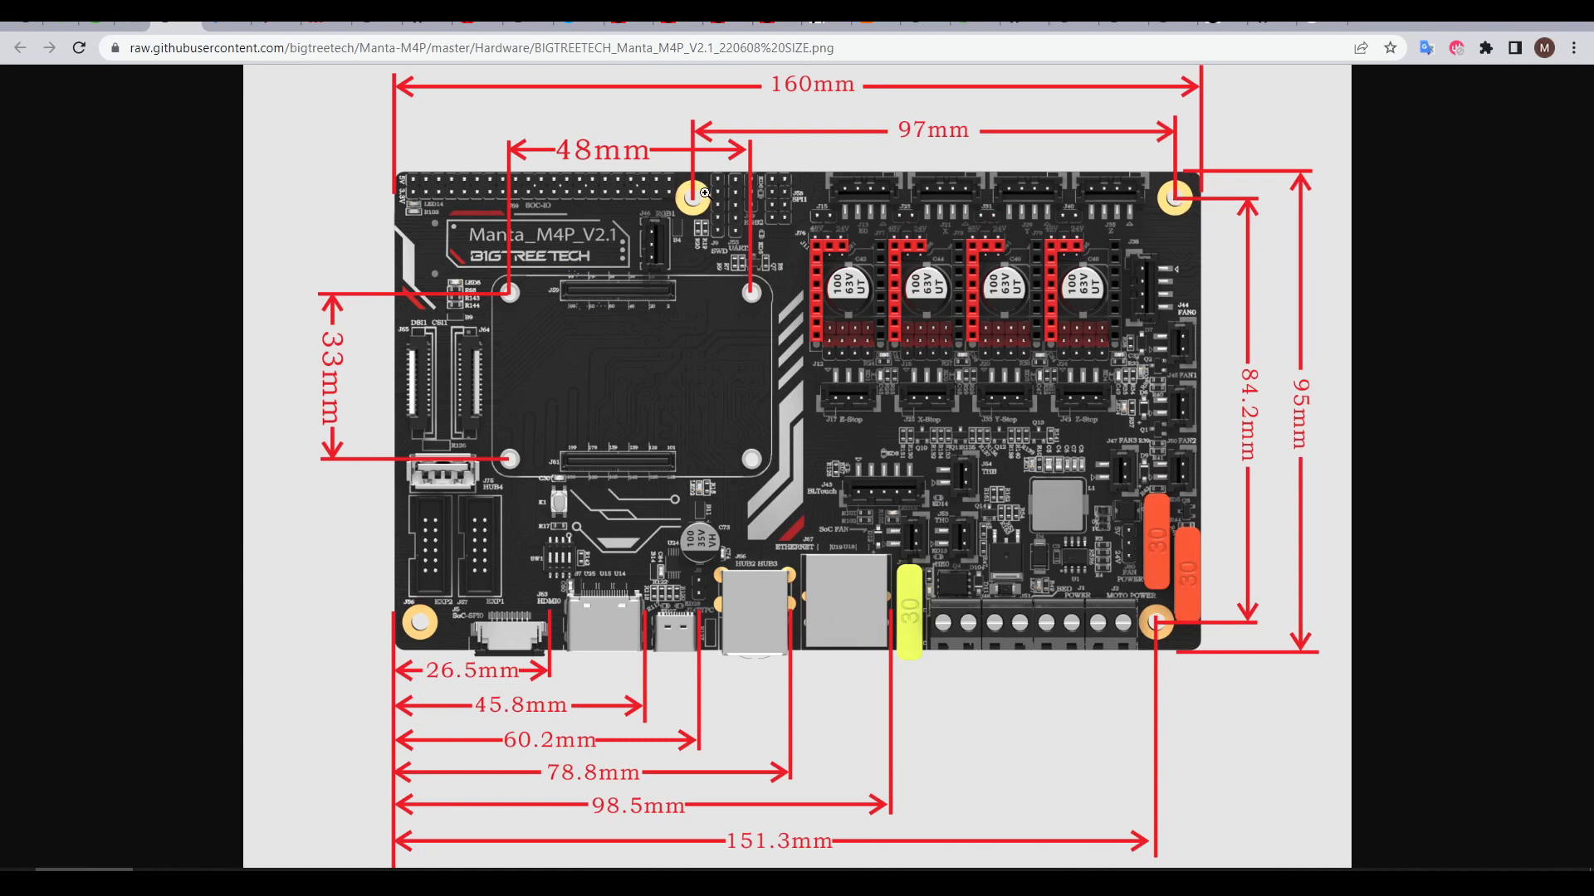
pyautogui.moveTo(722, 625)
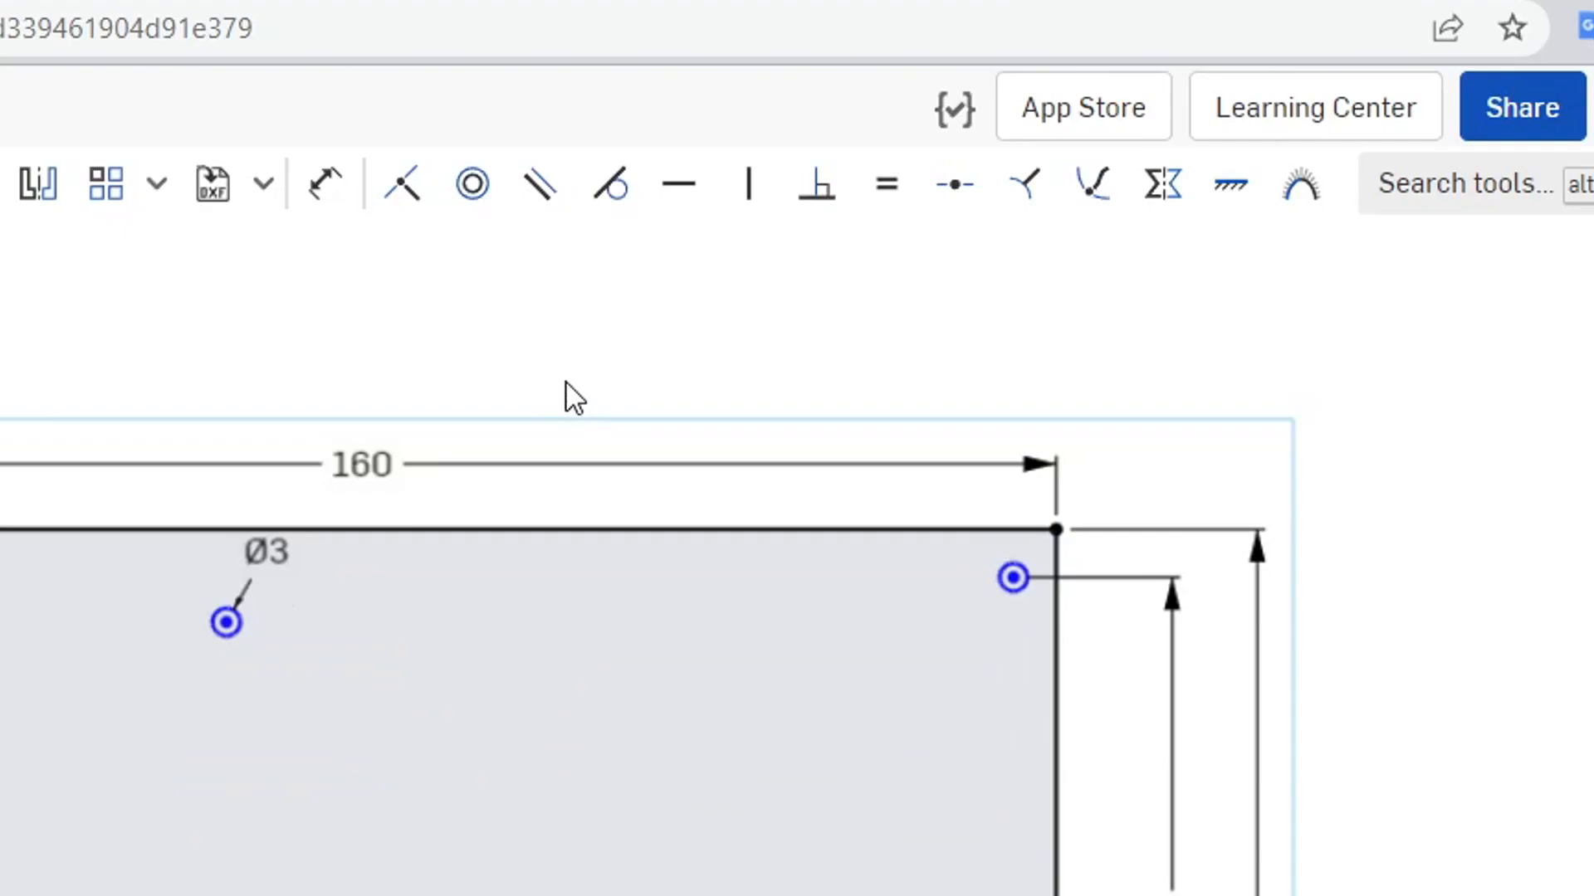
pyautogui.moveTo(749, 184)
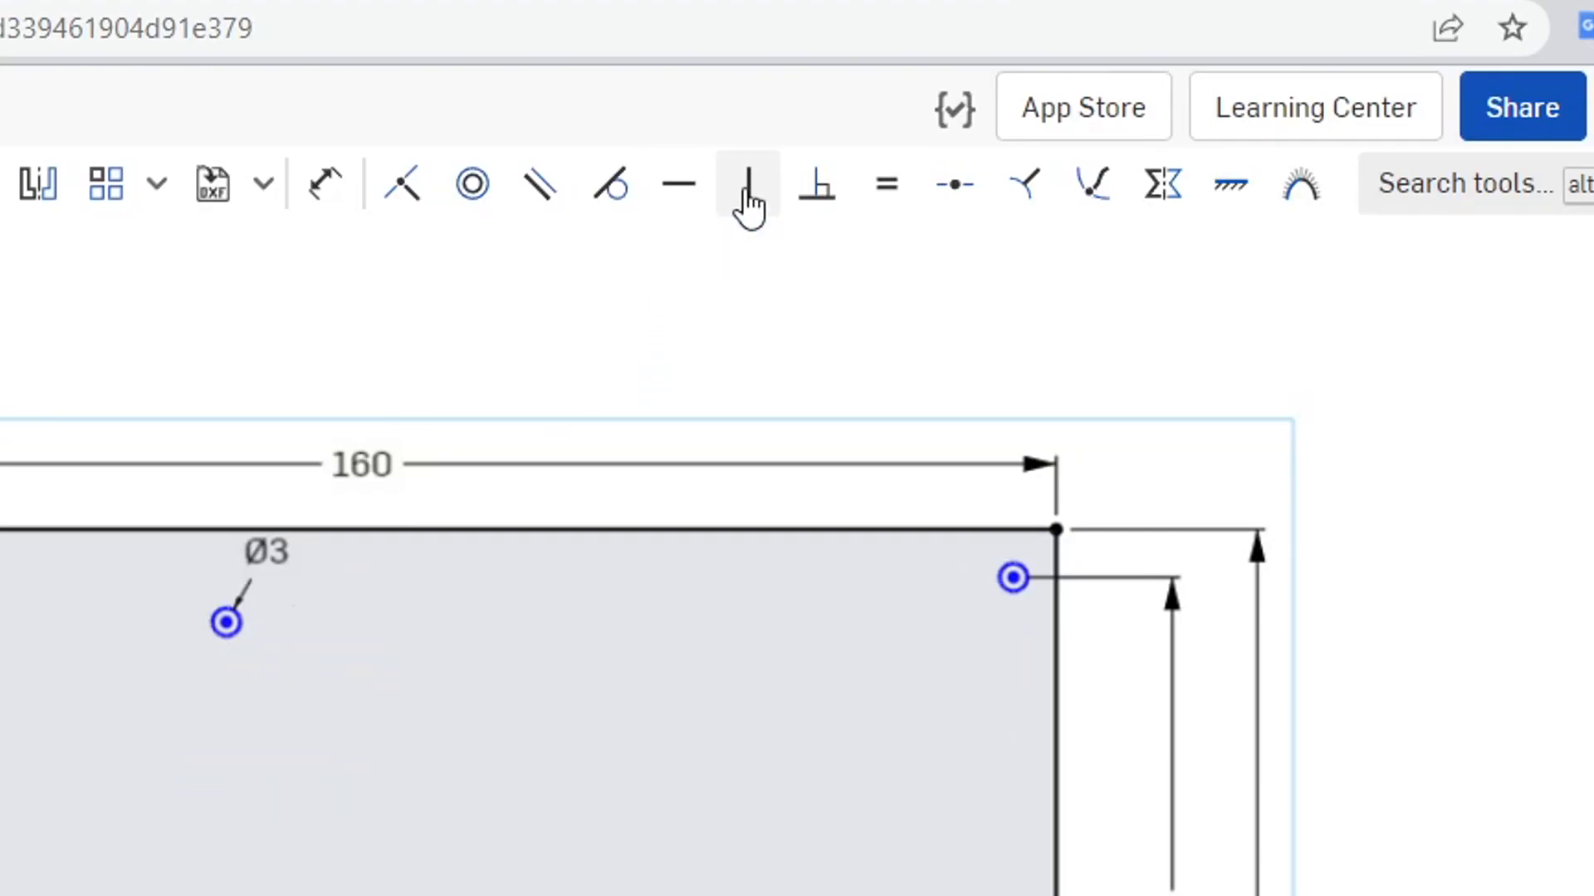
pyautogui.moveTo(747, 185)
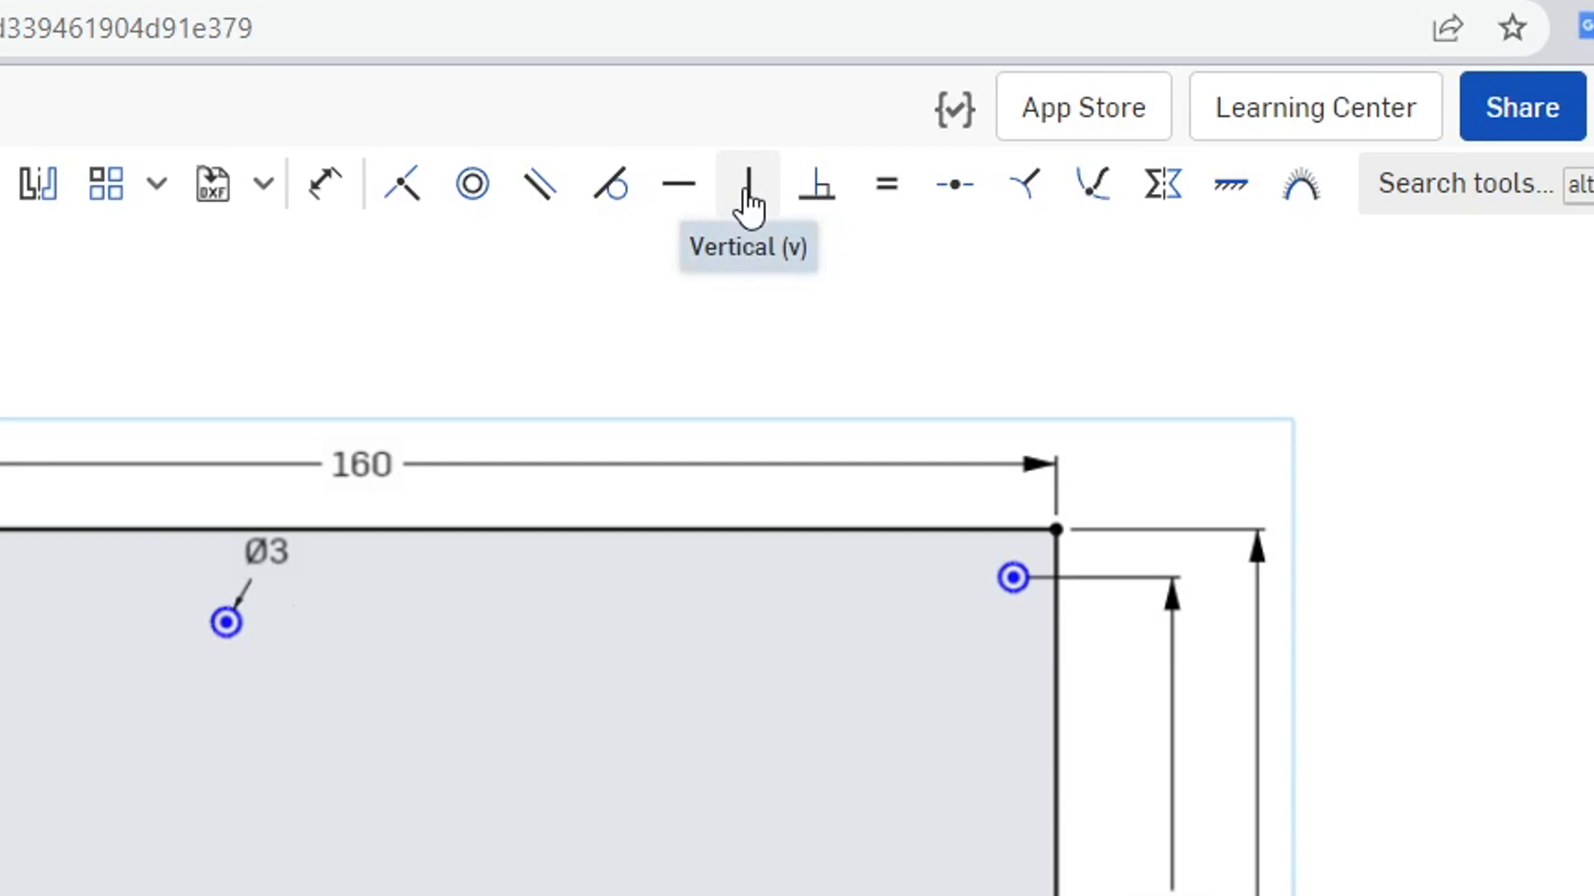
pyautogui.moveTo(681, 184)
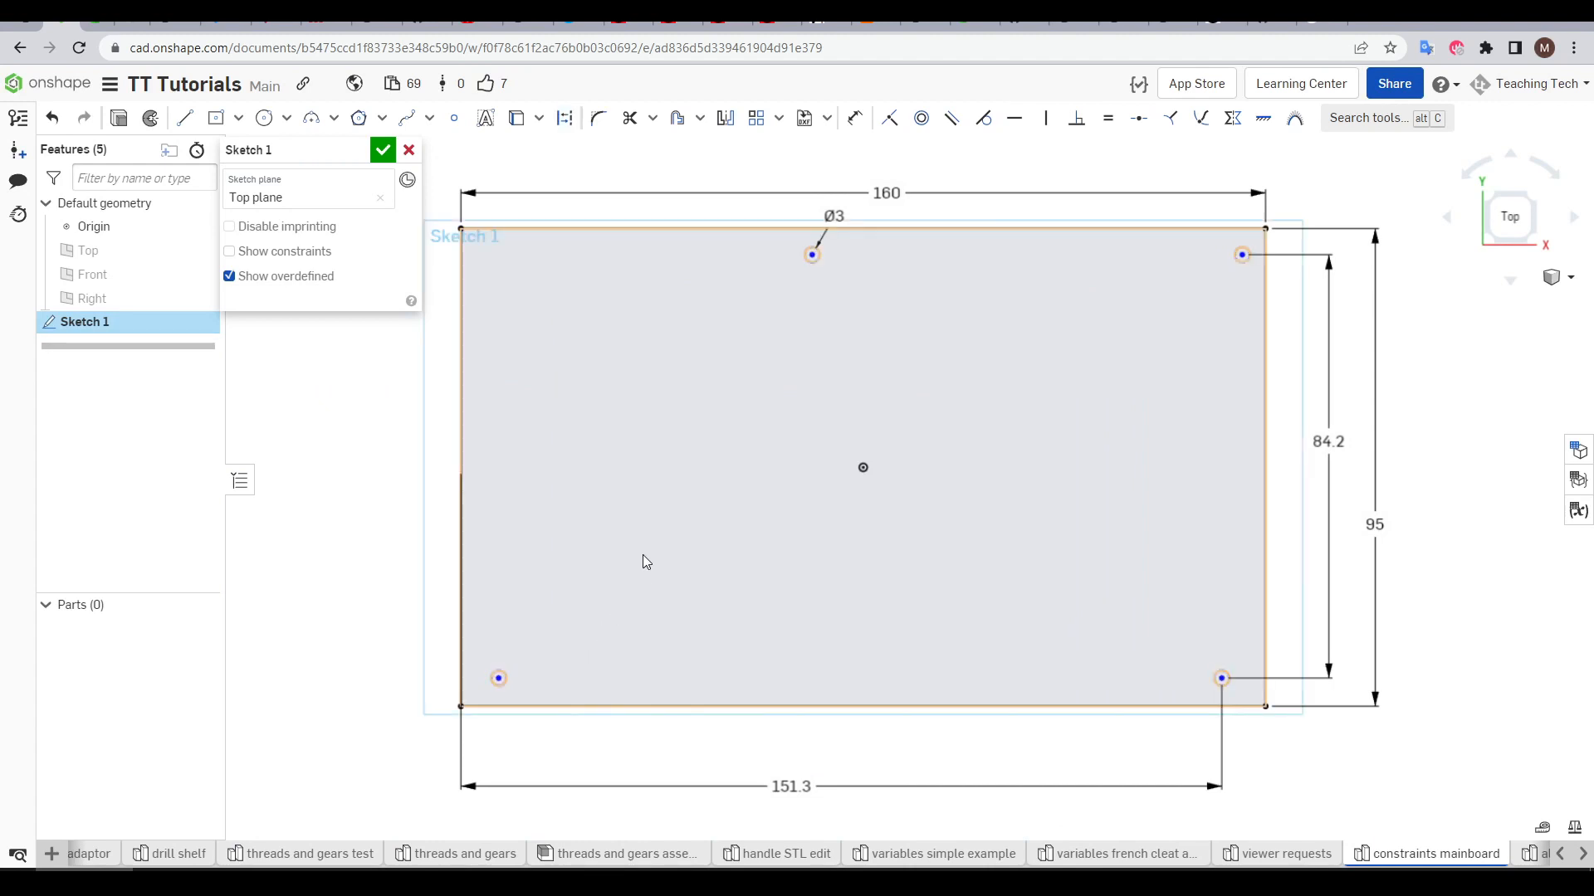
# Step: Sketch a trial circle and a diagonal trial line inside the board outline
pyautogui.click(546, 433)
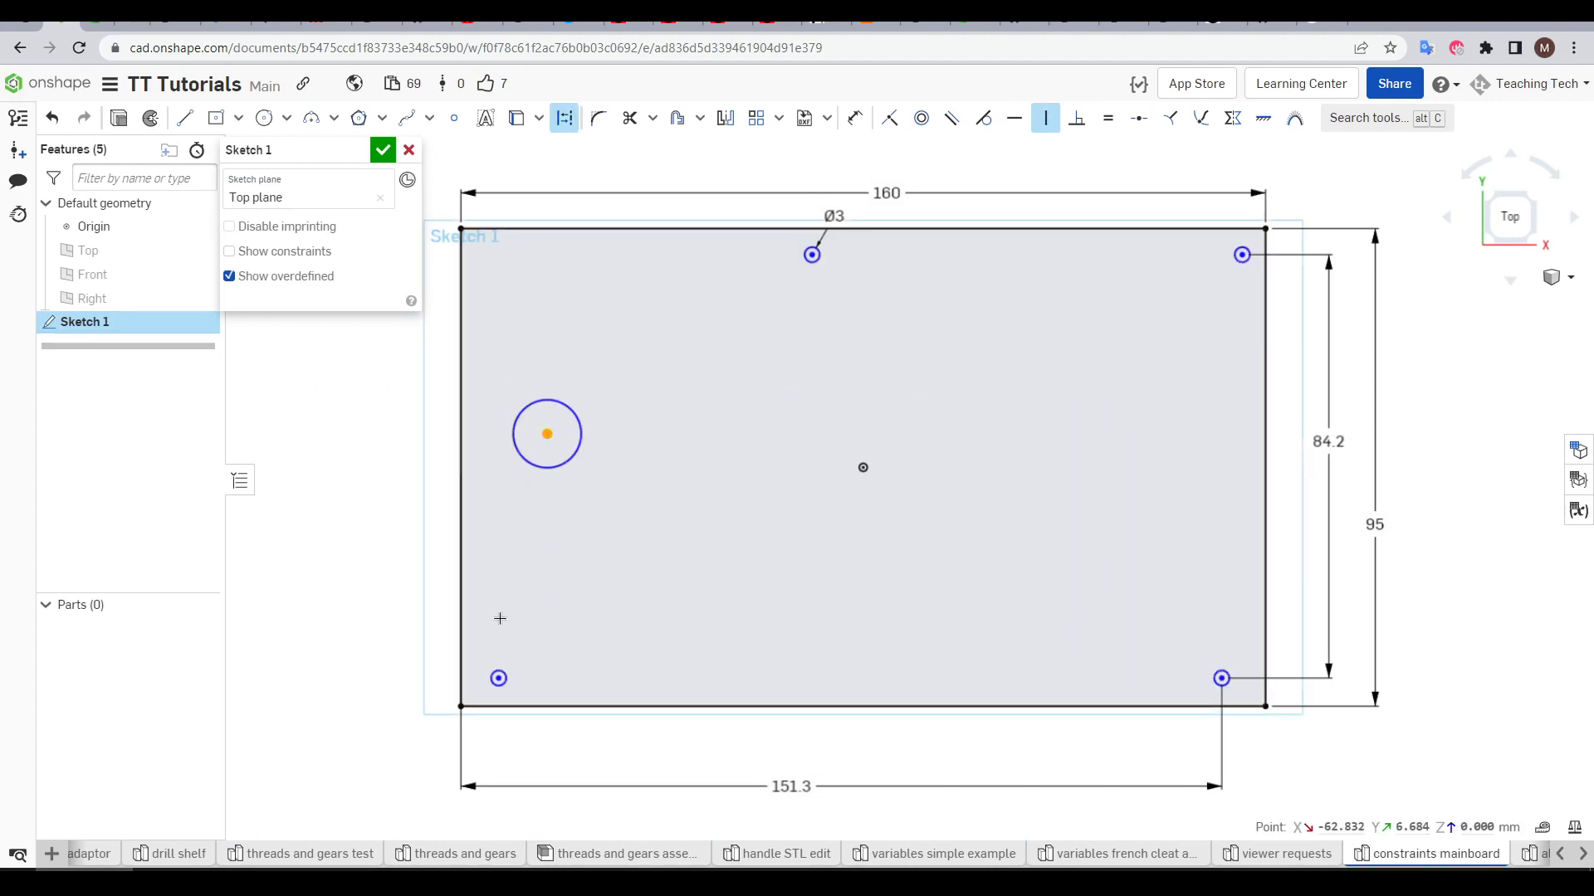
pyautogui.moveTo(546, 434); pyautogui.dragTo(498, 428)
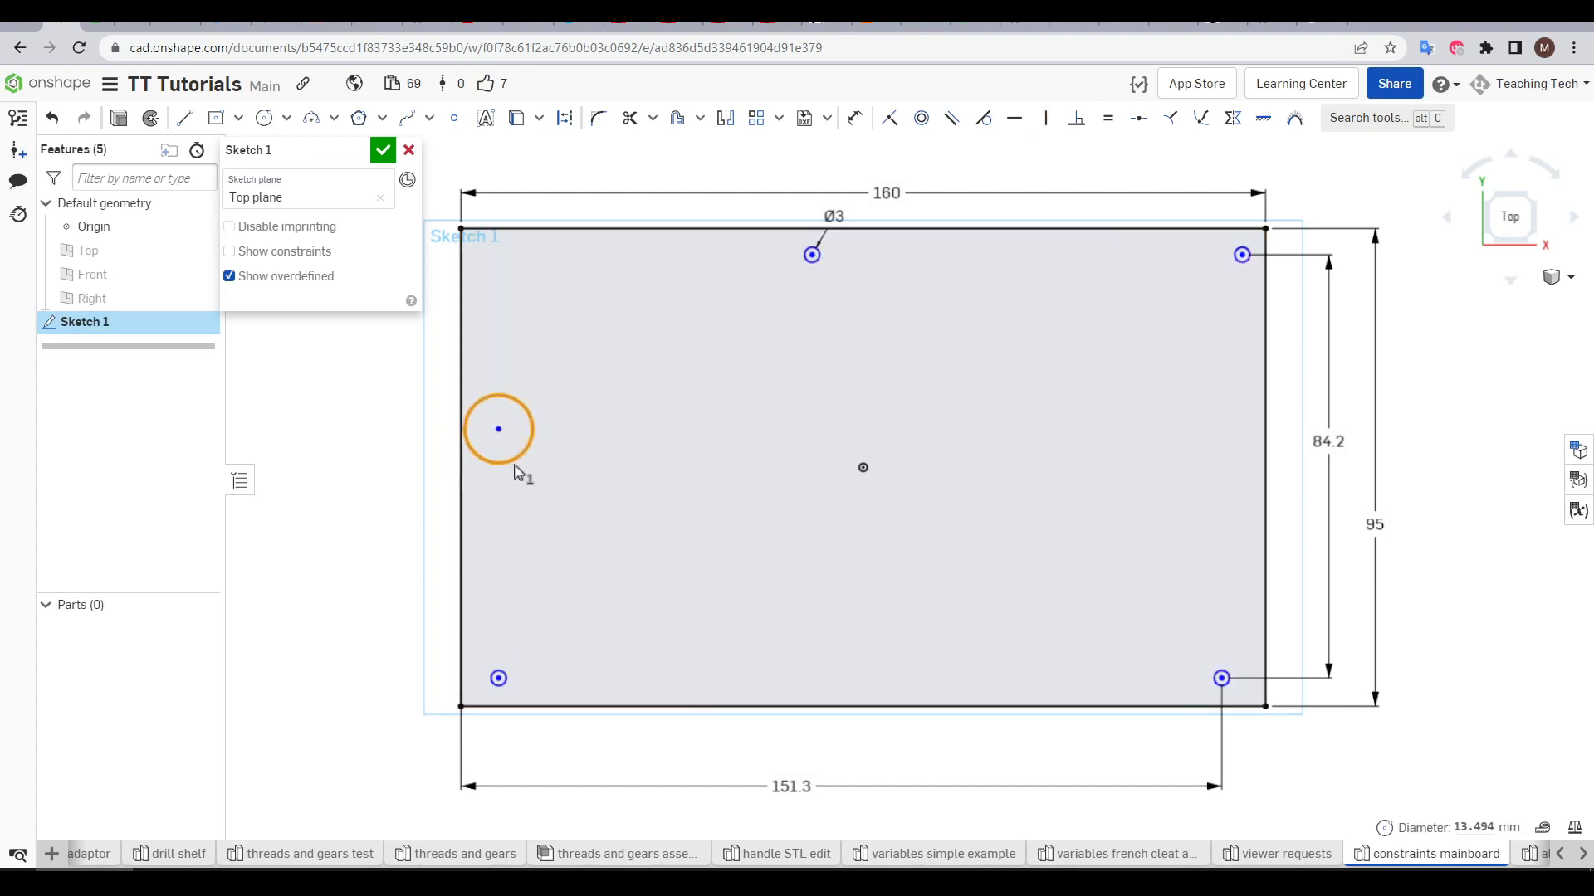
pyautogui.moveTo(662, 496); pyautogui.dragTo(981, 377)
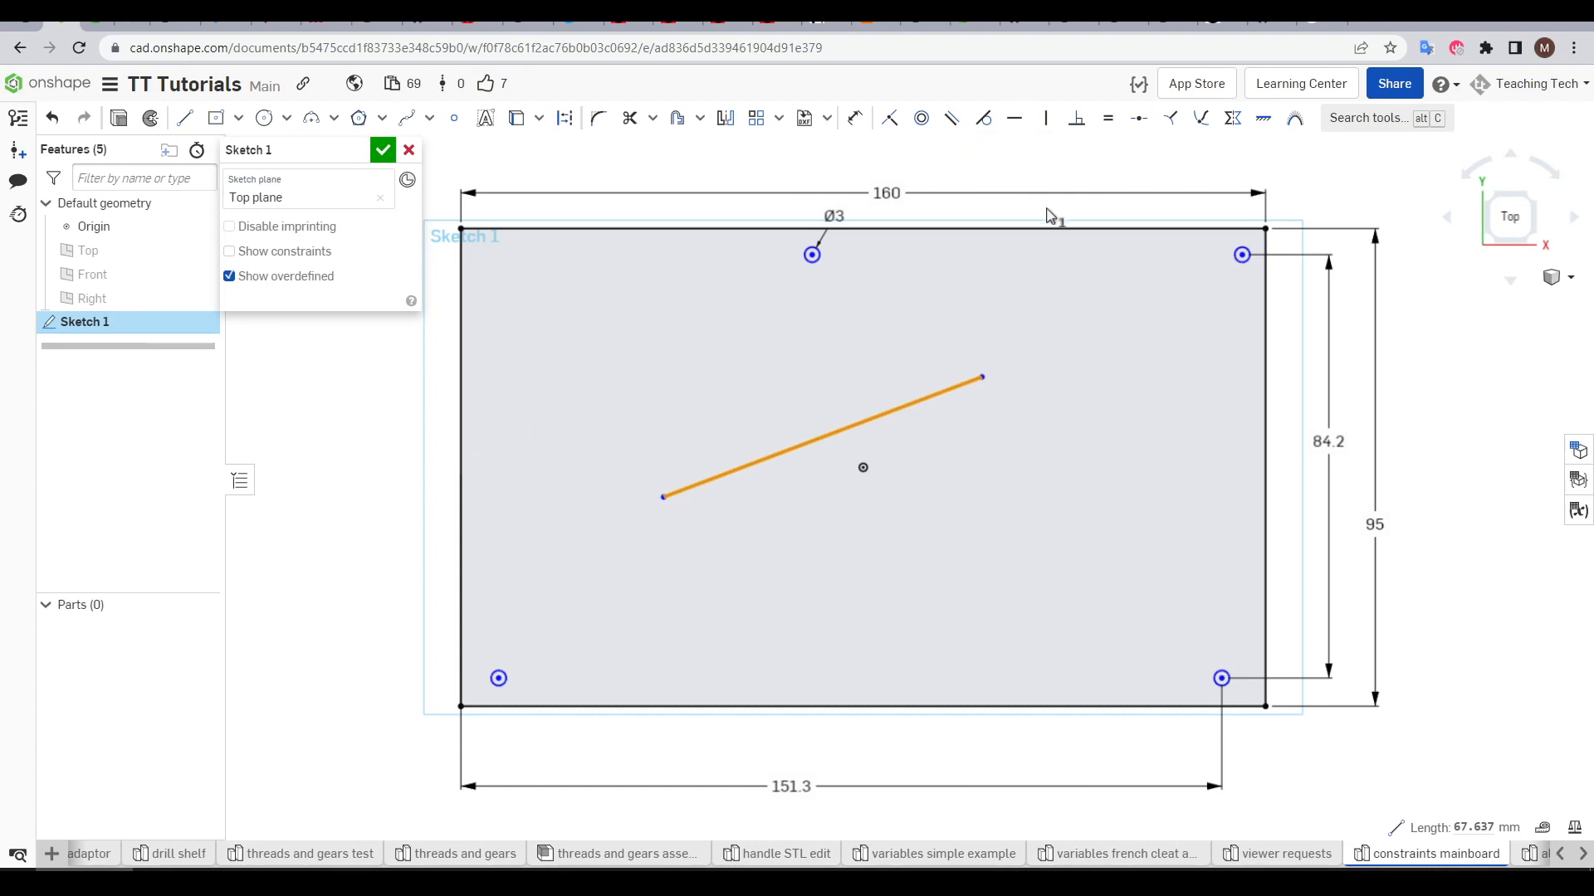
pyautogui.click(1013, 118)
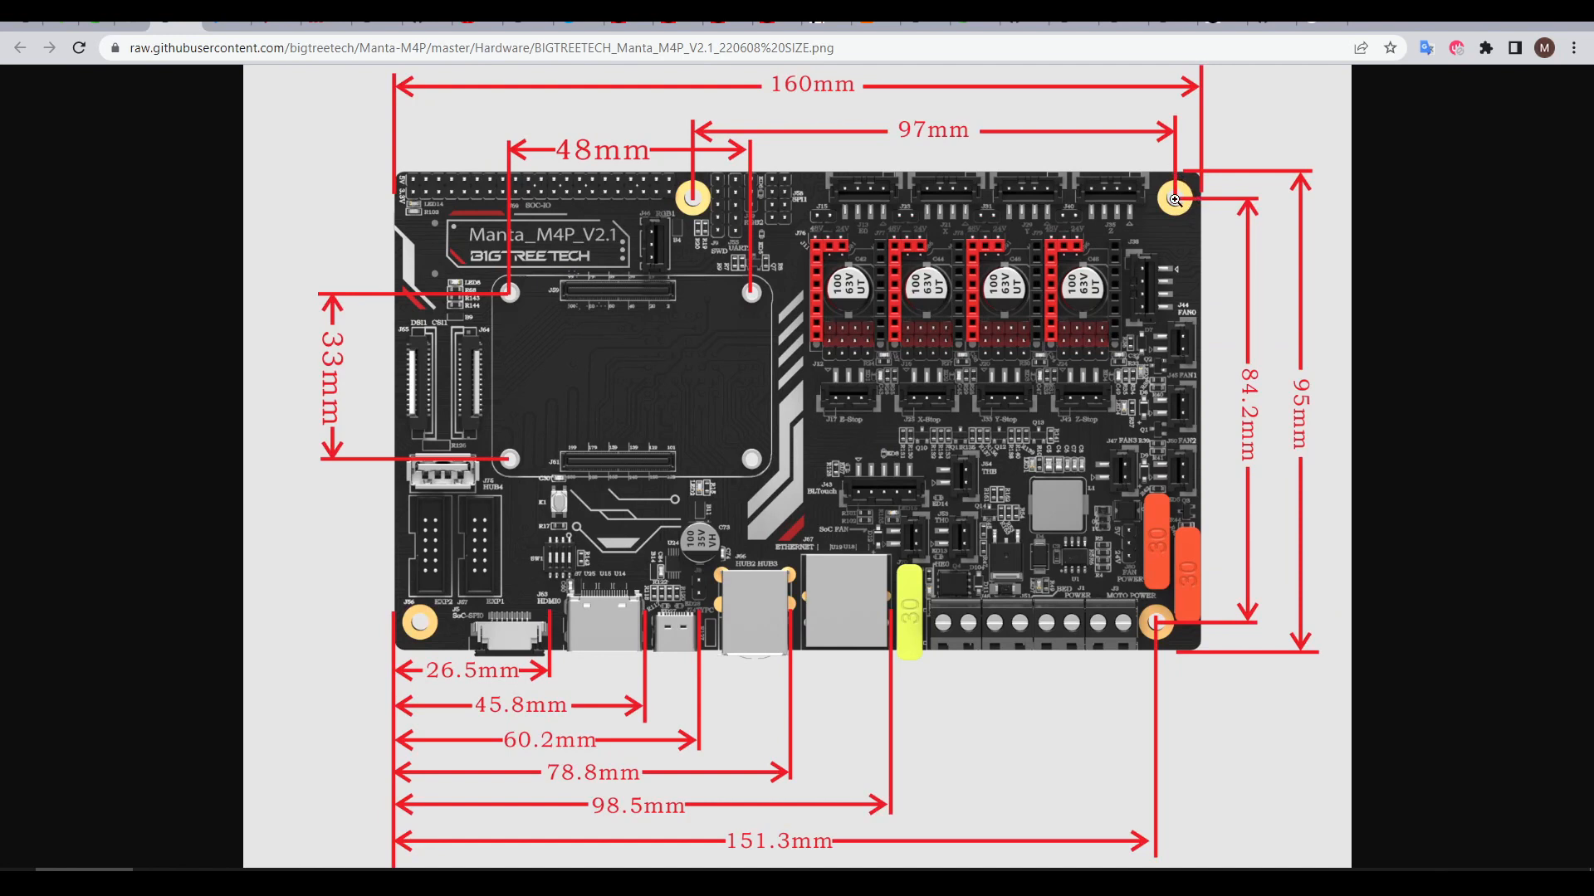
pyautogui.moveTo(1199, 199)
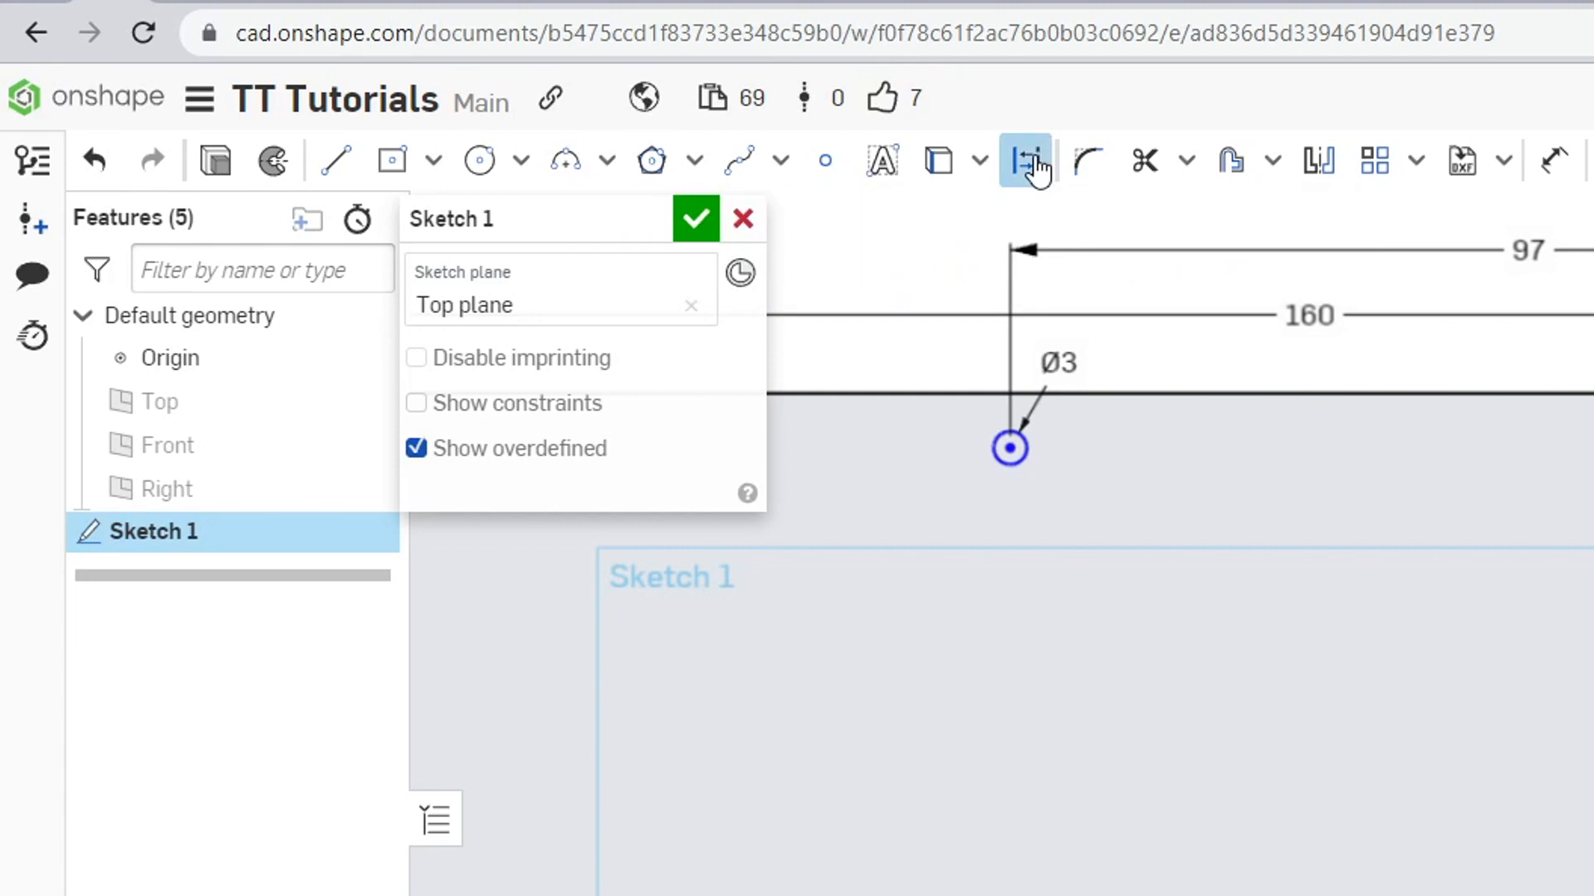
# Step: Dimension the top-right mounting hole and make the hole circles equal in size
pyautogui.click(1026, 161)
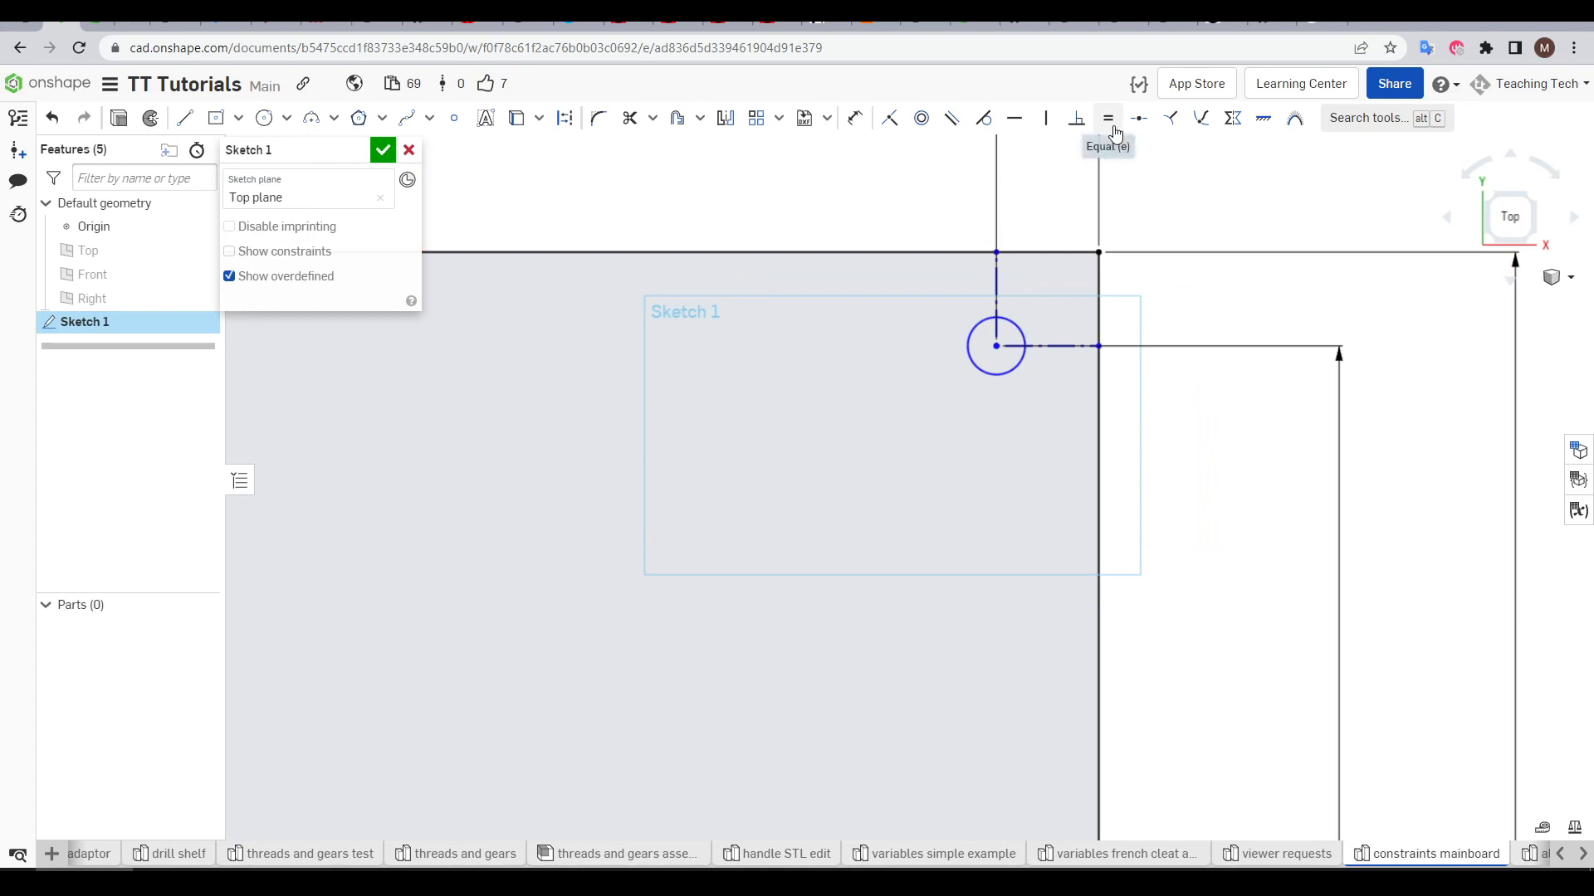
pyautogui.click(1107, 118)
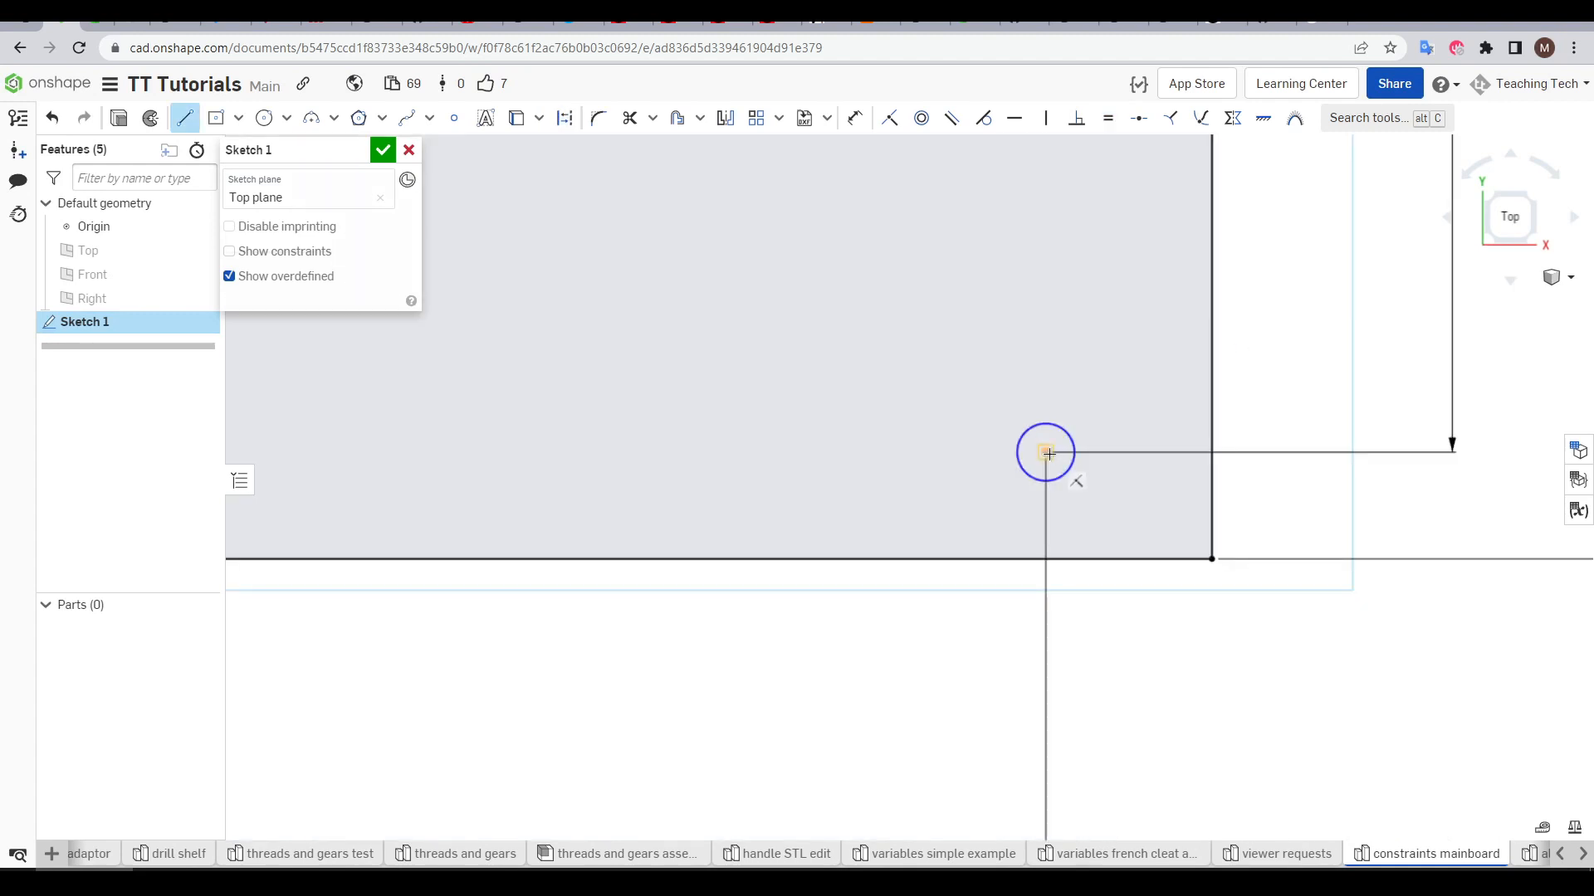
# Step: Snap the circle centre onto the mounting hole and constrain it against the outline edge
pyautogui.moveTo(1044, 451); pyautogui.dragTo(1081, 517)
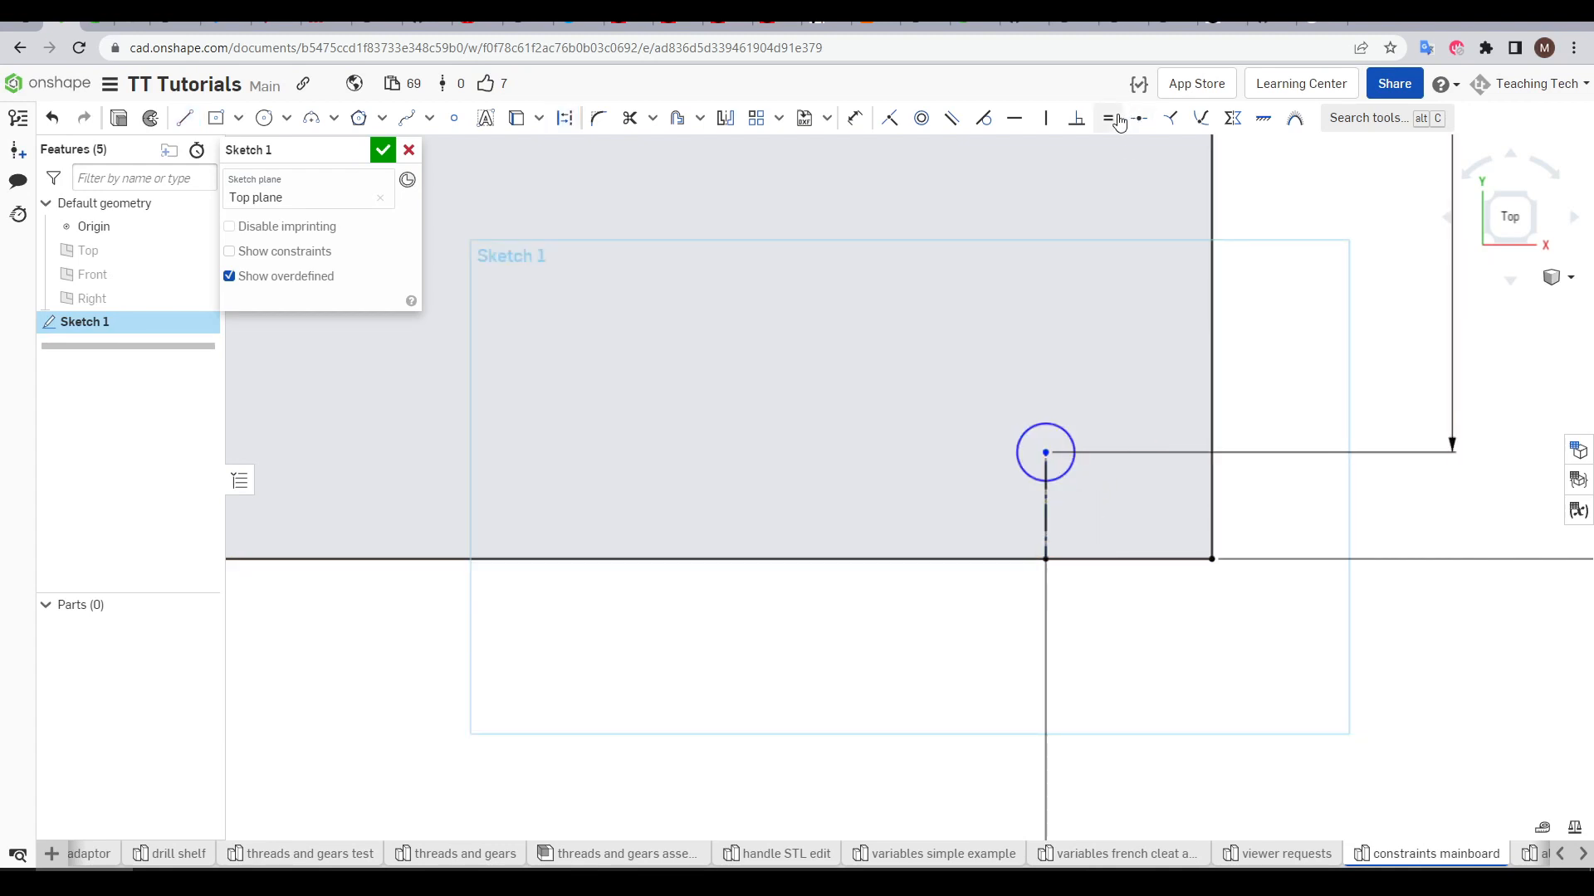
pyautogui.click(1107, 118)
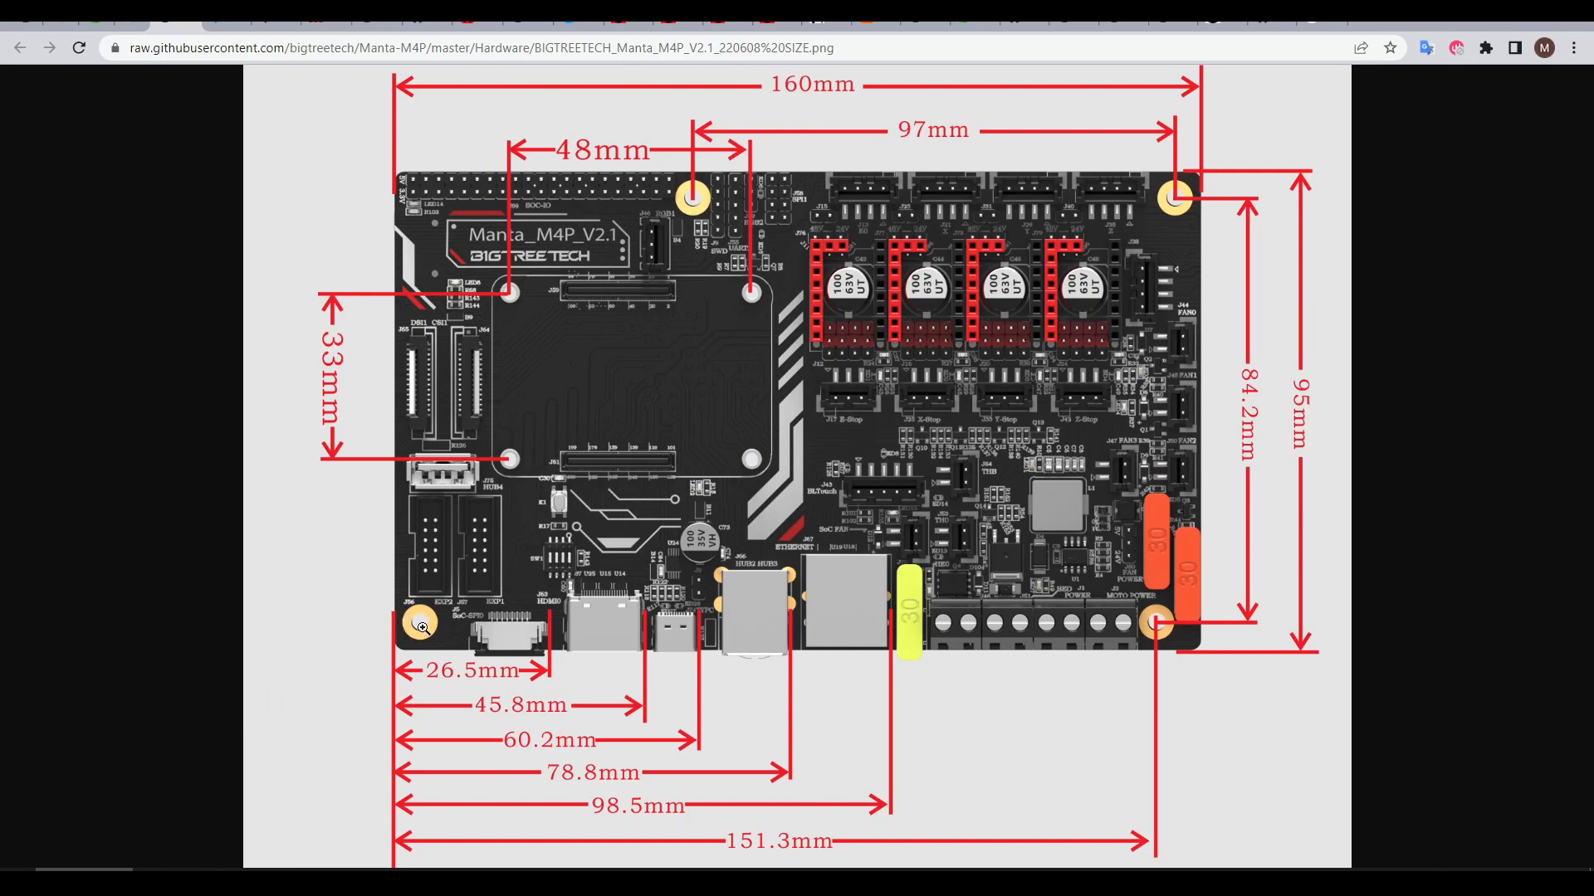
pyautogui.moveTo(1117, 248)
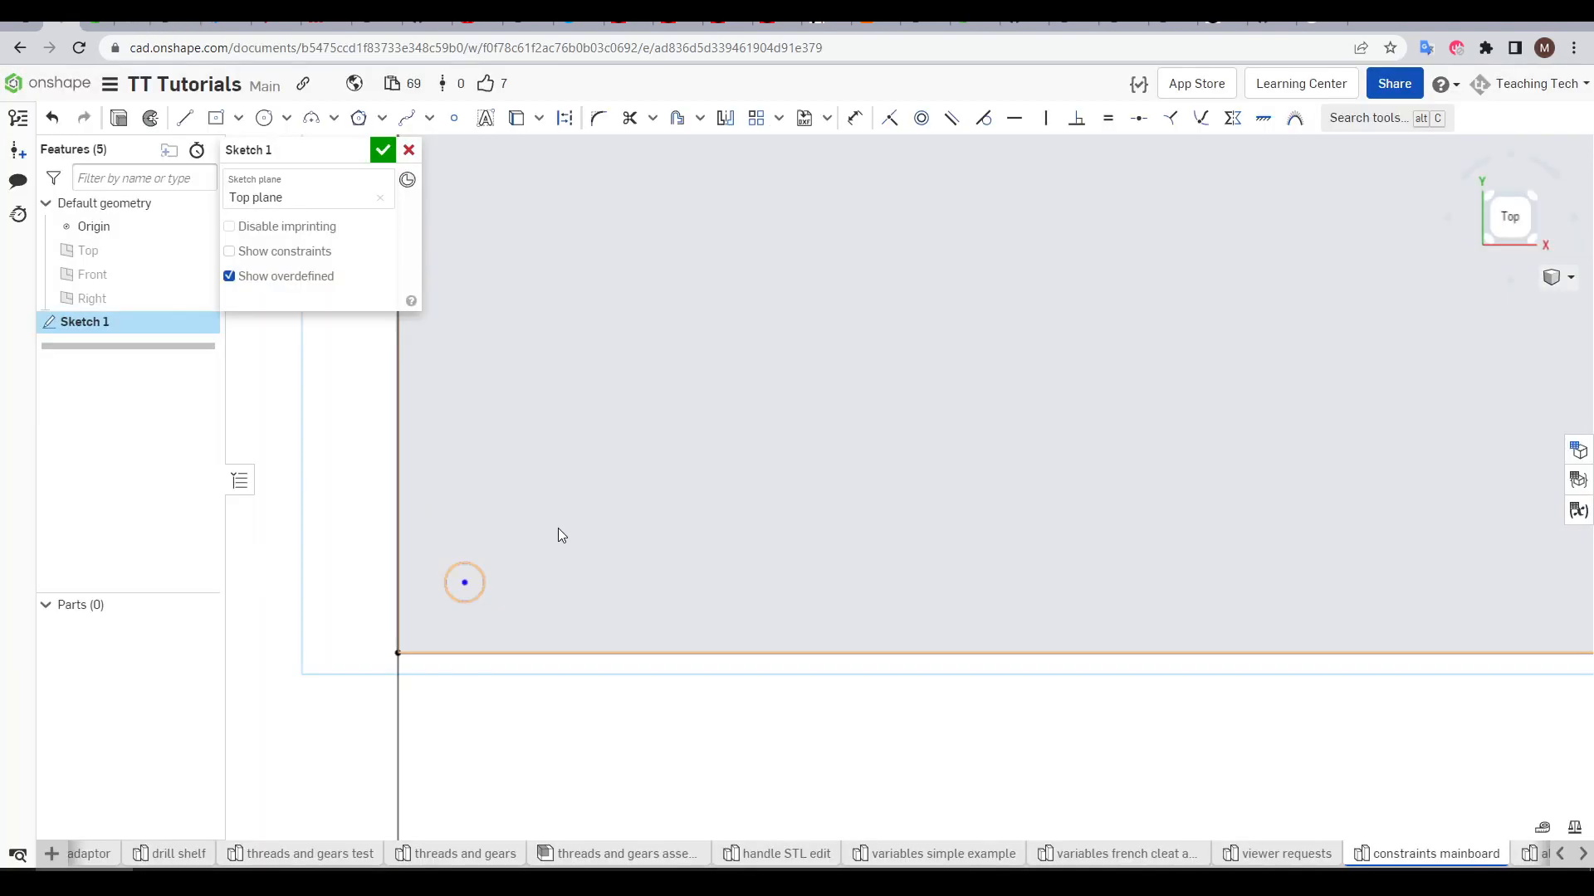
# Step: Select the bottom-left hole circle near the board outline's corner
pyautogui.click(184, 118)
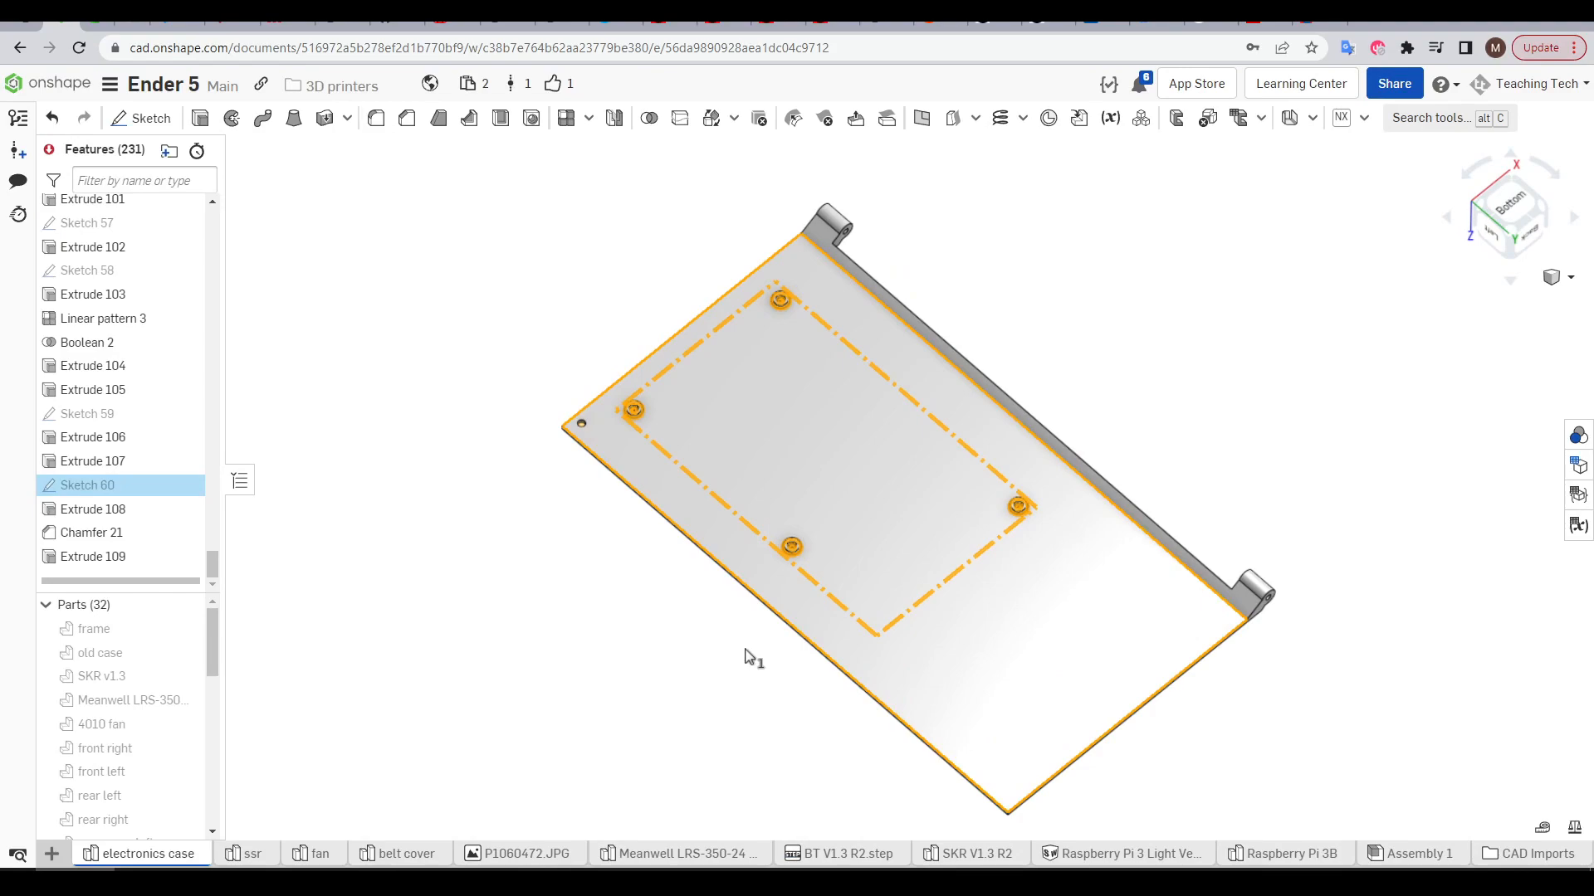
# Step: Inspect the Ender 5 electronics case plate with its four mounting standoffs
pyautogui.click(1434, 853)
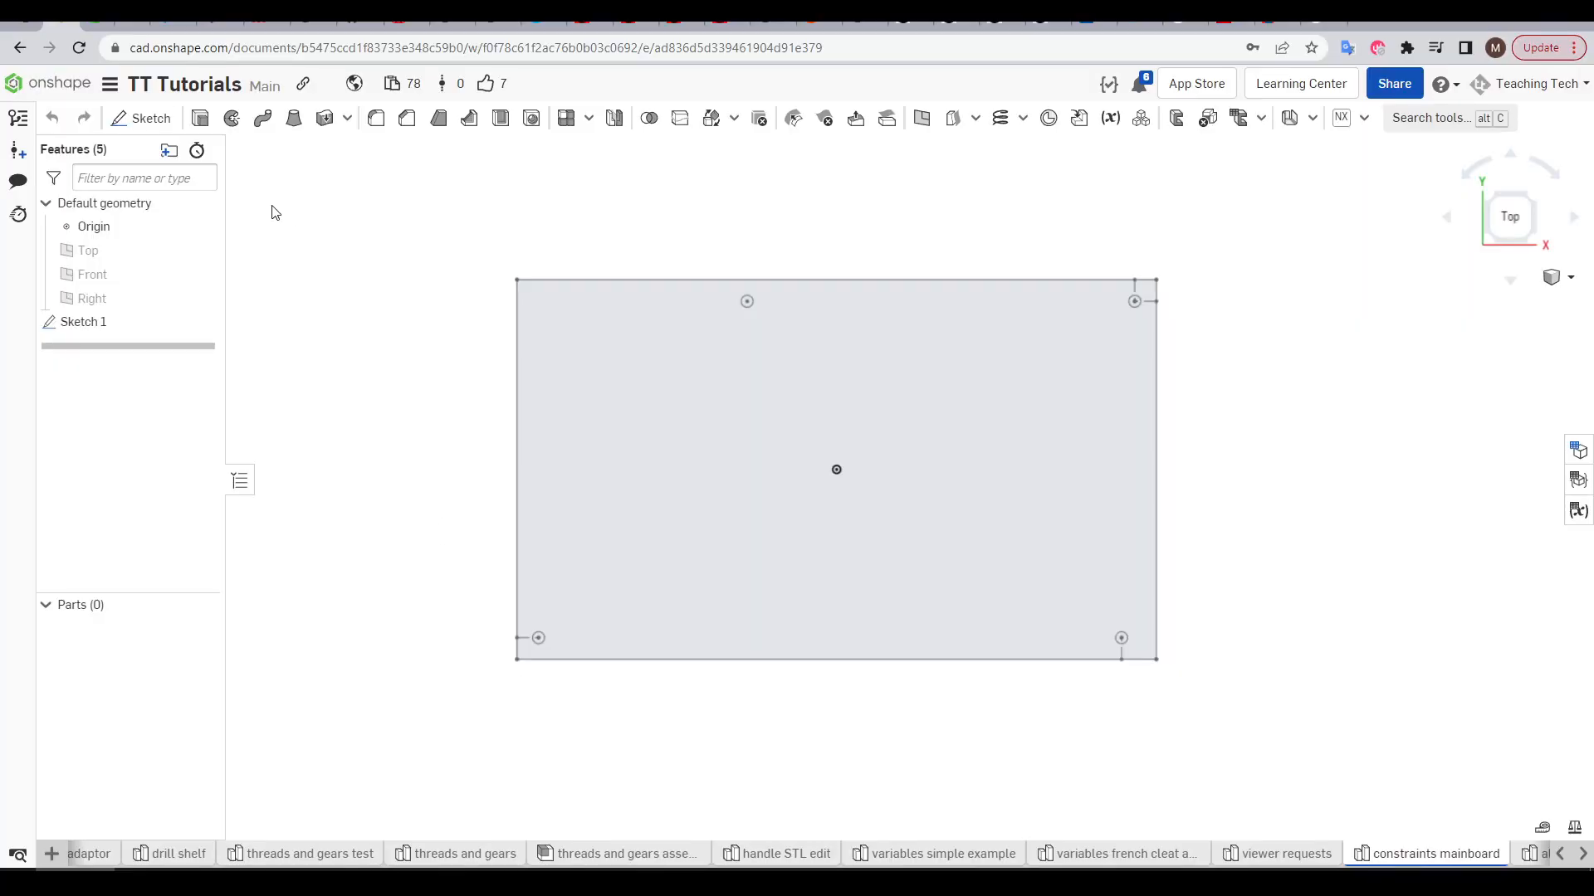
# Step: Start Sketch 2 on the Top plane and pick the Rectangle tool for the construction outline
pyautogui.click(141, 118)
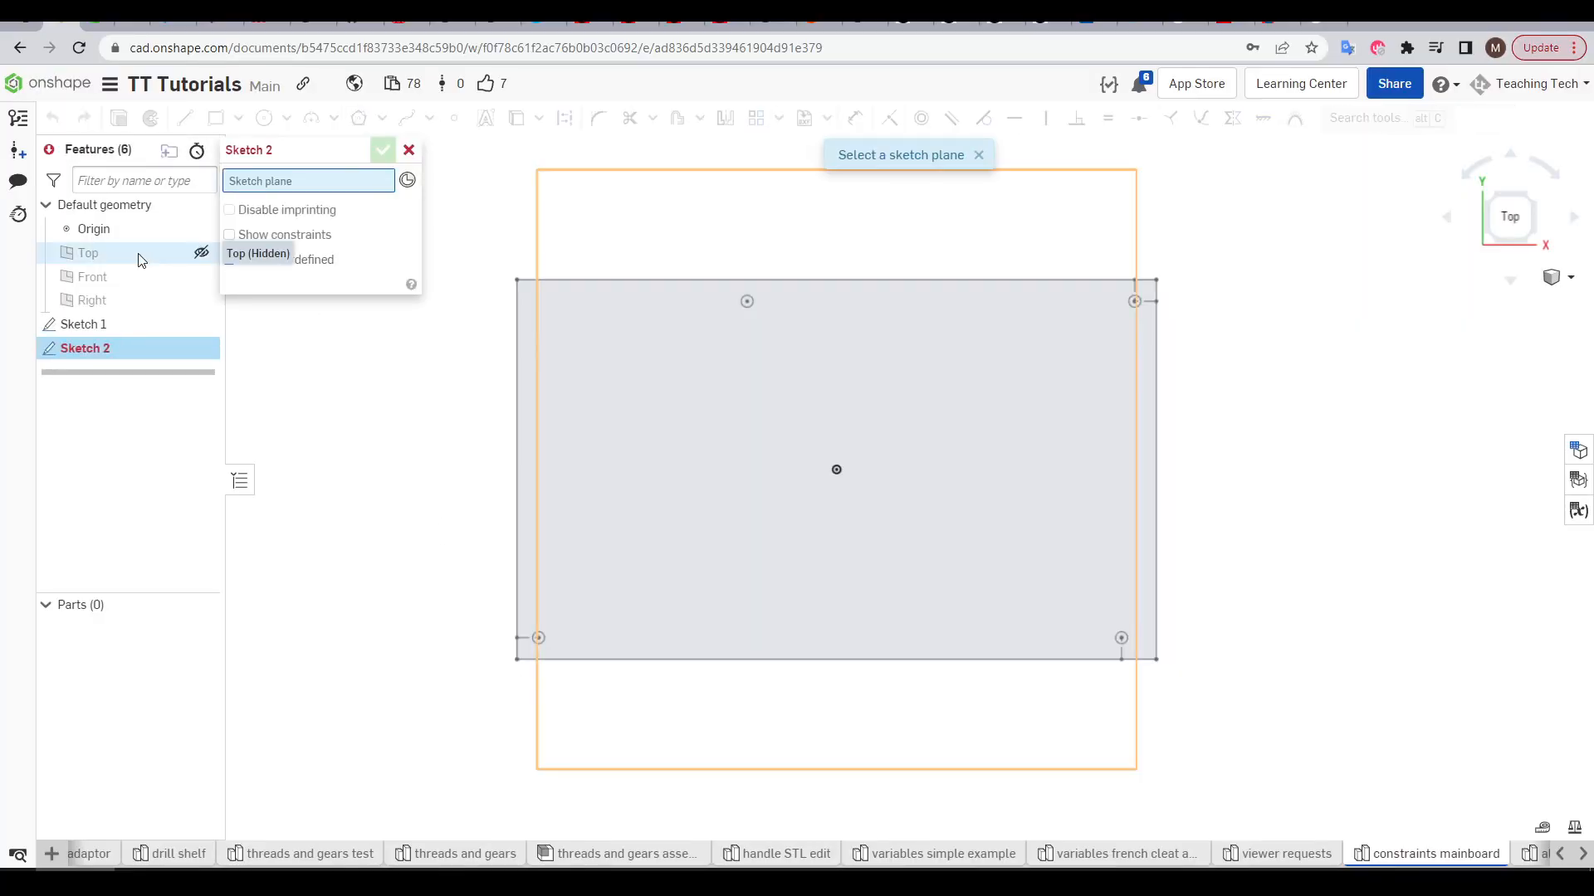
pyautogui.click(88, 252)
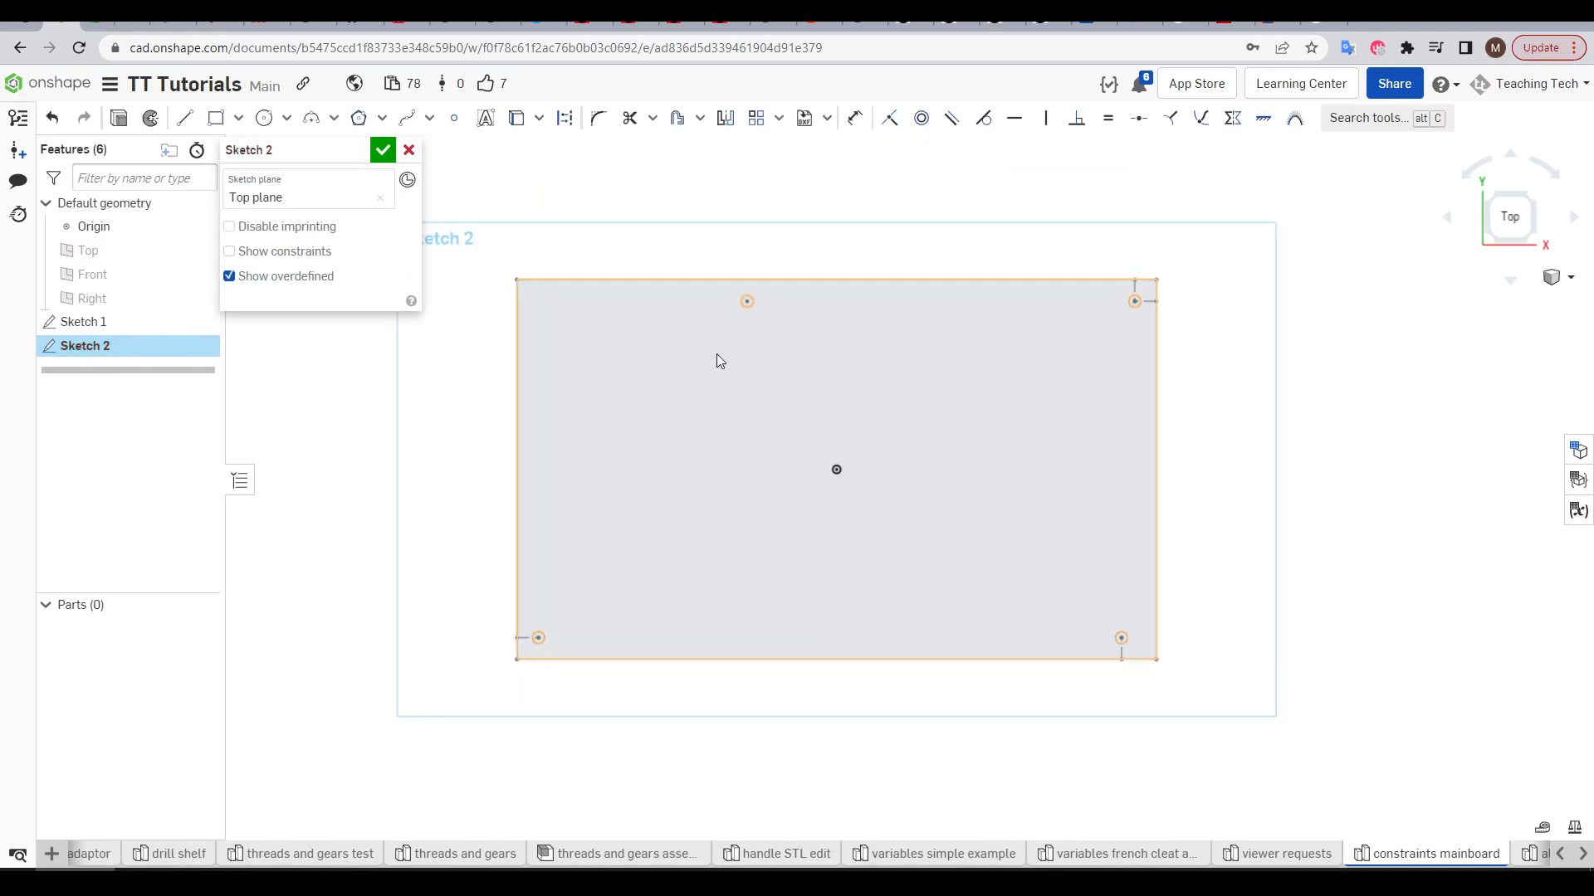
pyautogui.click(237, 118)
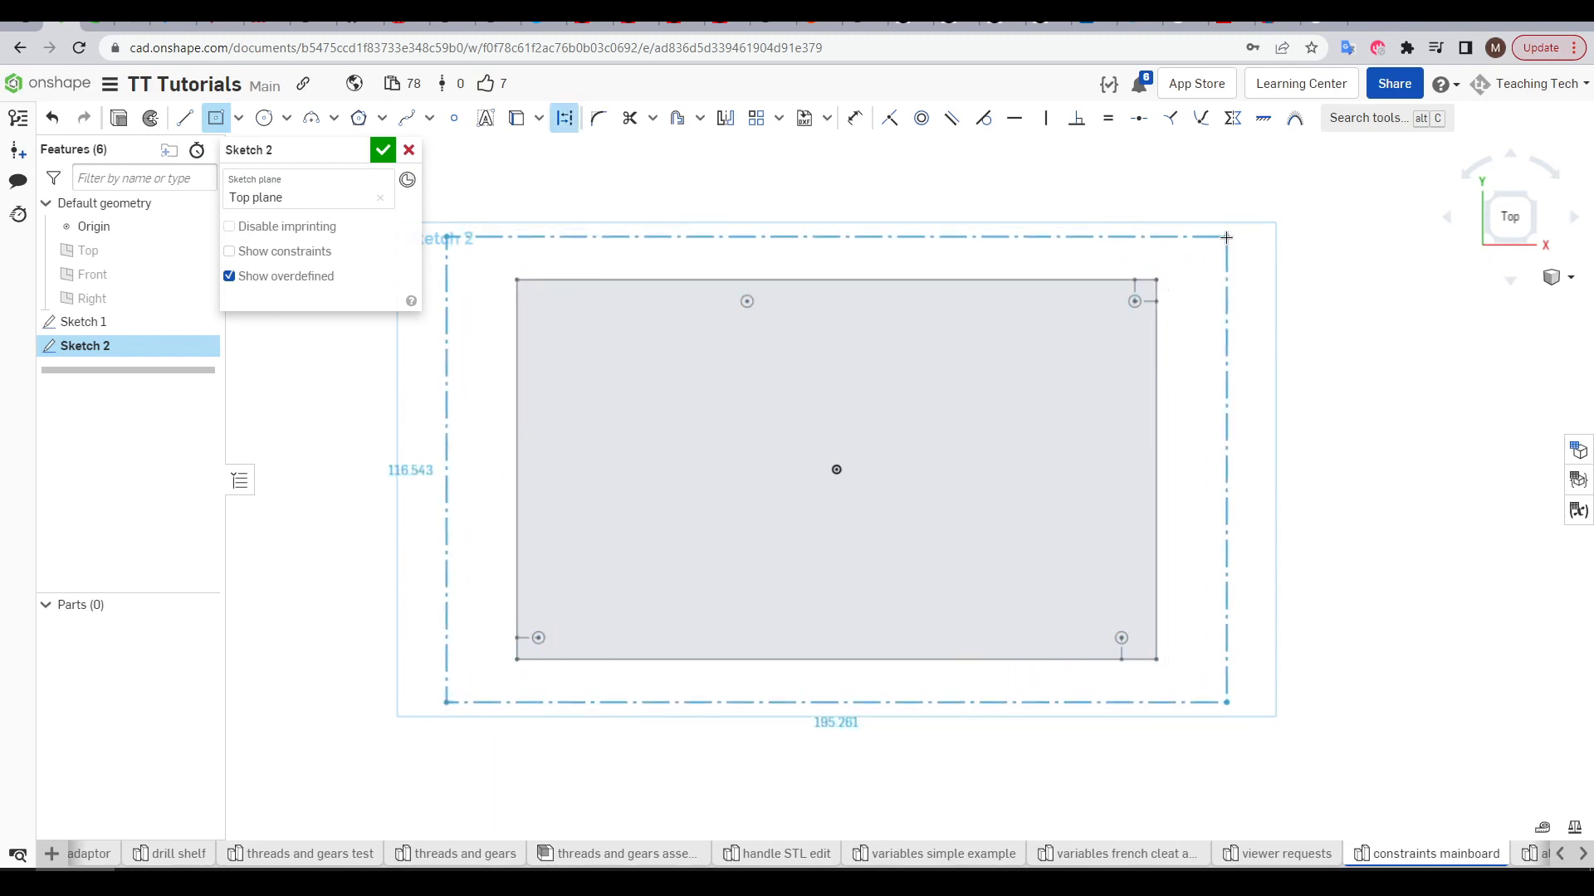
# Step: Draw the construction rectangle and a top frame line tangent to the top-left corner circle
pyautogui.moveTo(1225, 237); pyautogui.dragTo(1194, 244)
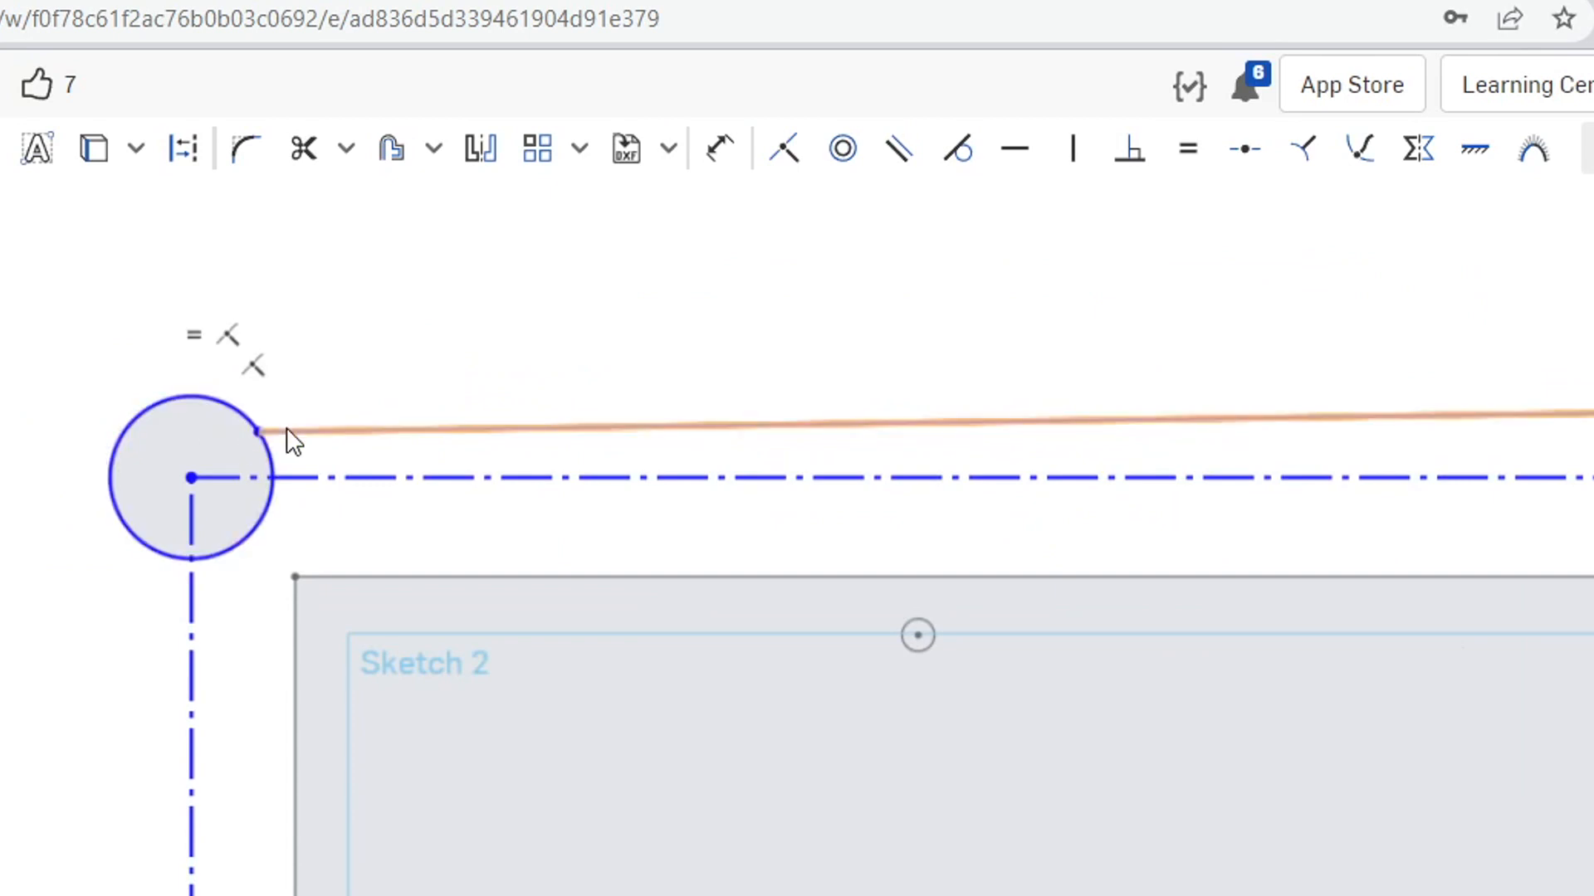
pyautogui.click(956, 148)
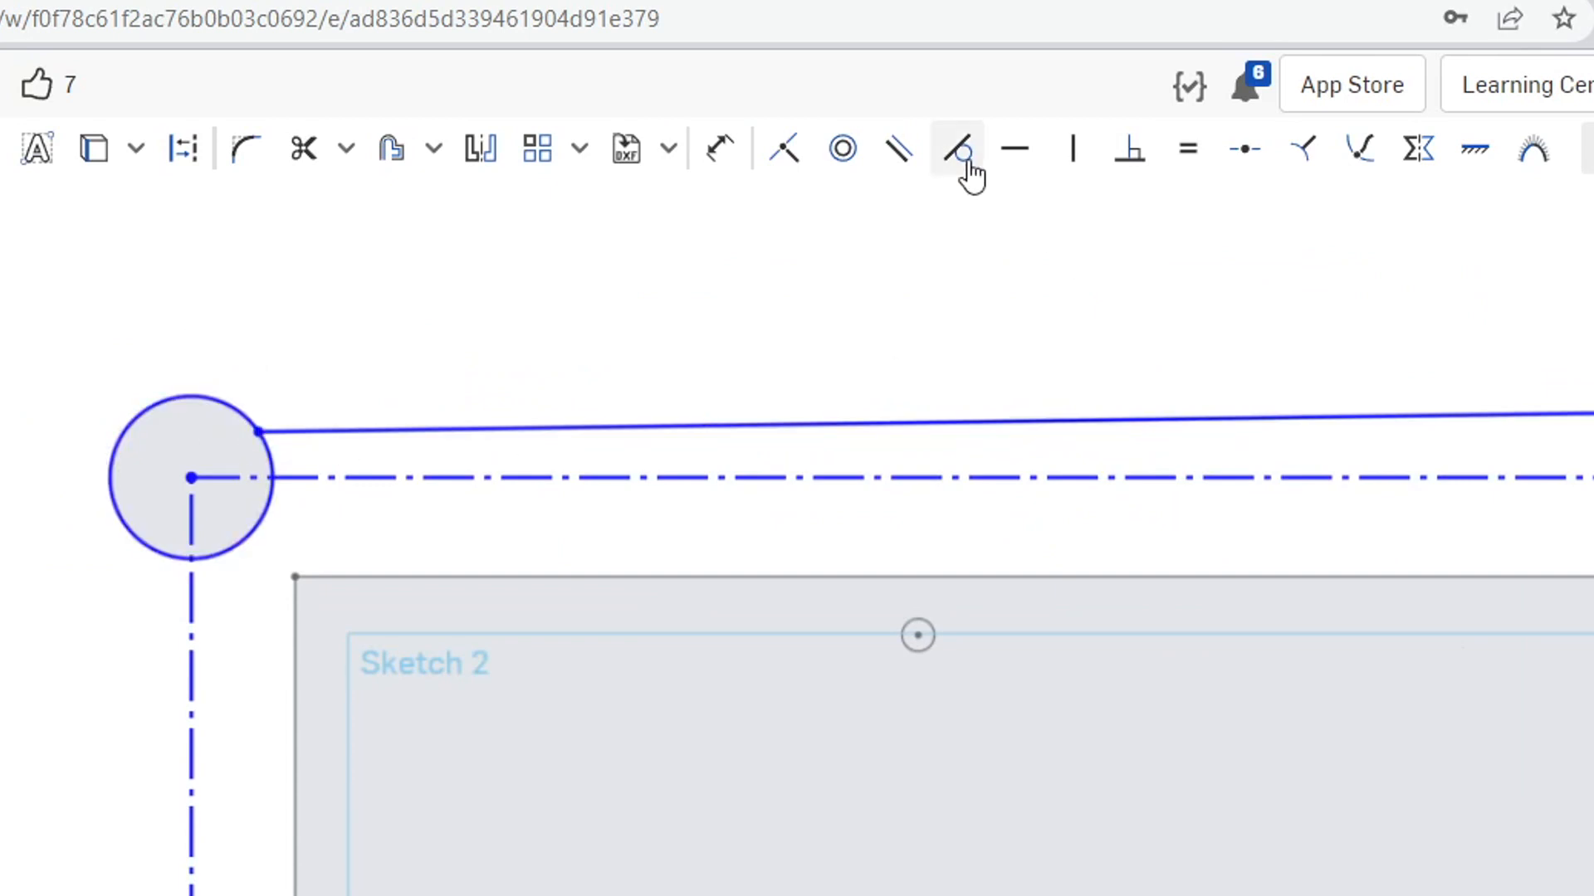
pyautogui.click(956, 148)
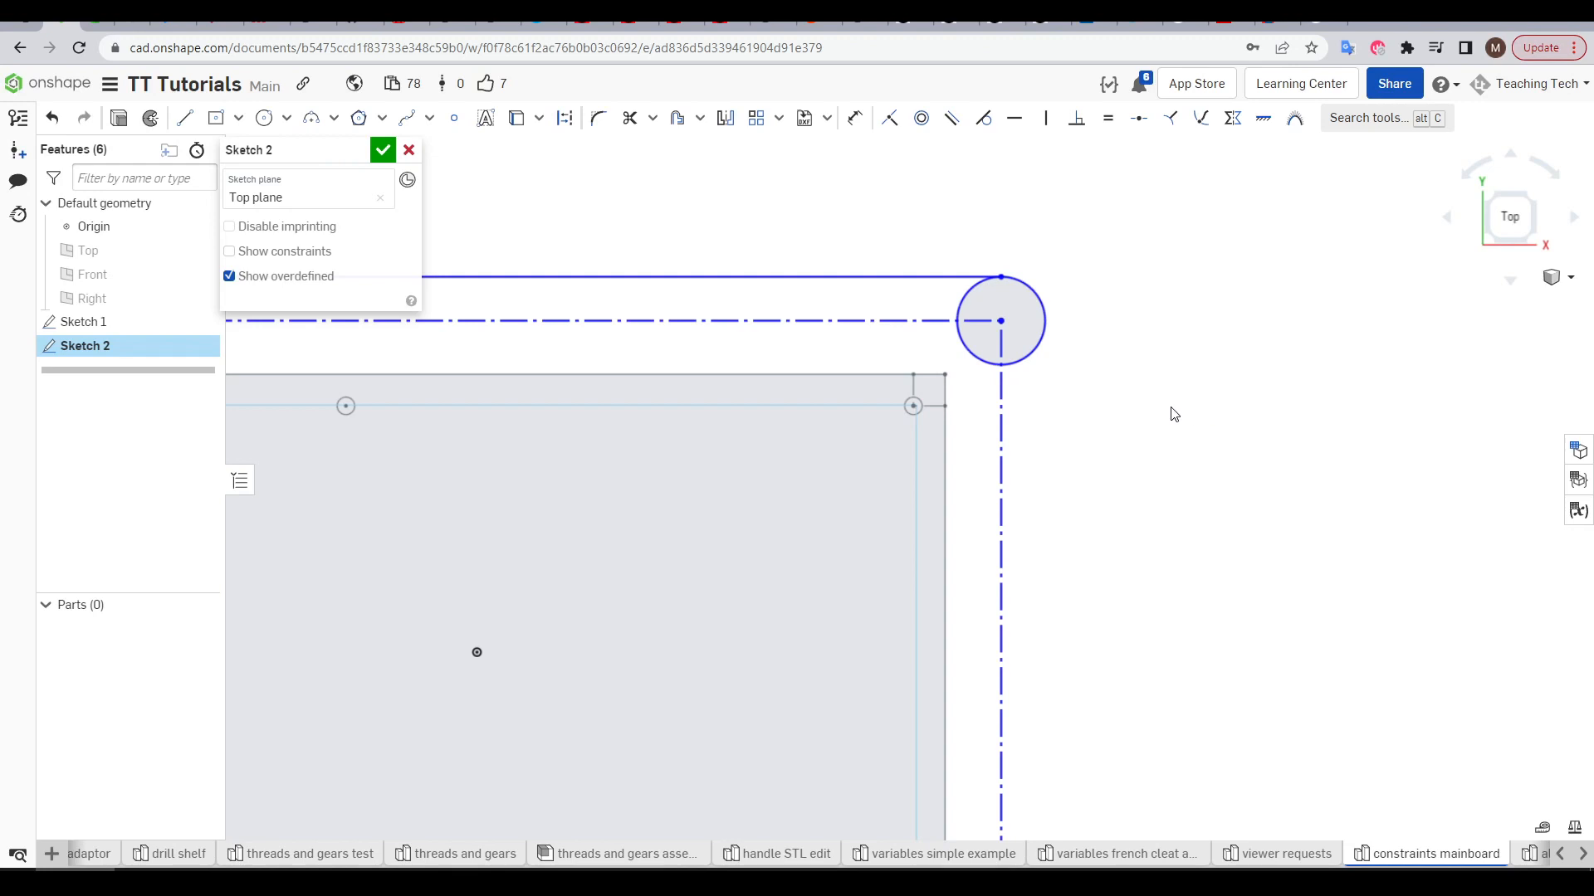
# Step: Add the top-right corner circle and a diagonal construction strut line running to it
pyautogui.click(531, 618)
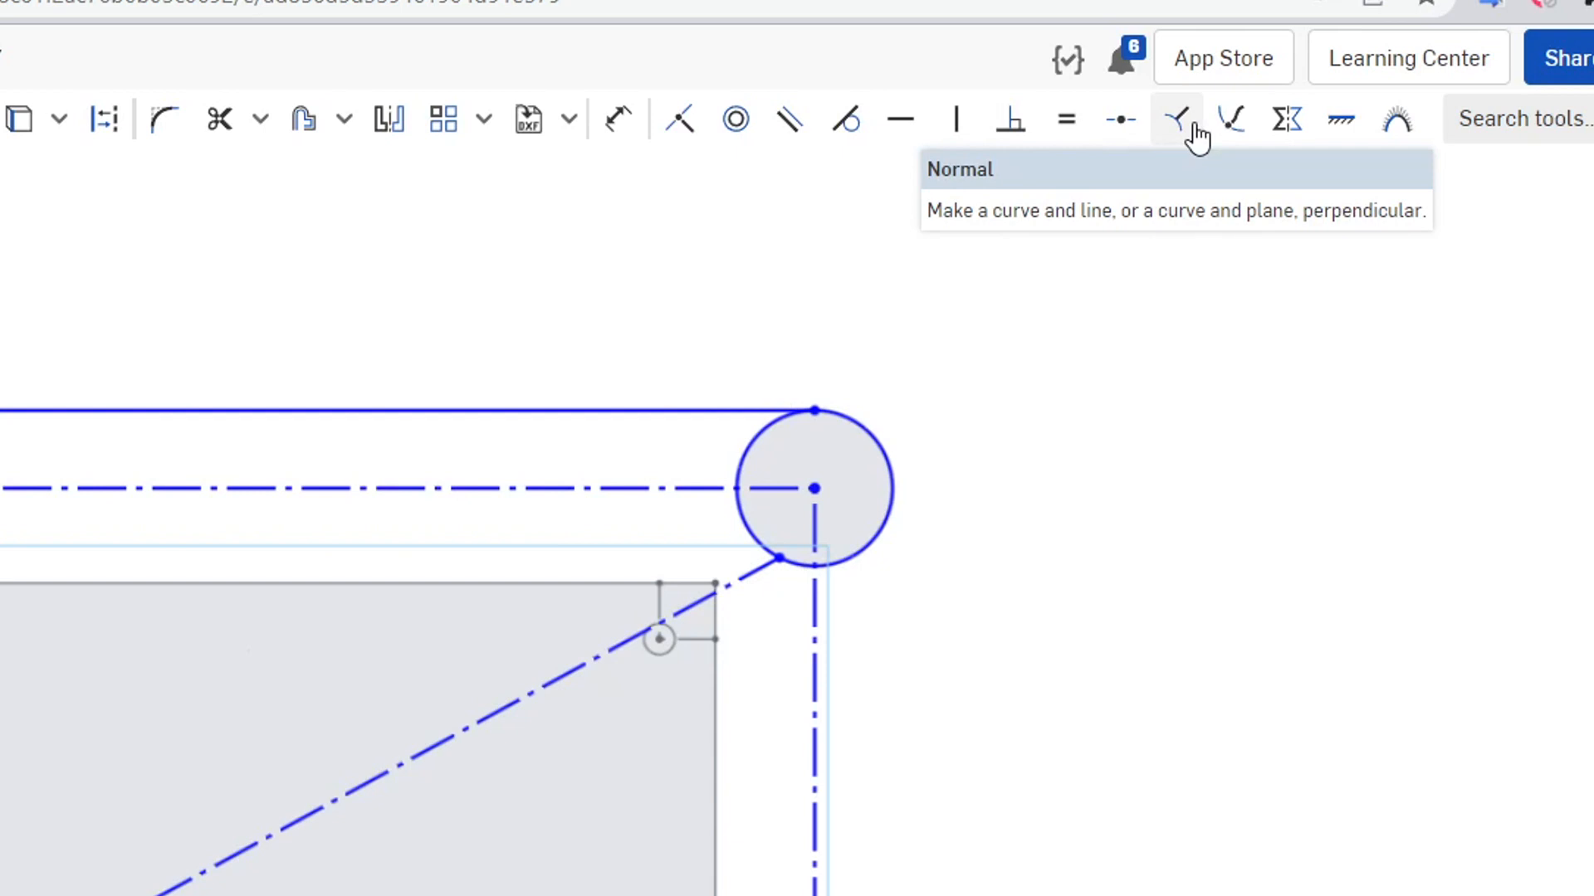
pyautogui.moveTo(1166, 468)
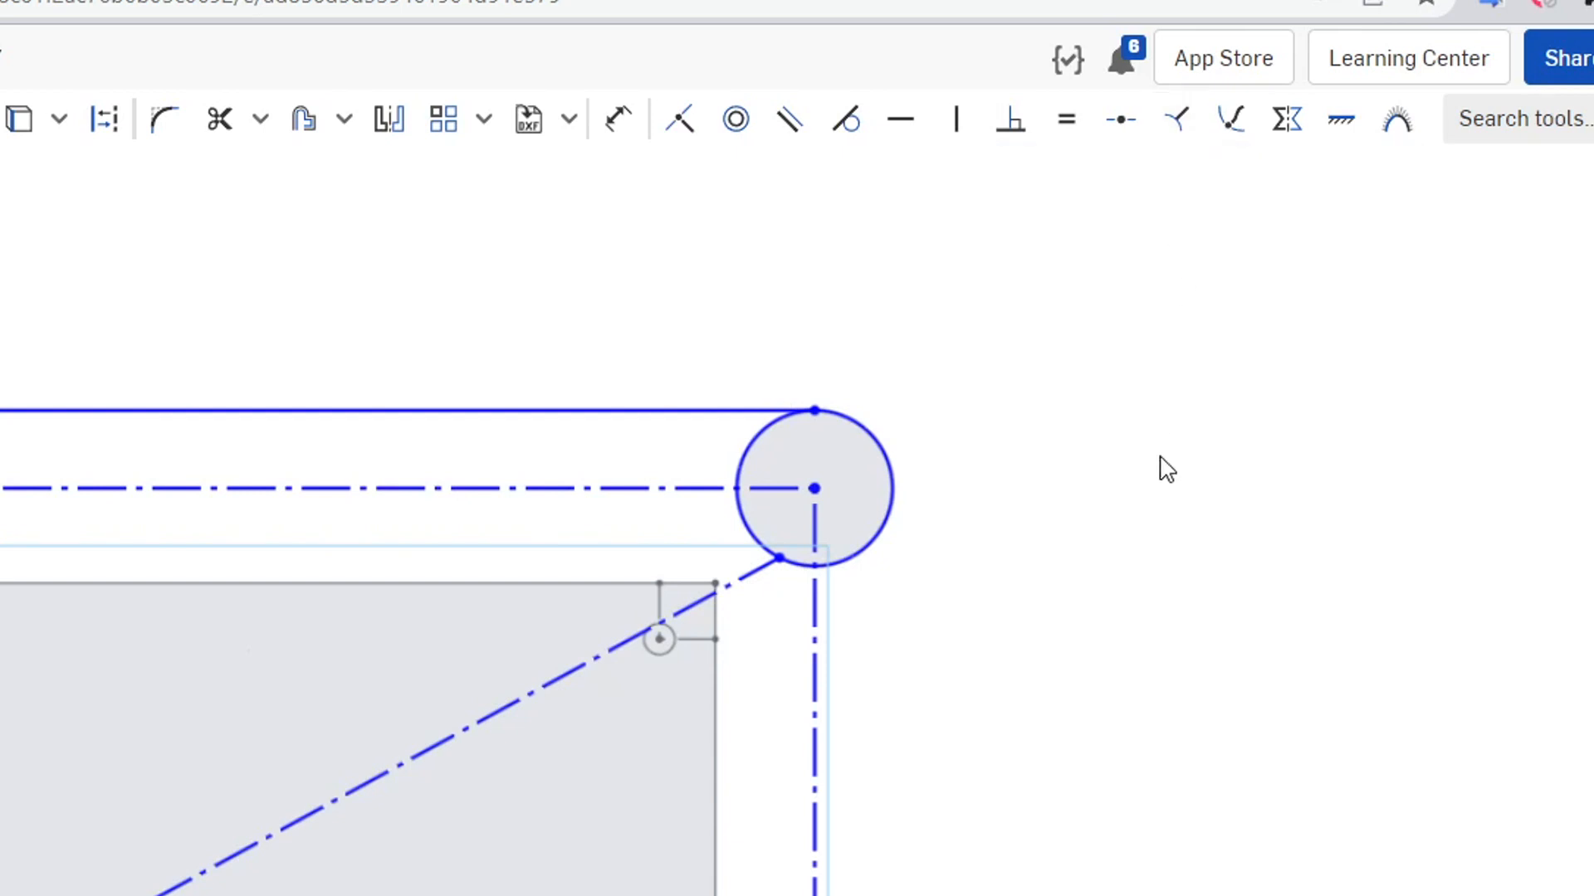
pyautogui.click(1175, 120)
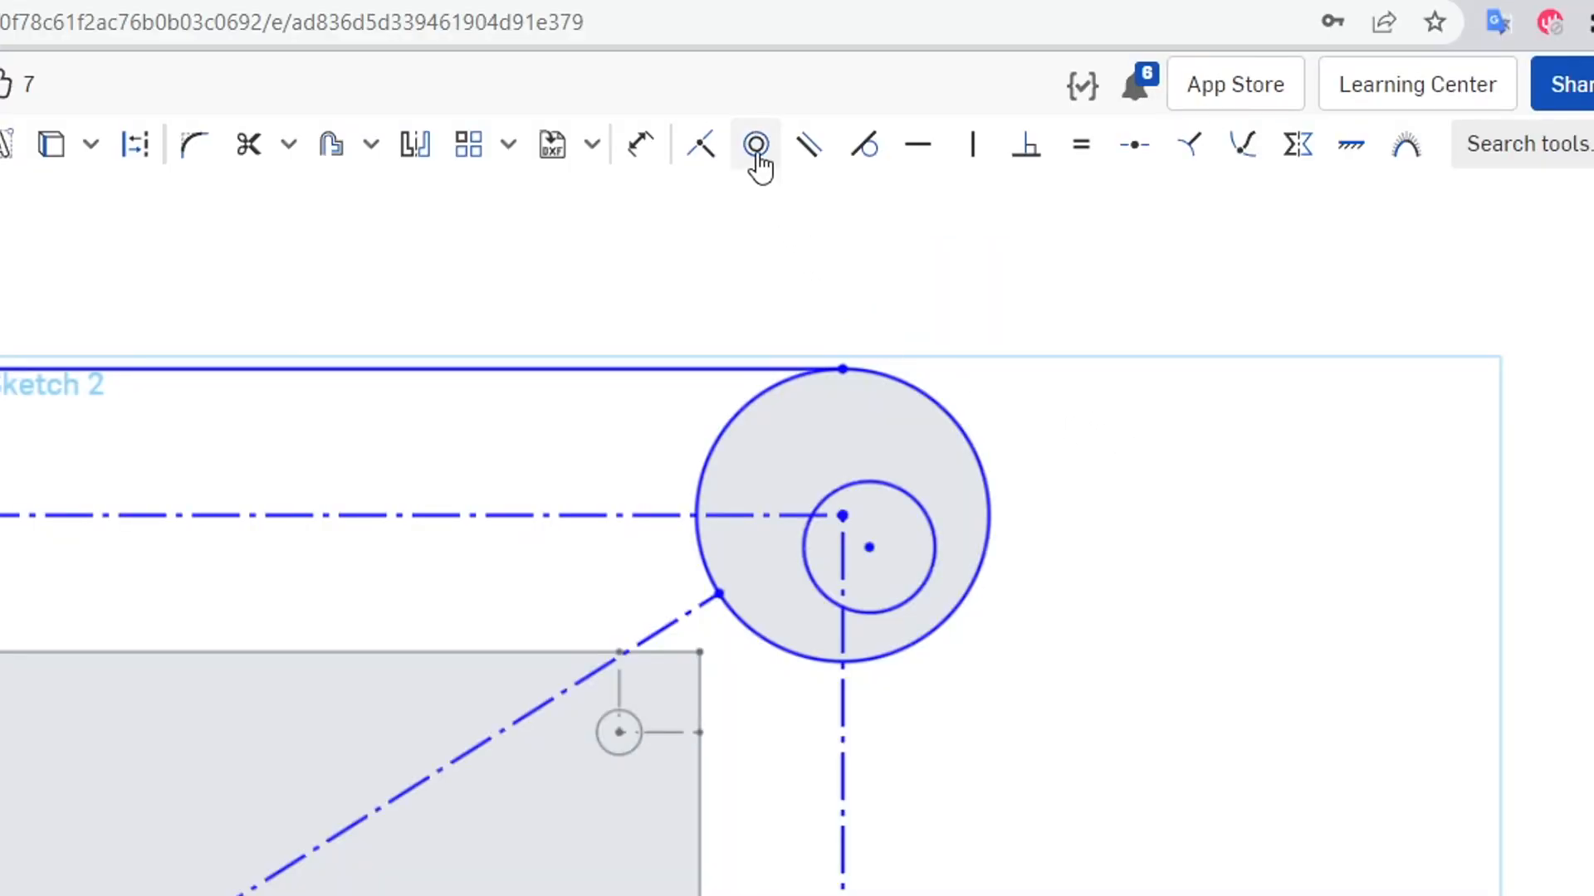
pyautogui.moveTo(757, 144)
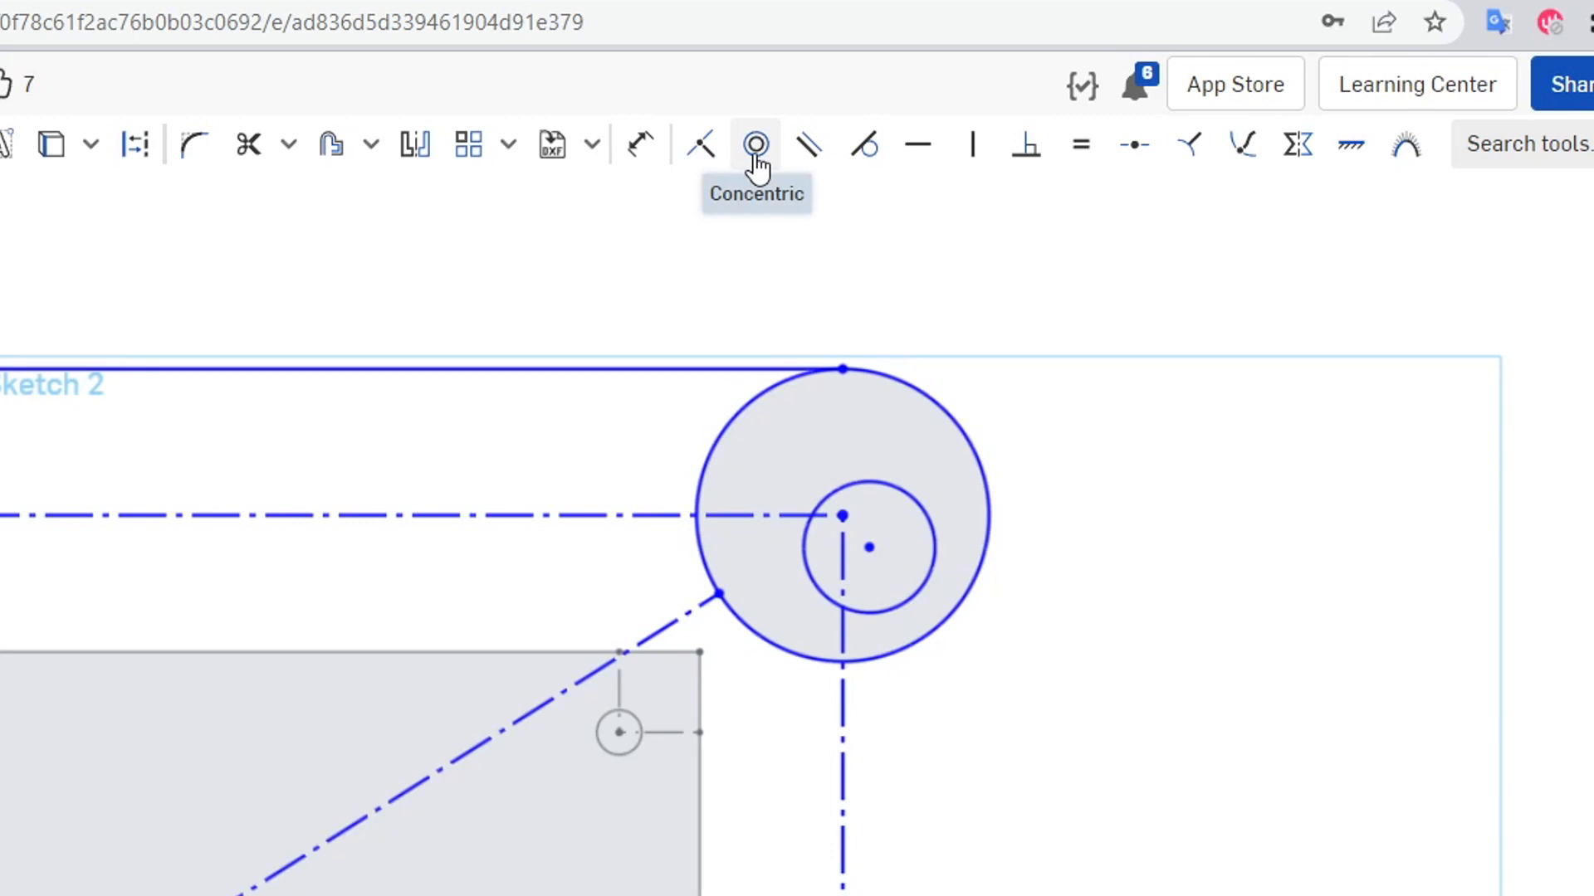
# Step: Make the small inner hole circle concentric with the top-right corner circle
pyautogui.click(754, 143)
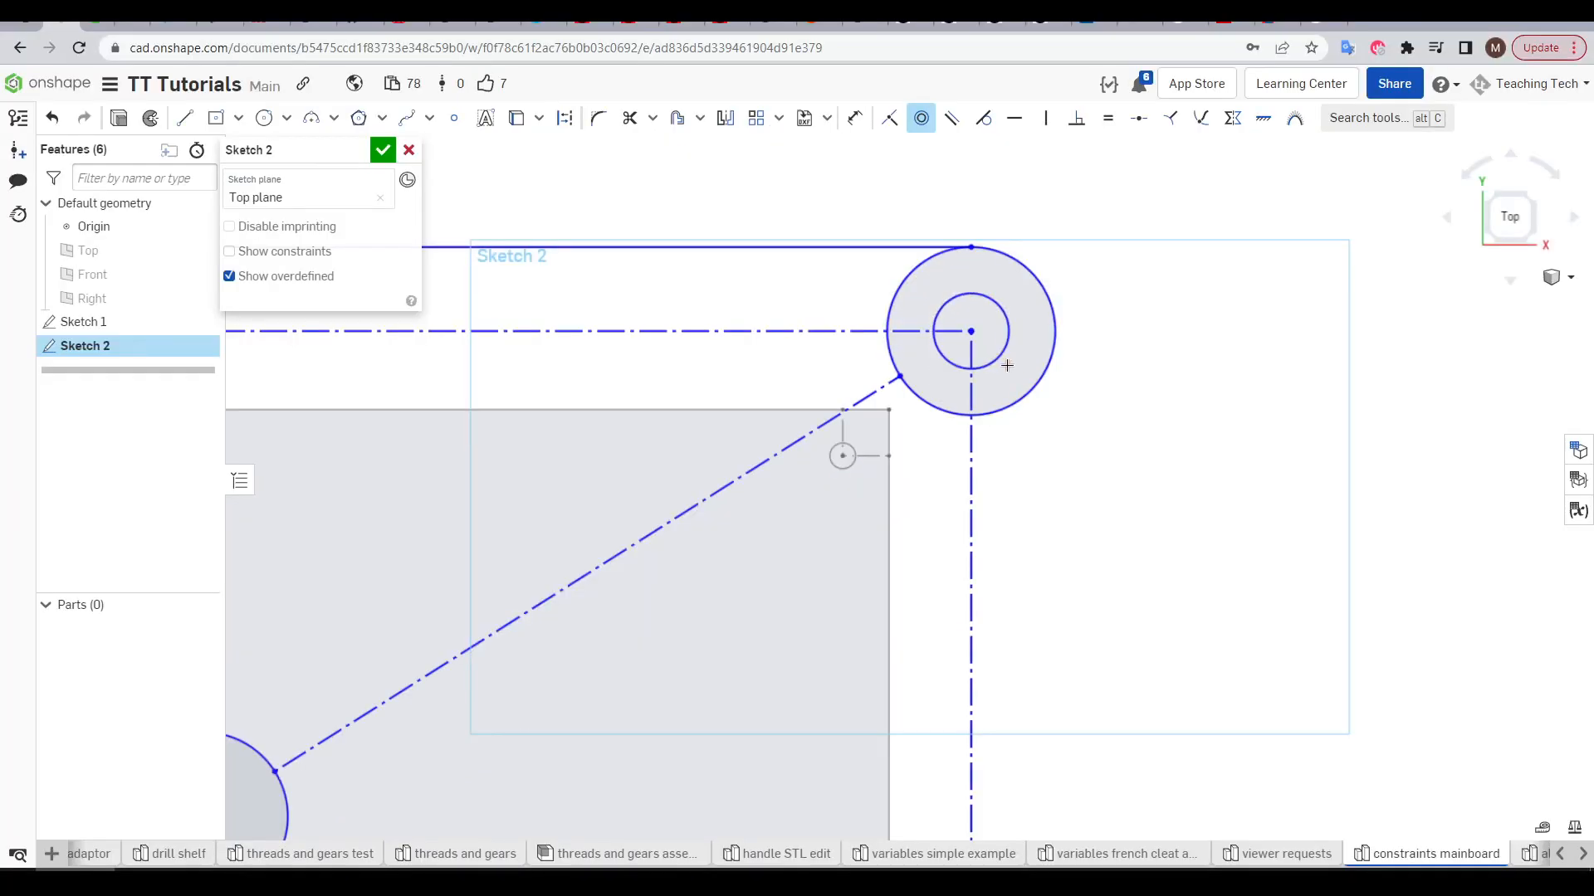
pyautogui.moveTo(1152, 252)
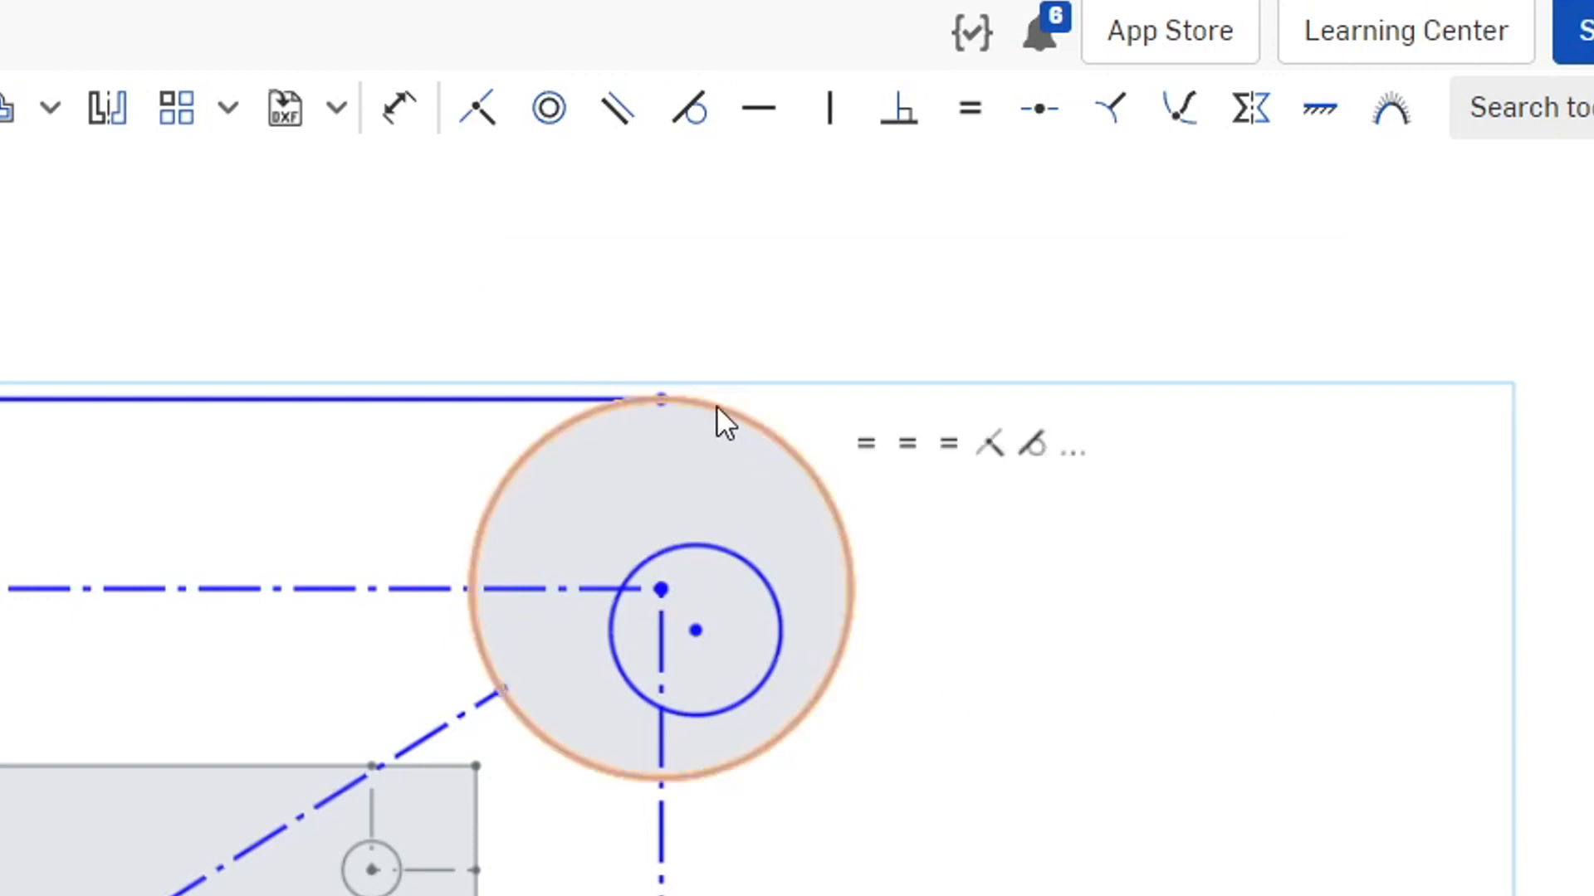
pyautogui.moveTo(478, 110)
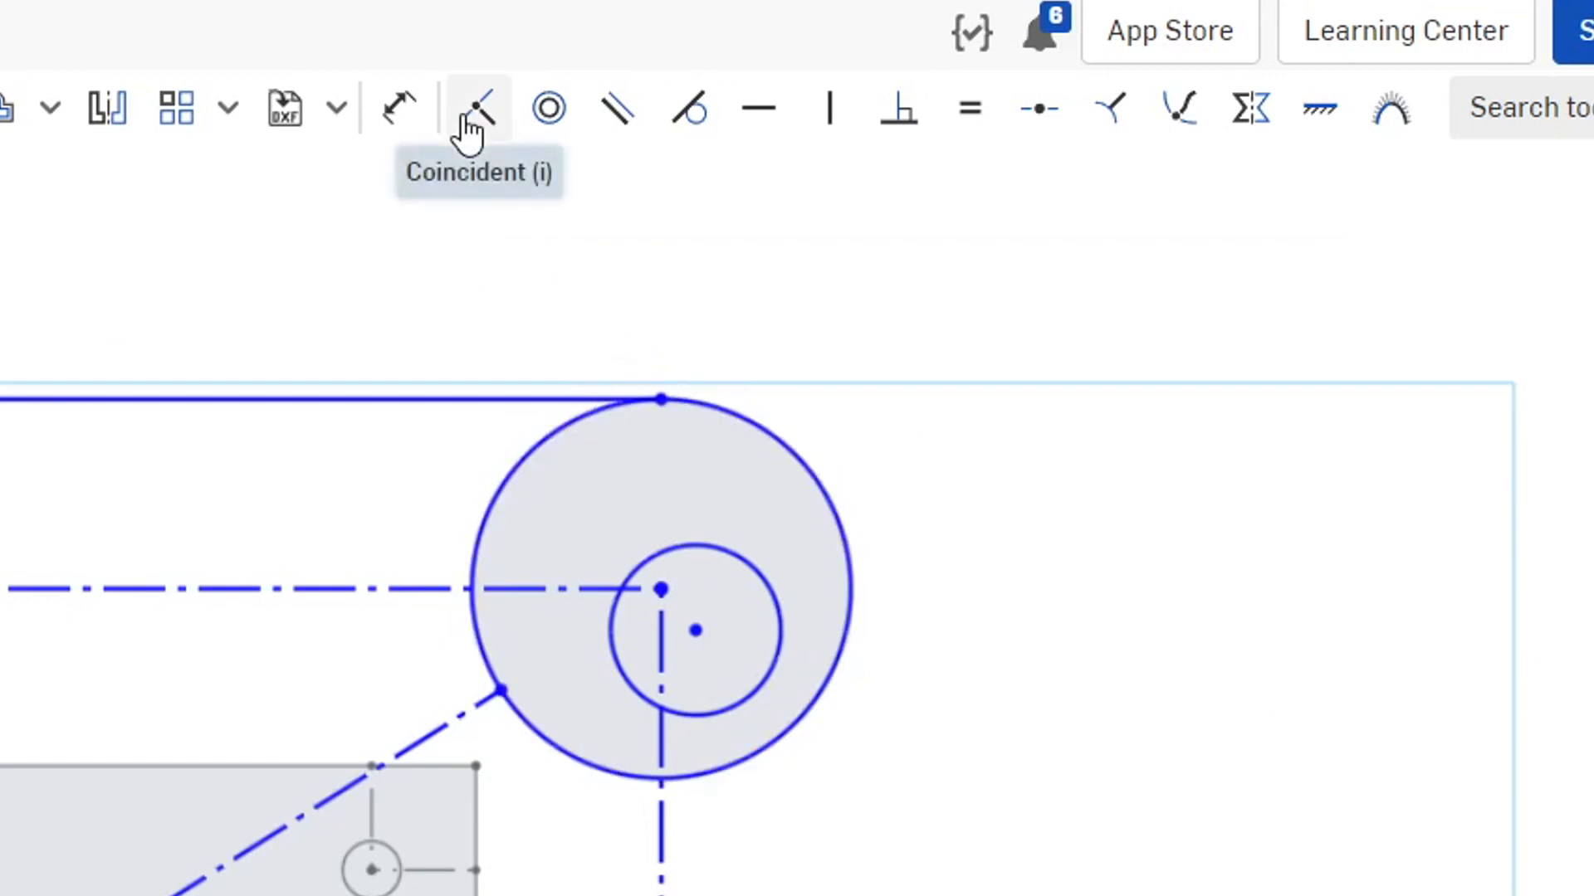
pyautogui.moveTo(478, 109)
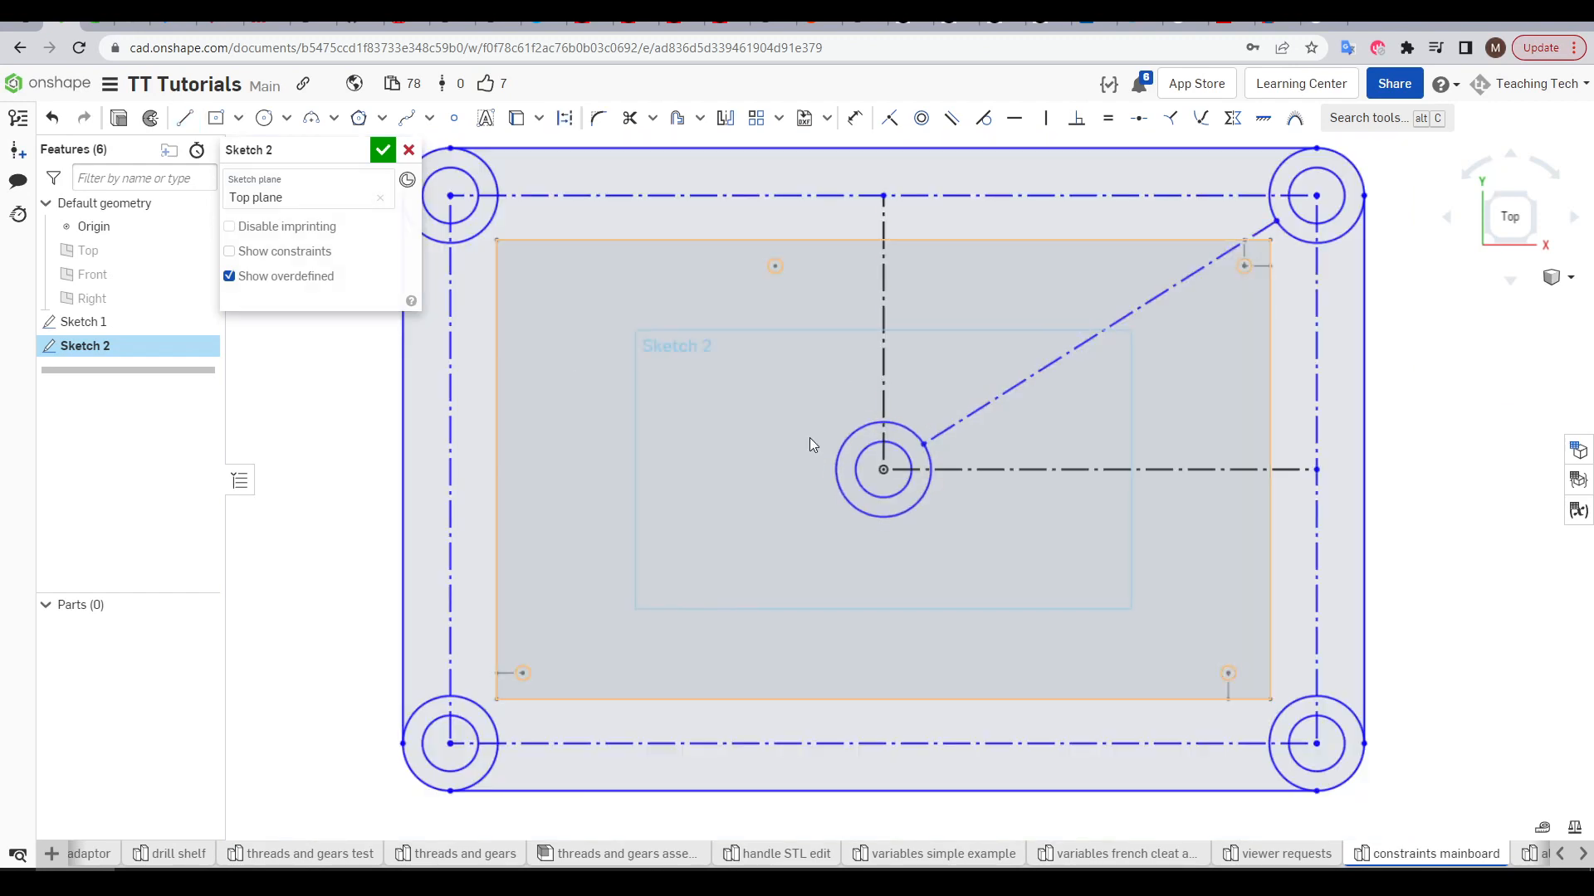
pyautogui.moveTo(929, 563)
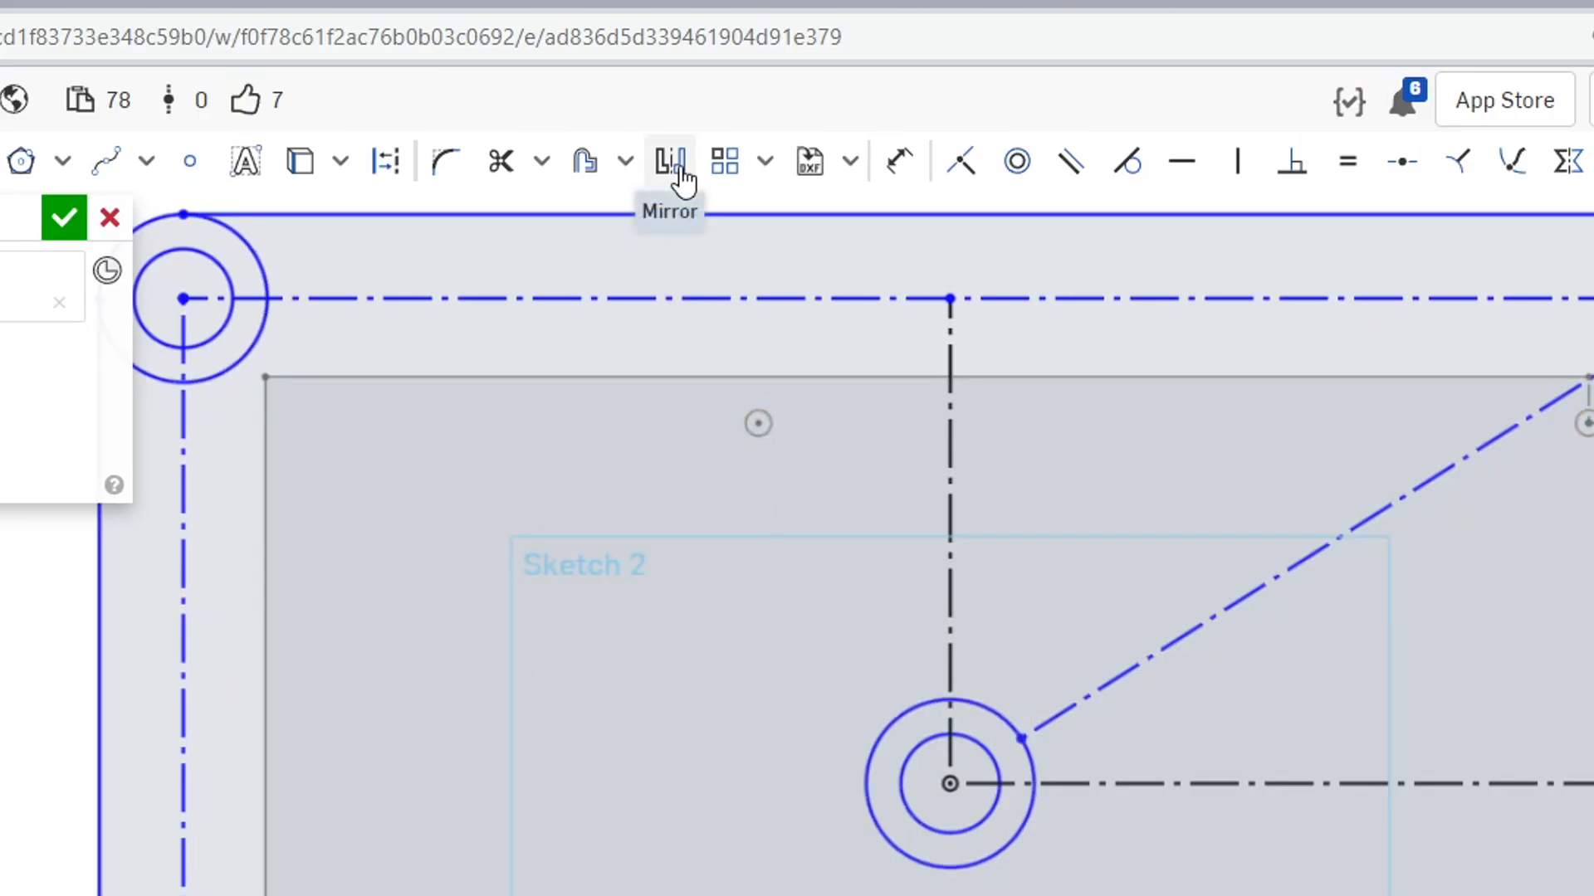
# Step: Mirror the diagonal construction line about the vertical and horizontal centre lines to all four corners
pyautogui.click(669, 161)
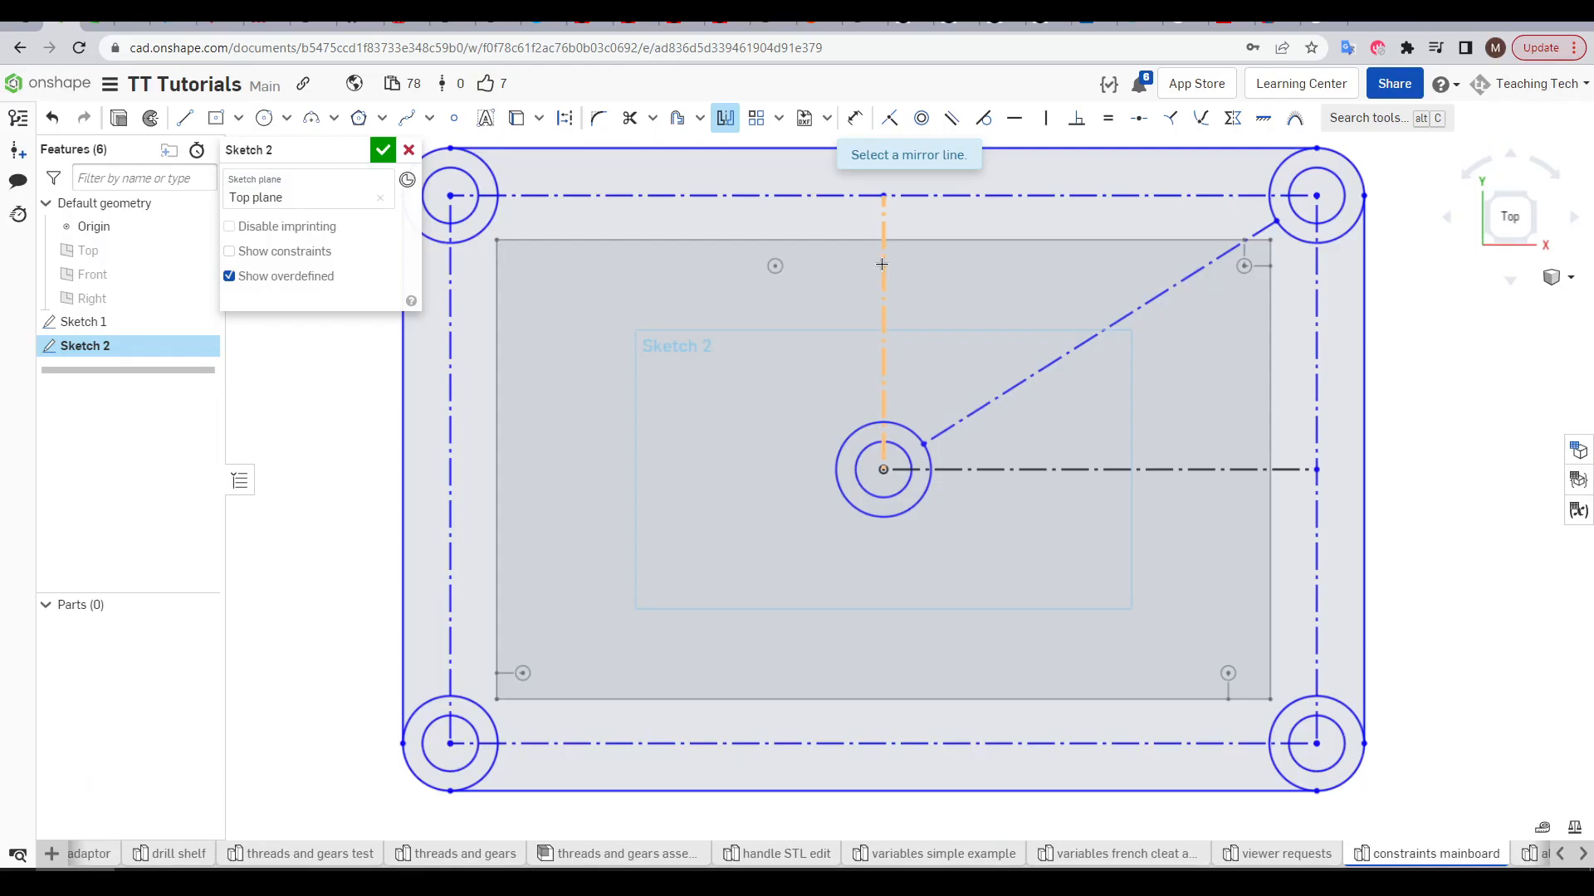
pyautogui.click(882, 335)
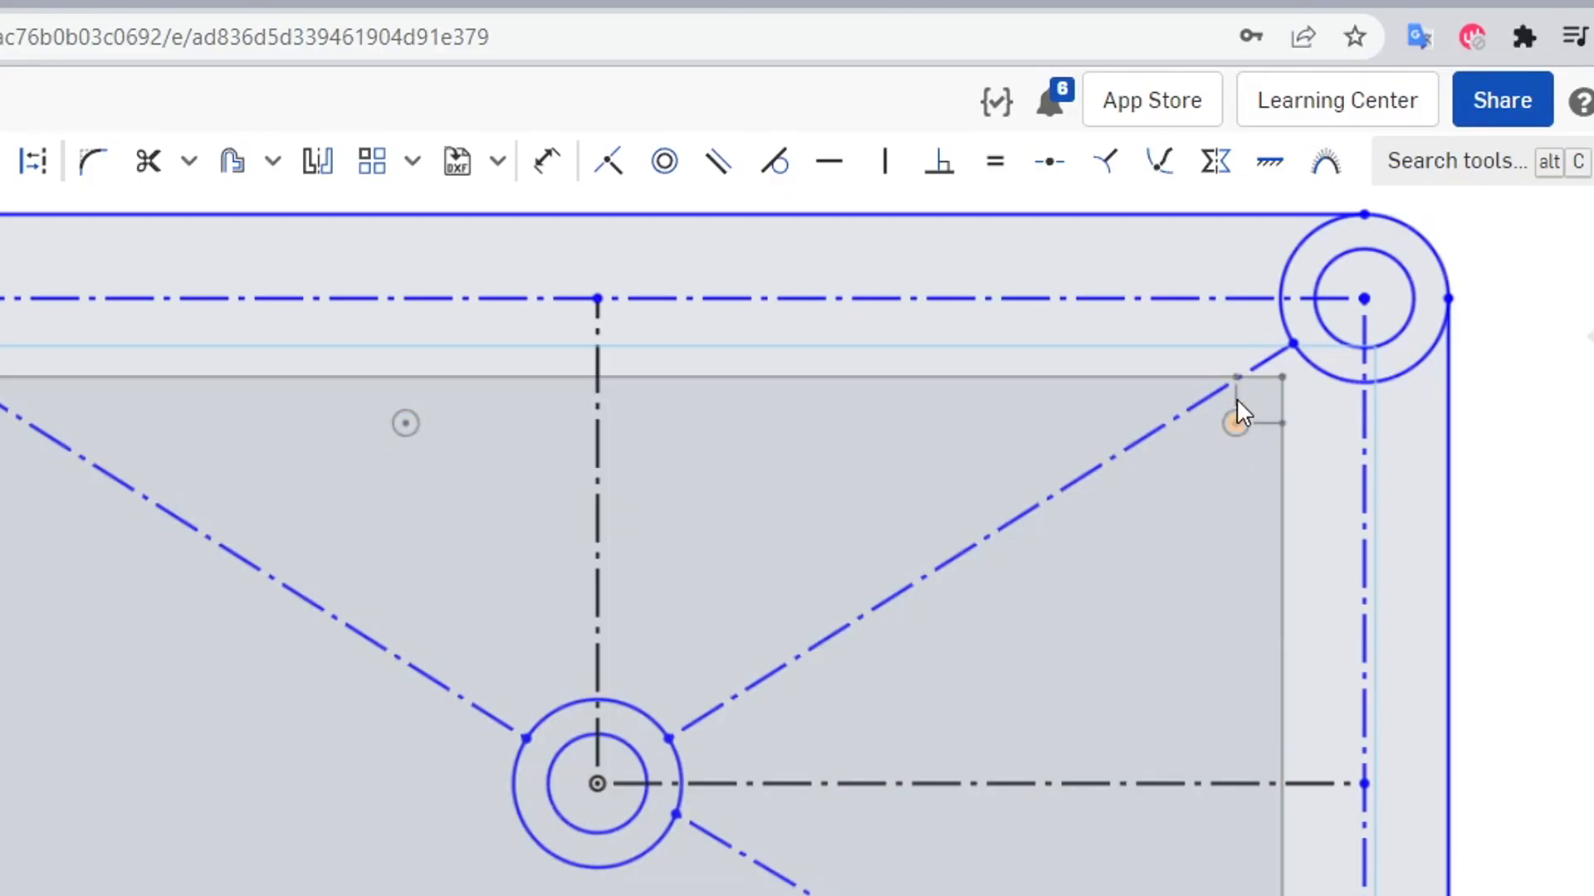
pyautogui.moveTo(1217, 161)
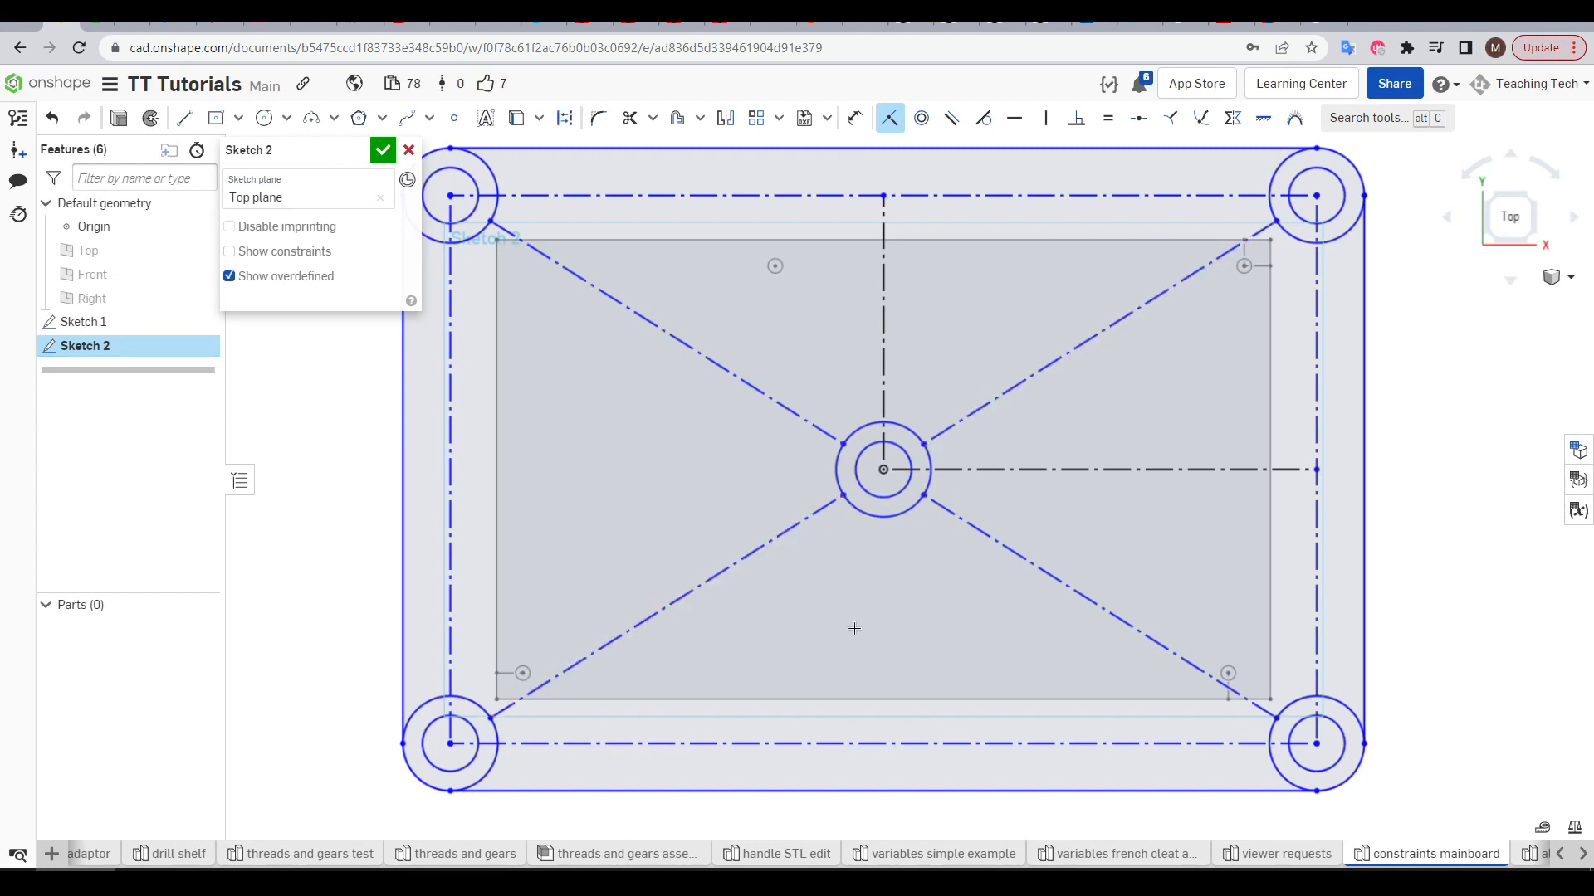
pyautogui.click(184, 118)
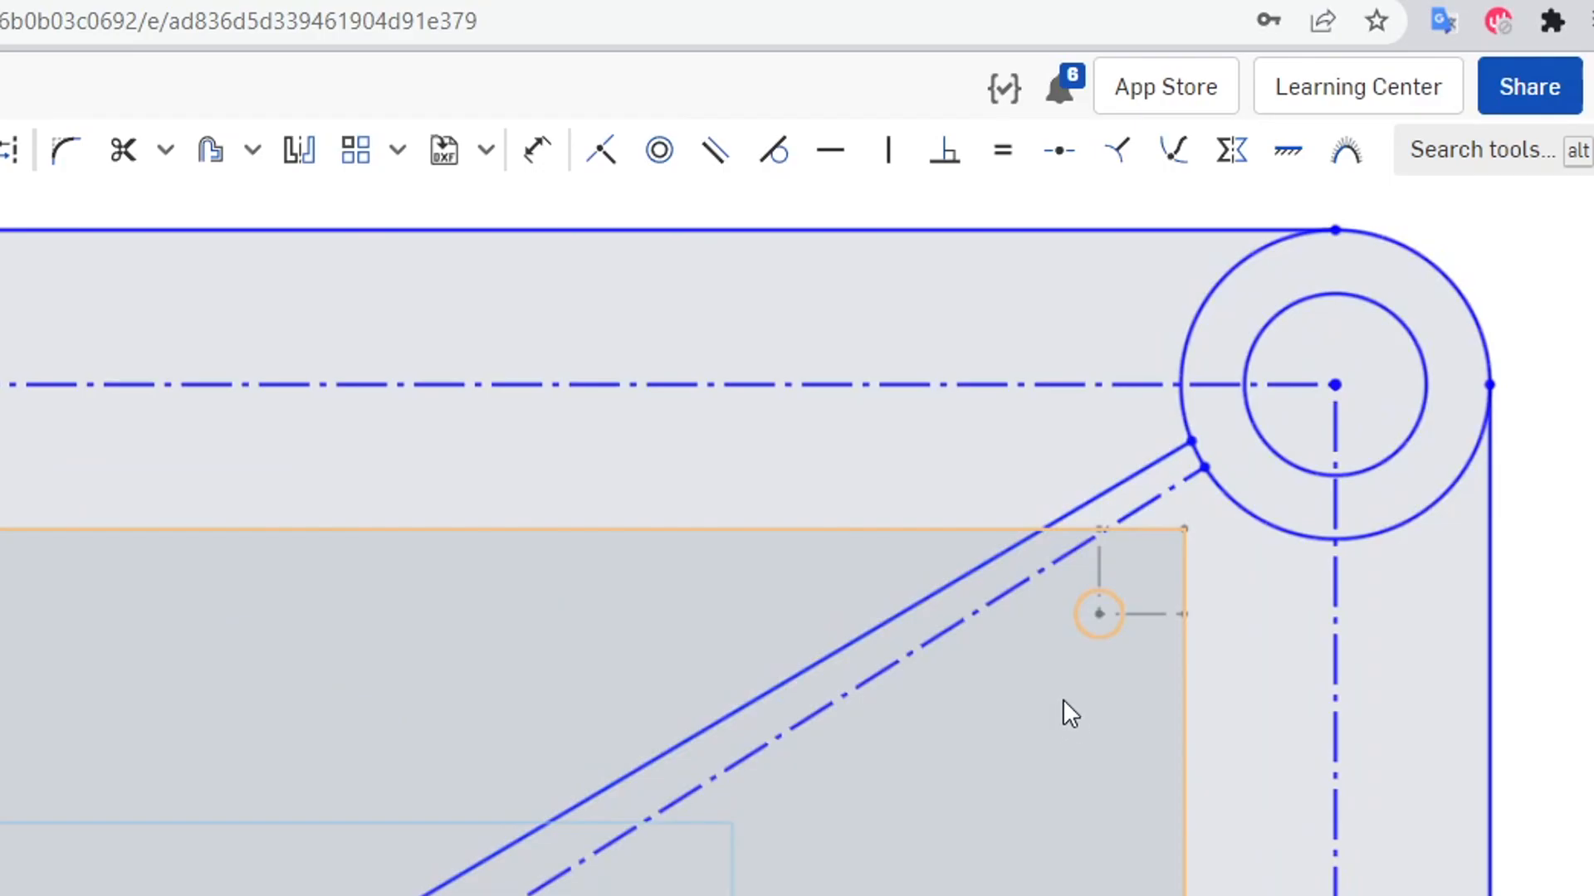
pyautogui.moveTo(868, 747)
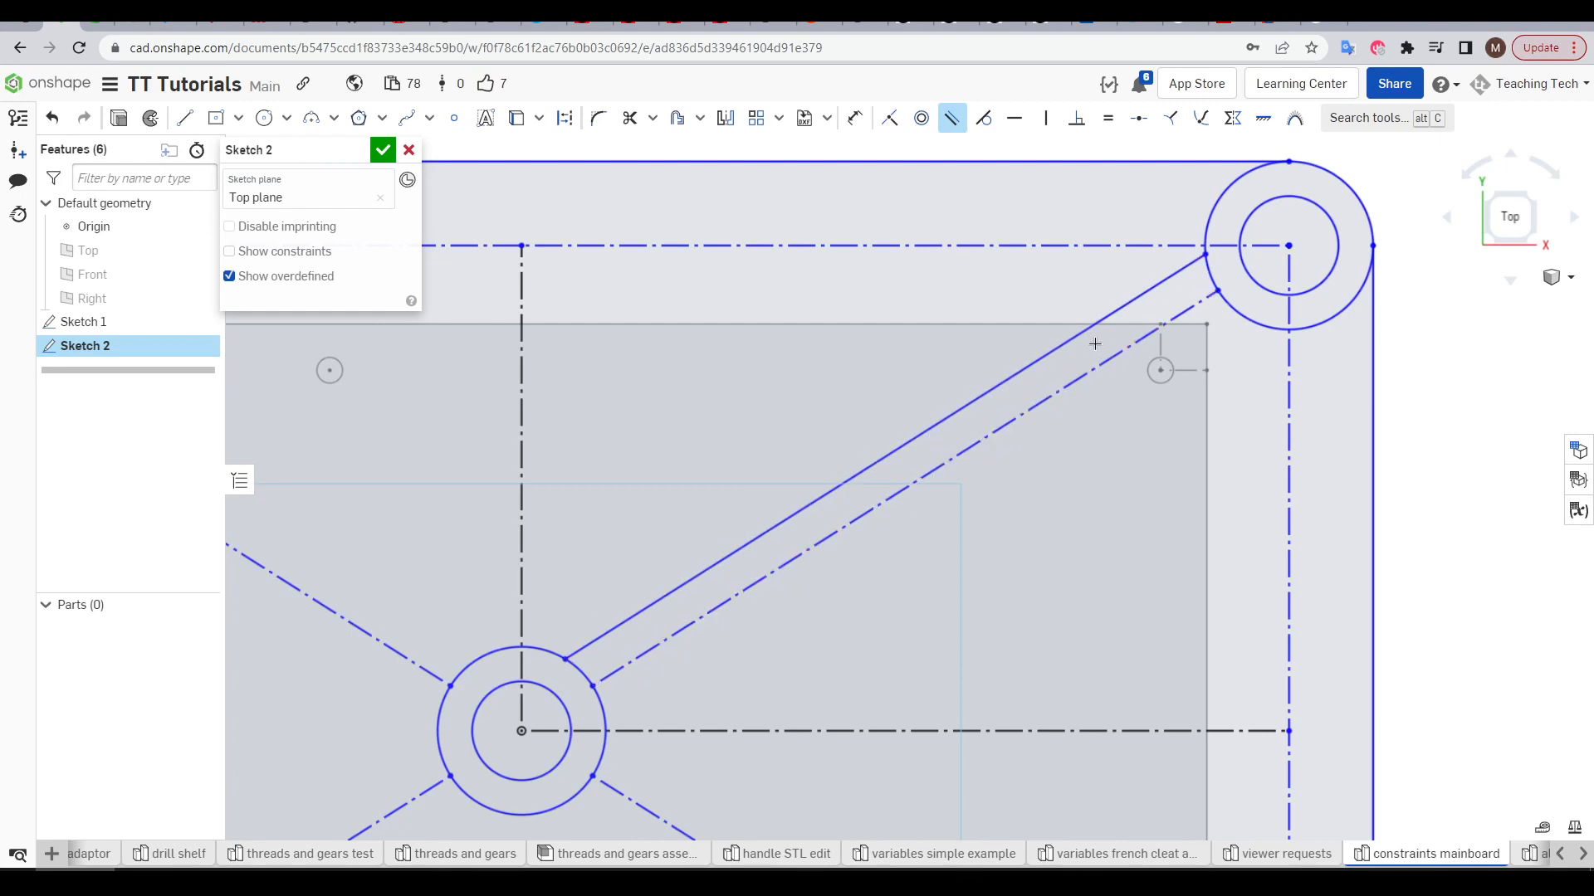
pyautogui.moveTo(803, 537)
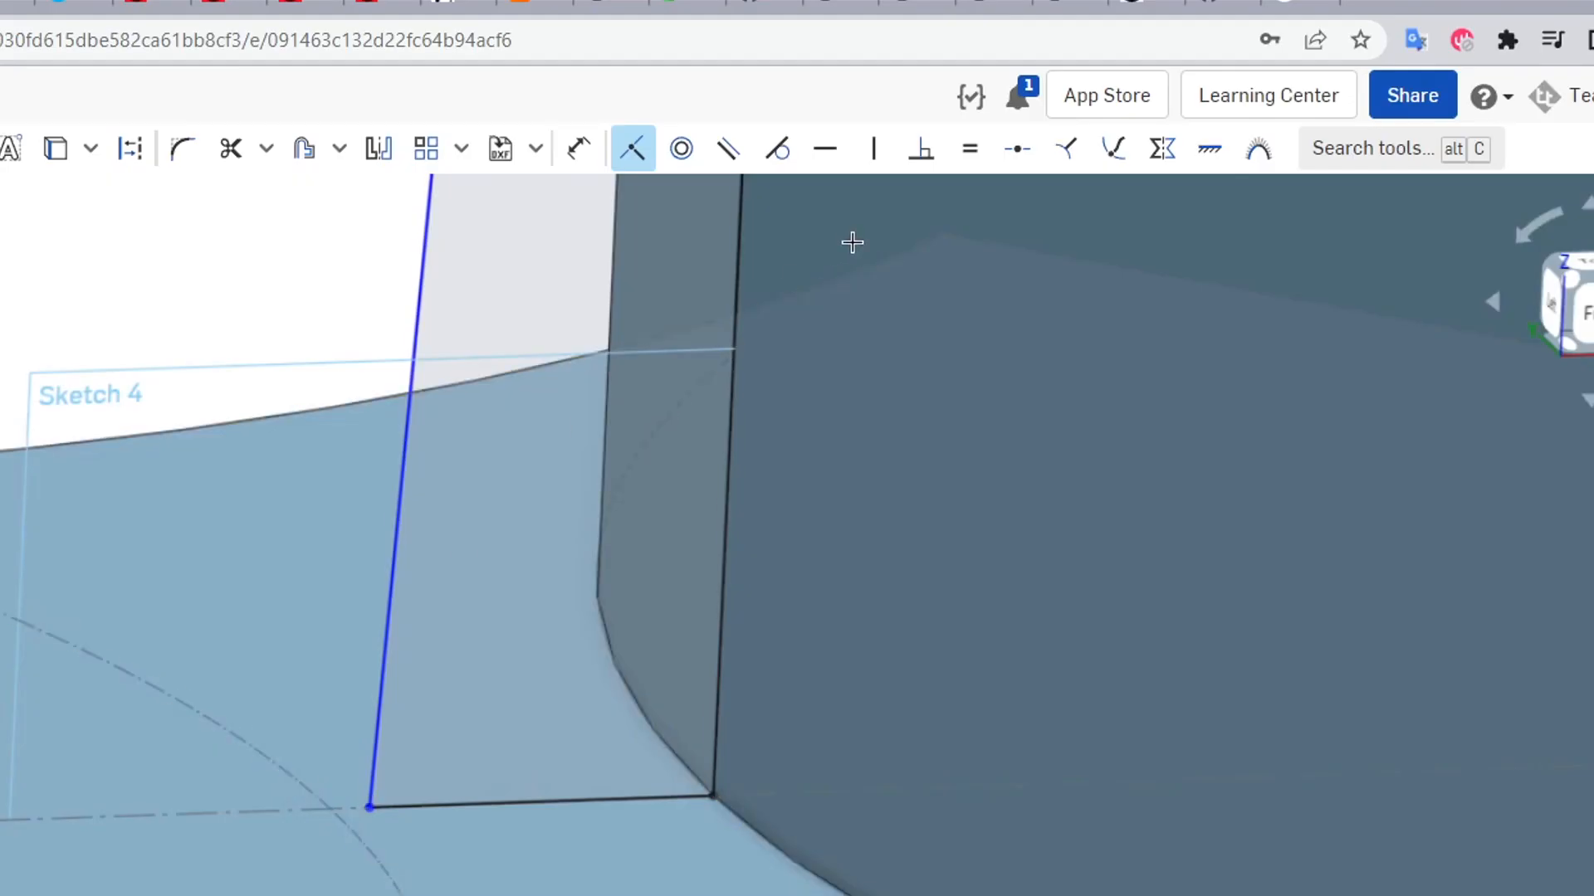
pyautogui.click(1112, 149)
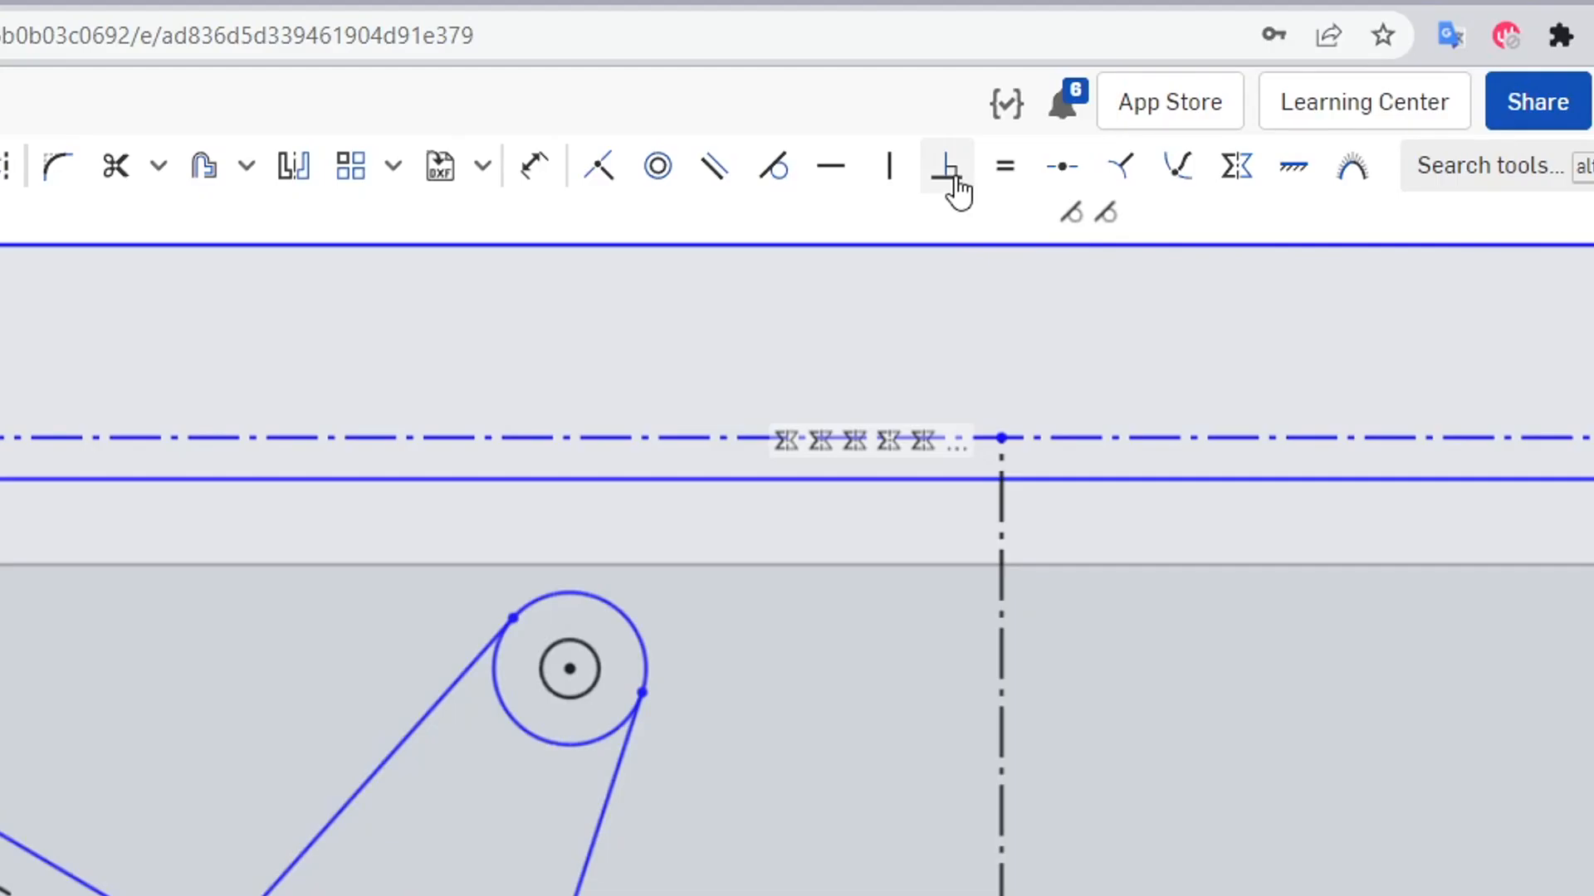
pyautogui.moveTo(945, 166)
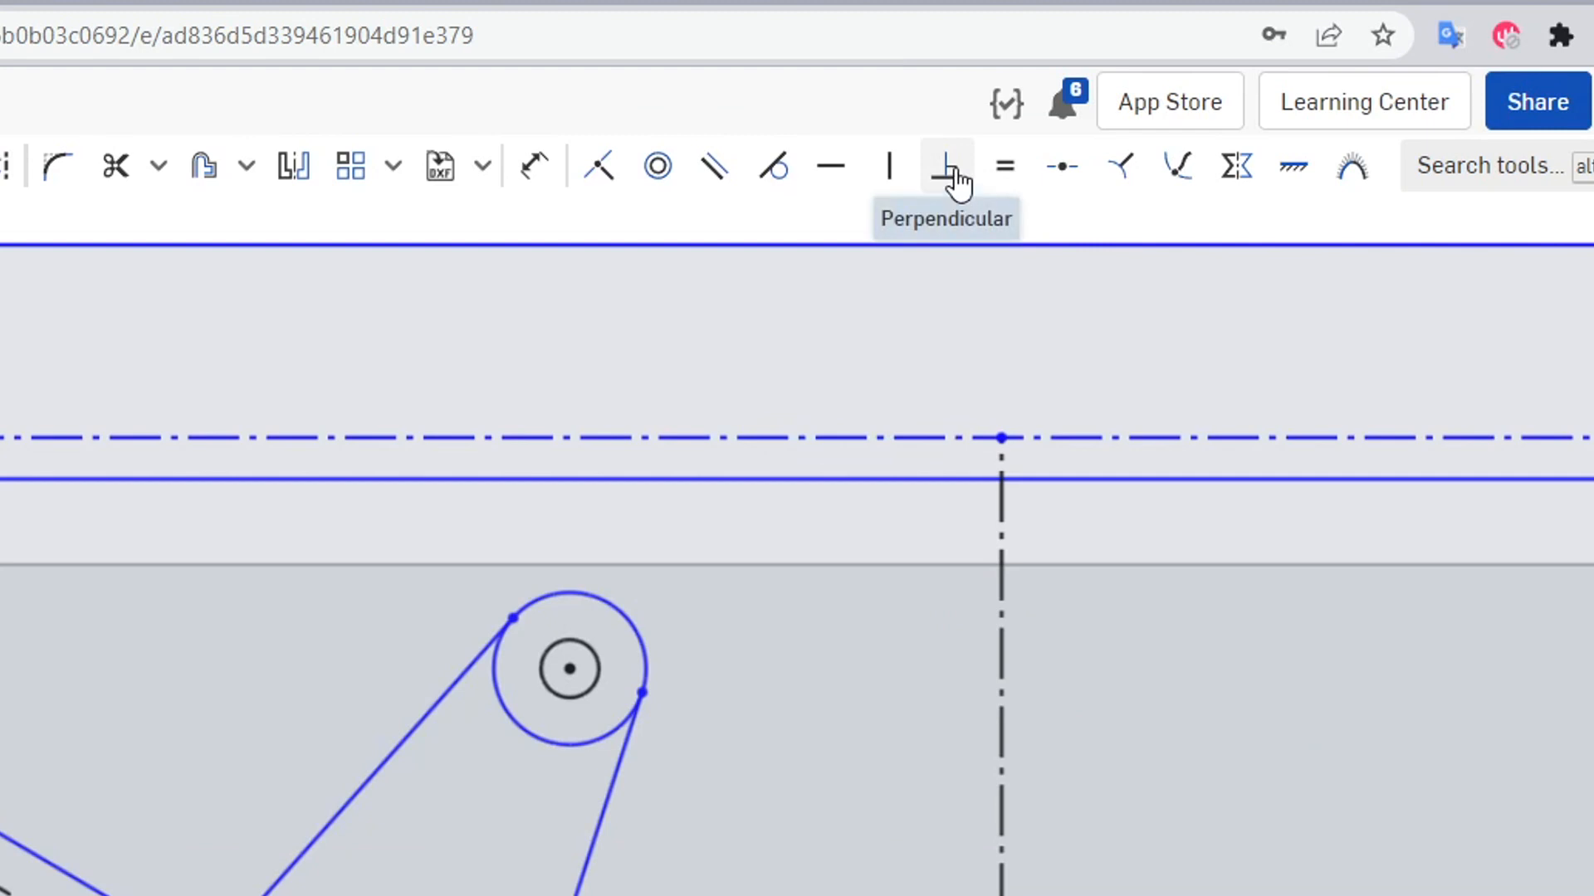
# Step: Make the short top board-mount strut perpendicular to the diagonal strut it meets
pyautogui.click(945, 166)
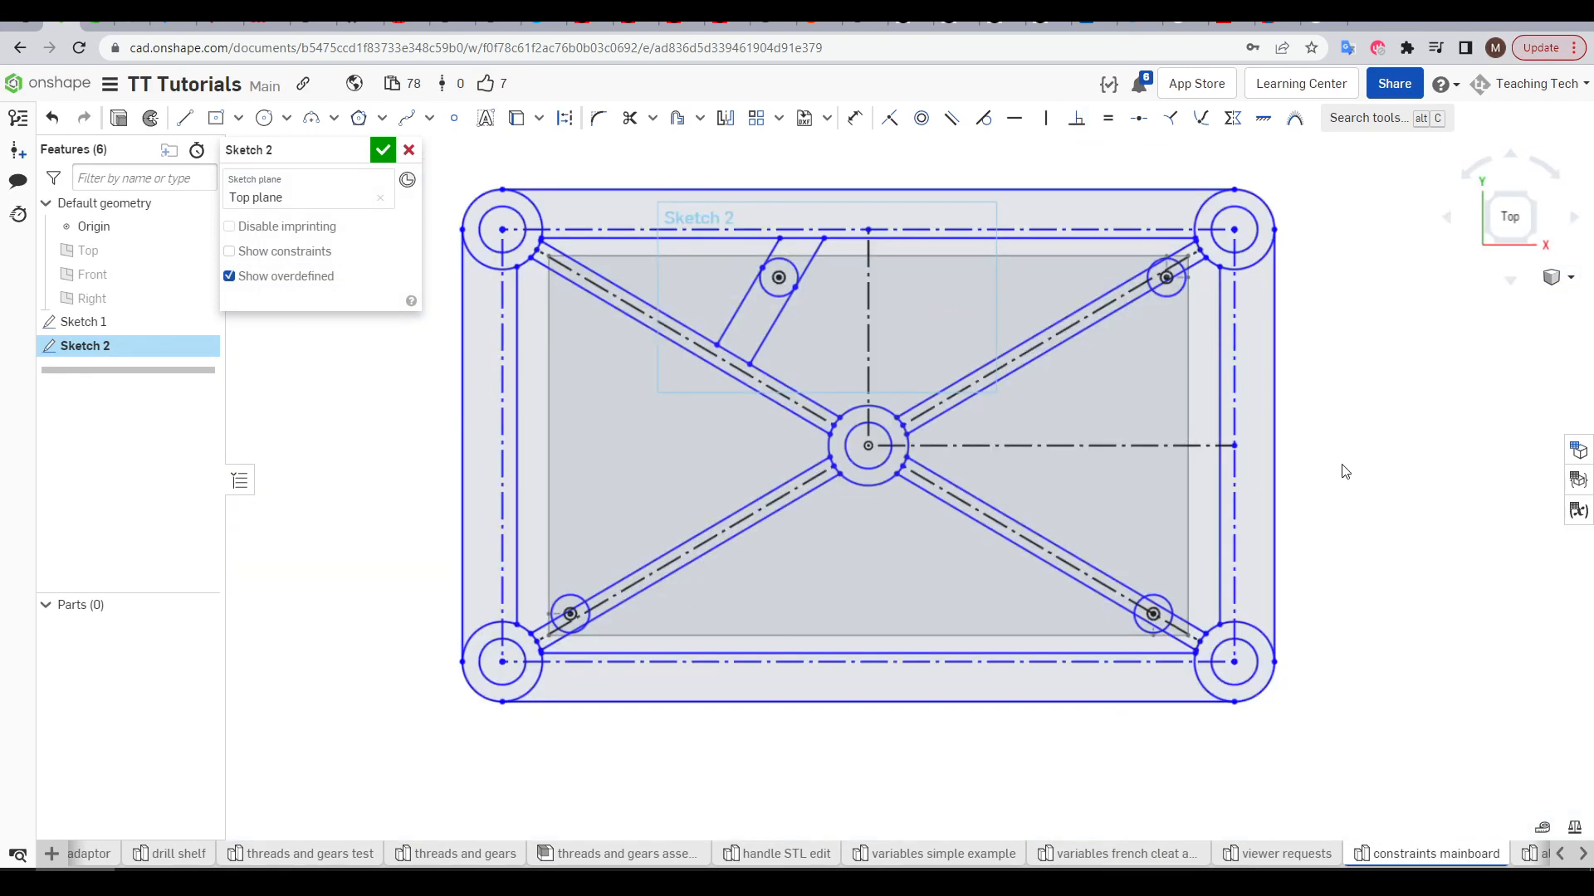
pyautogui.moveTo(1399, 445)
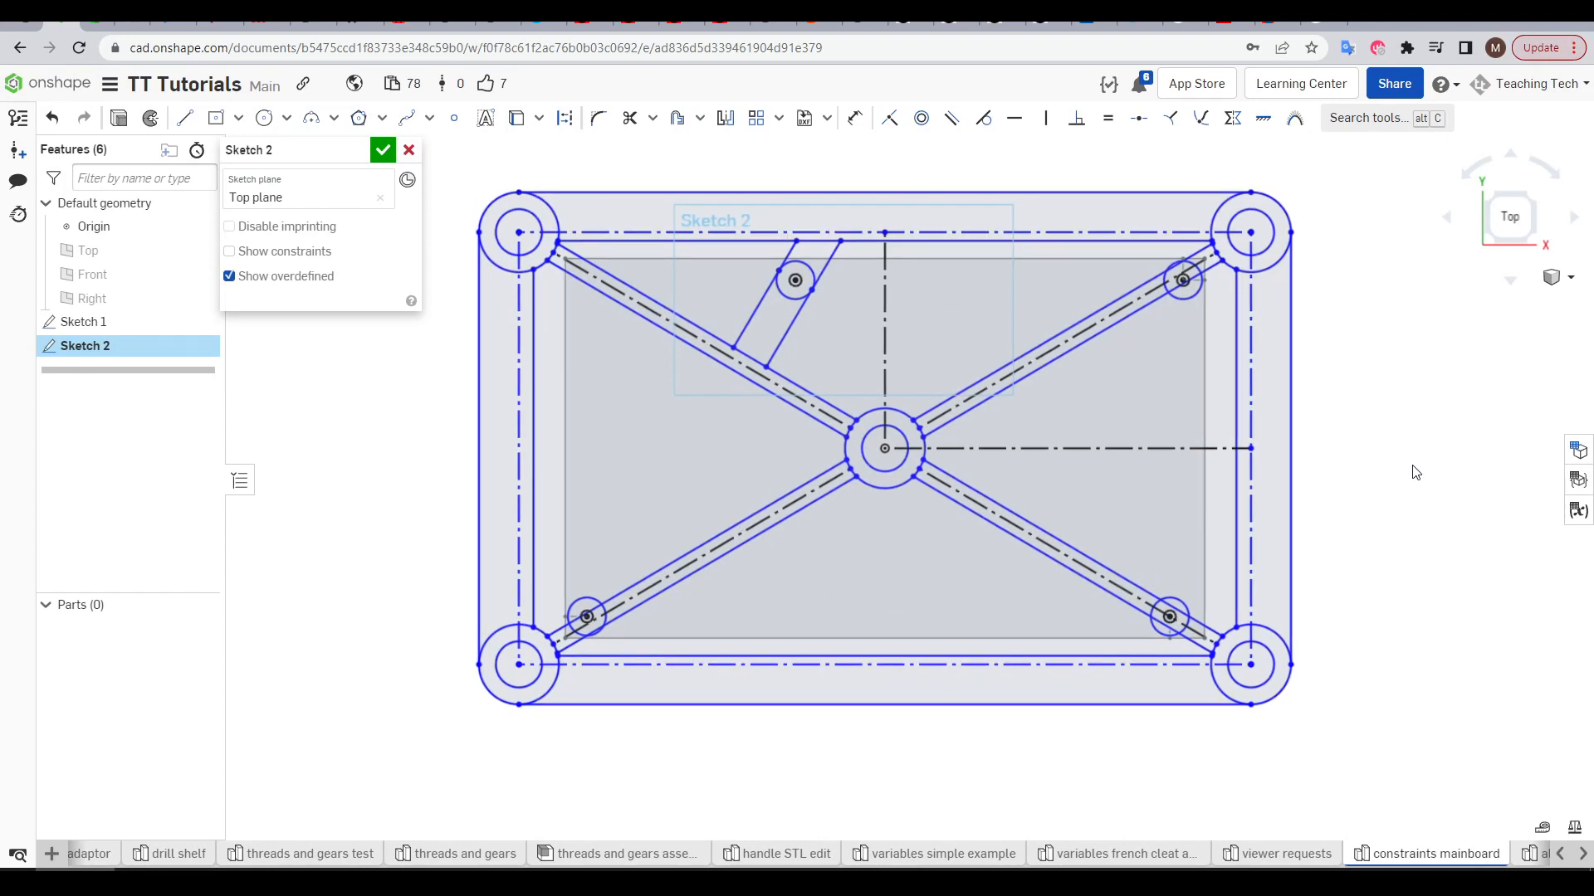
# Step: Dimension the frame's vertical edges to 120 mm overall height
pyautogui.click(855, 118)
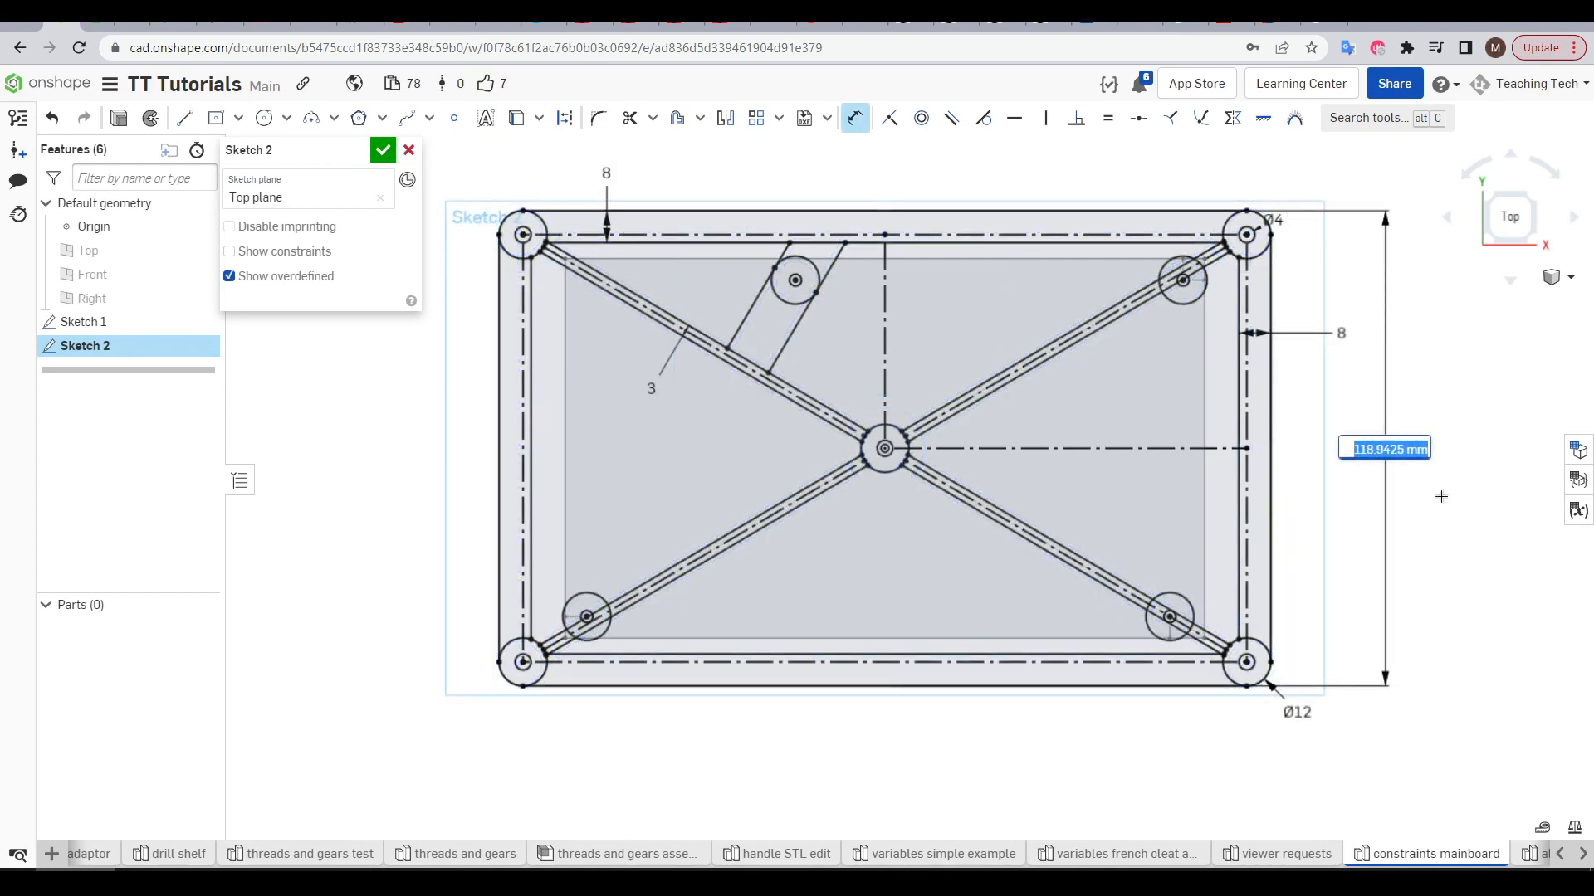
pyautogui.write('120')
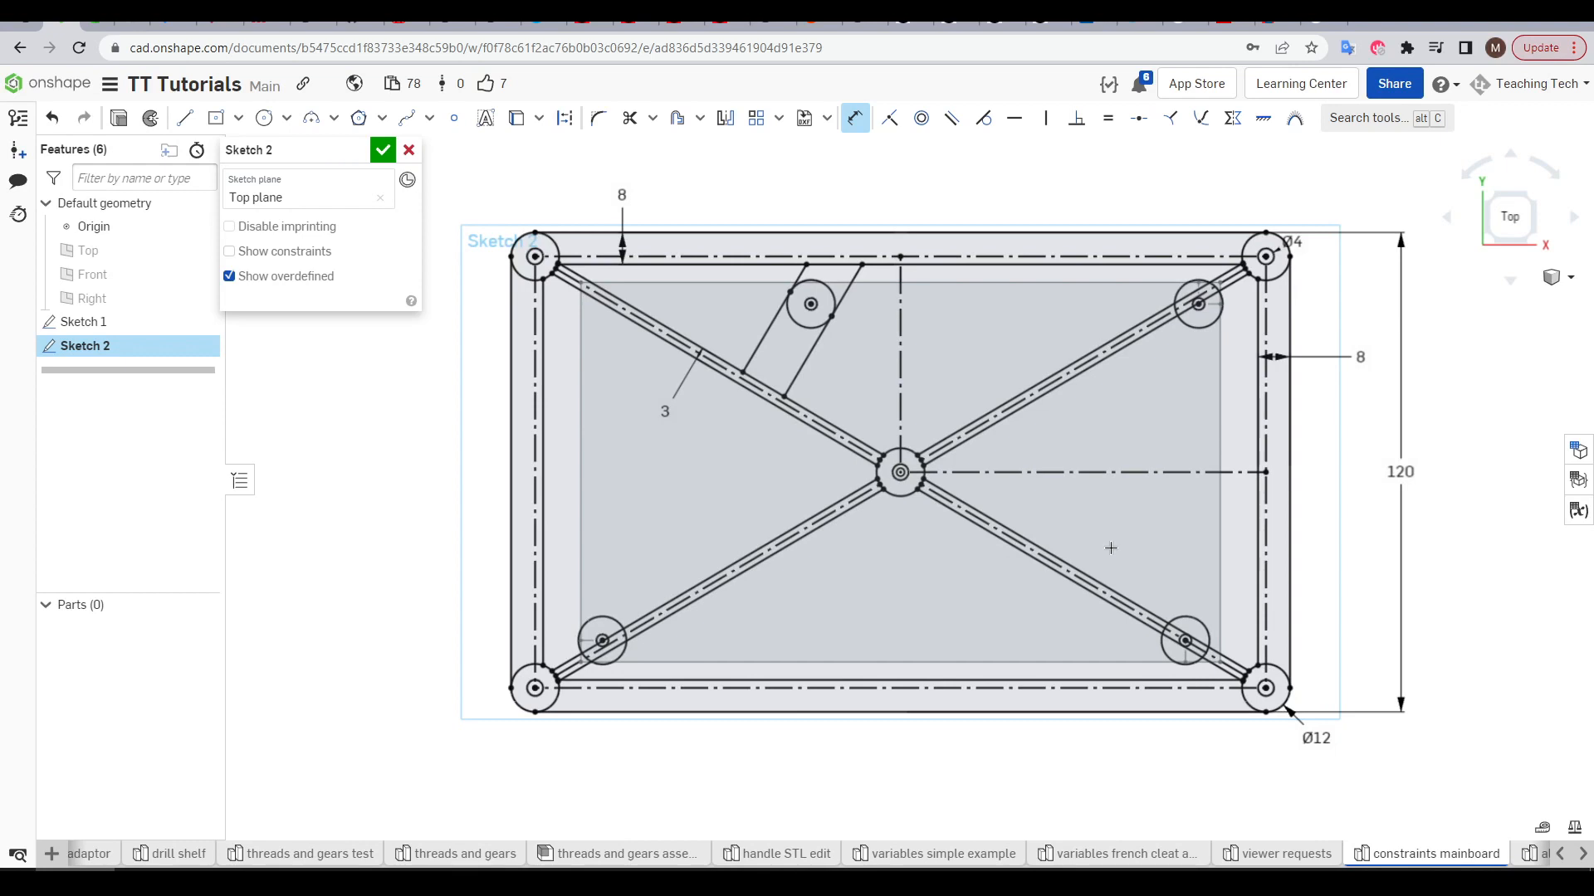
pyautogui.moveTo(1089, 527)
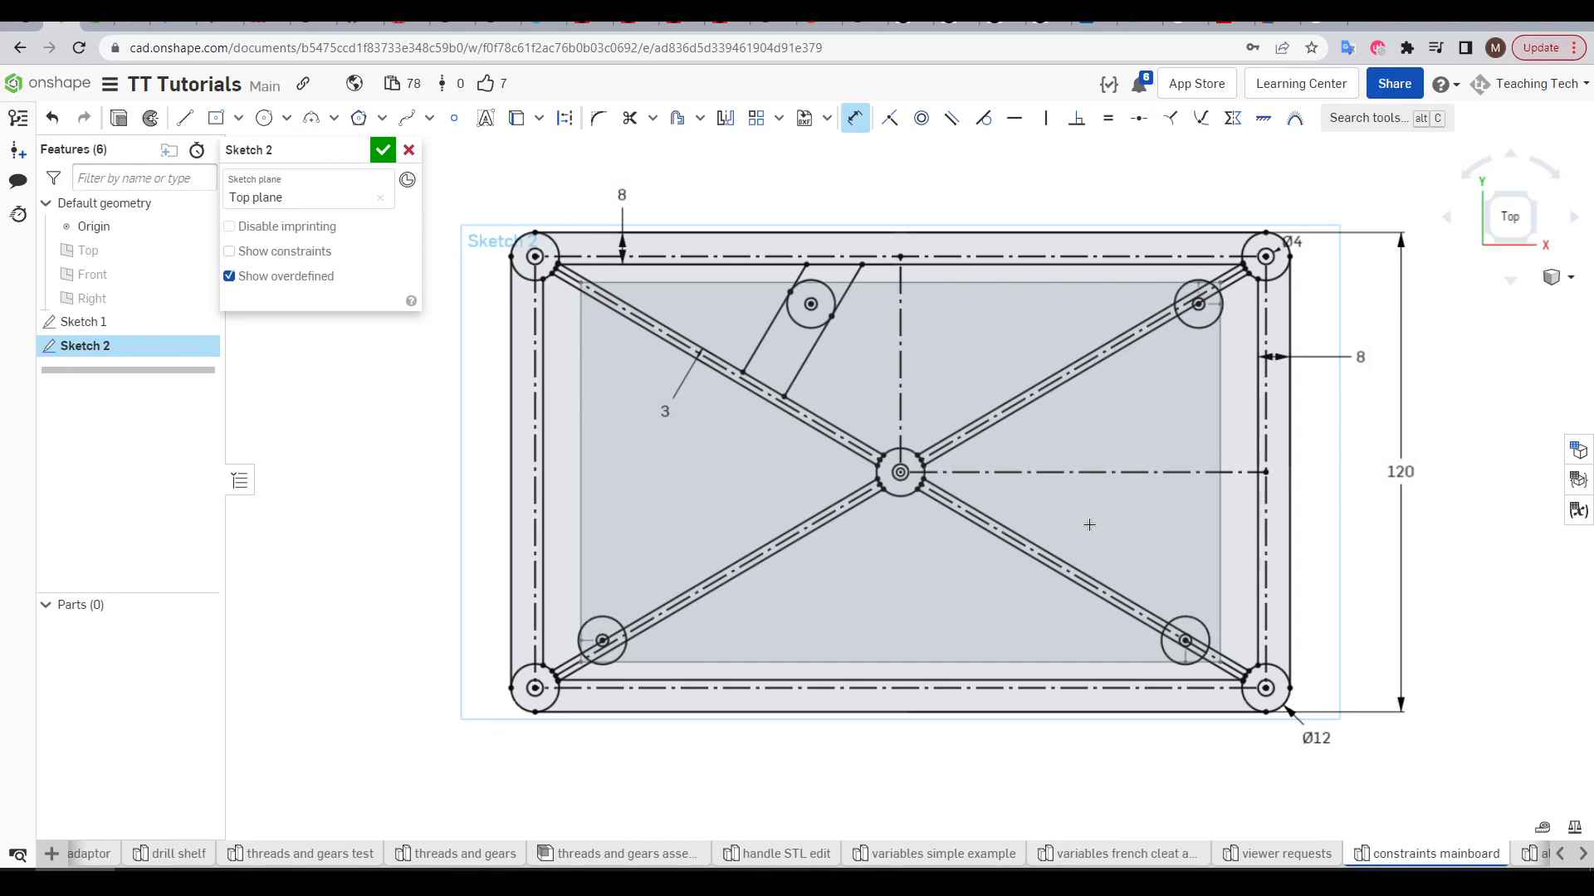
pyautogui.moveTo(650, 140)
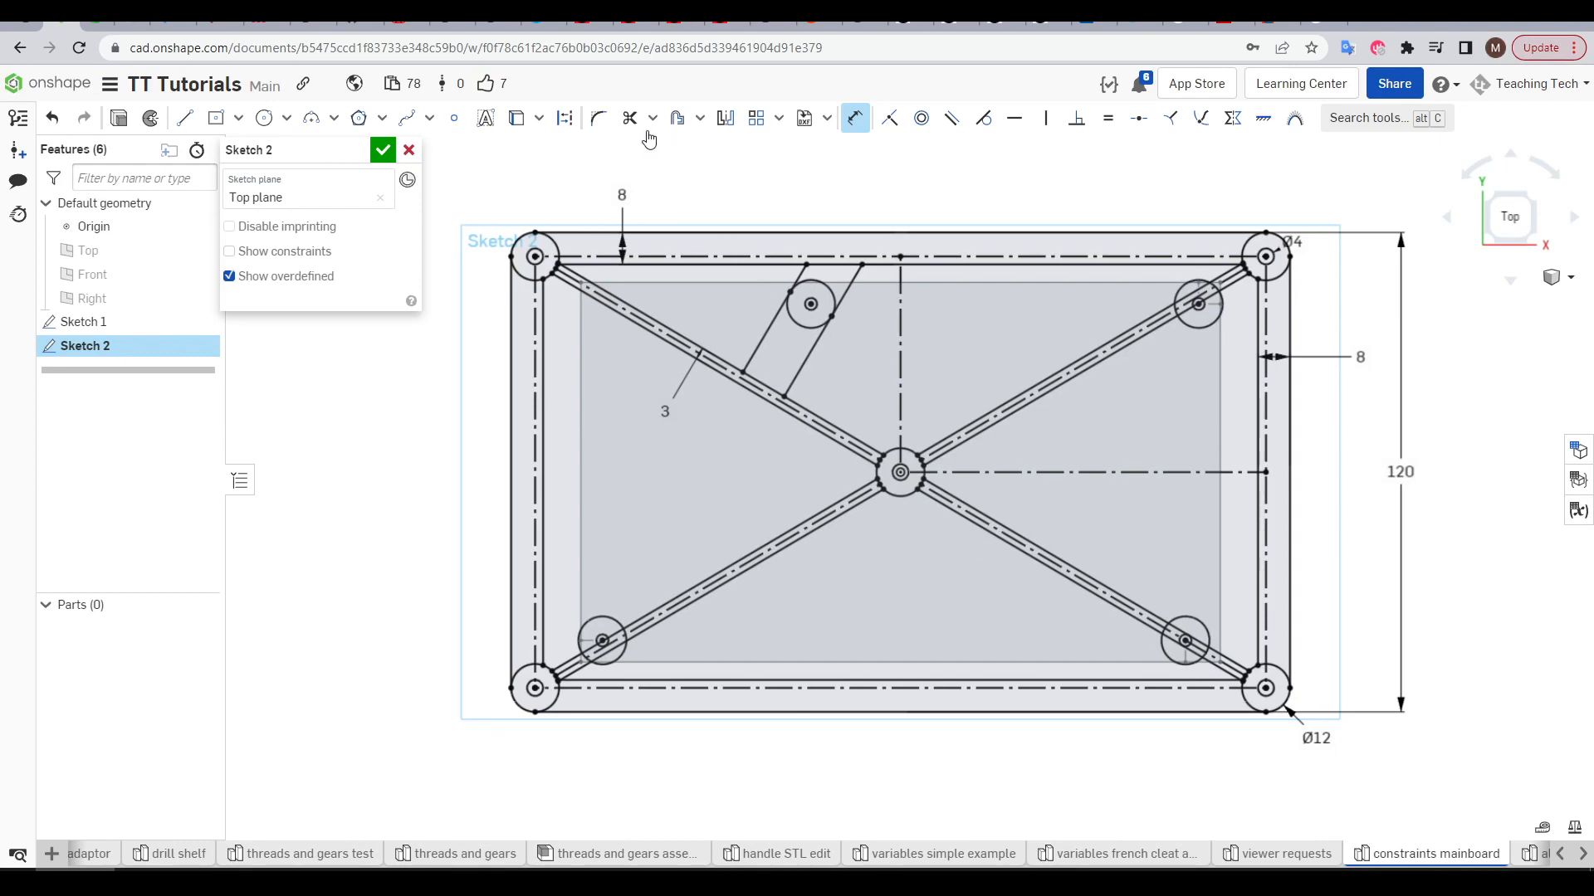
pyautogui.click(628, 118)
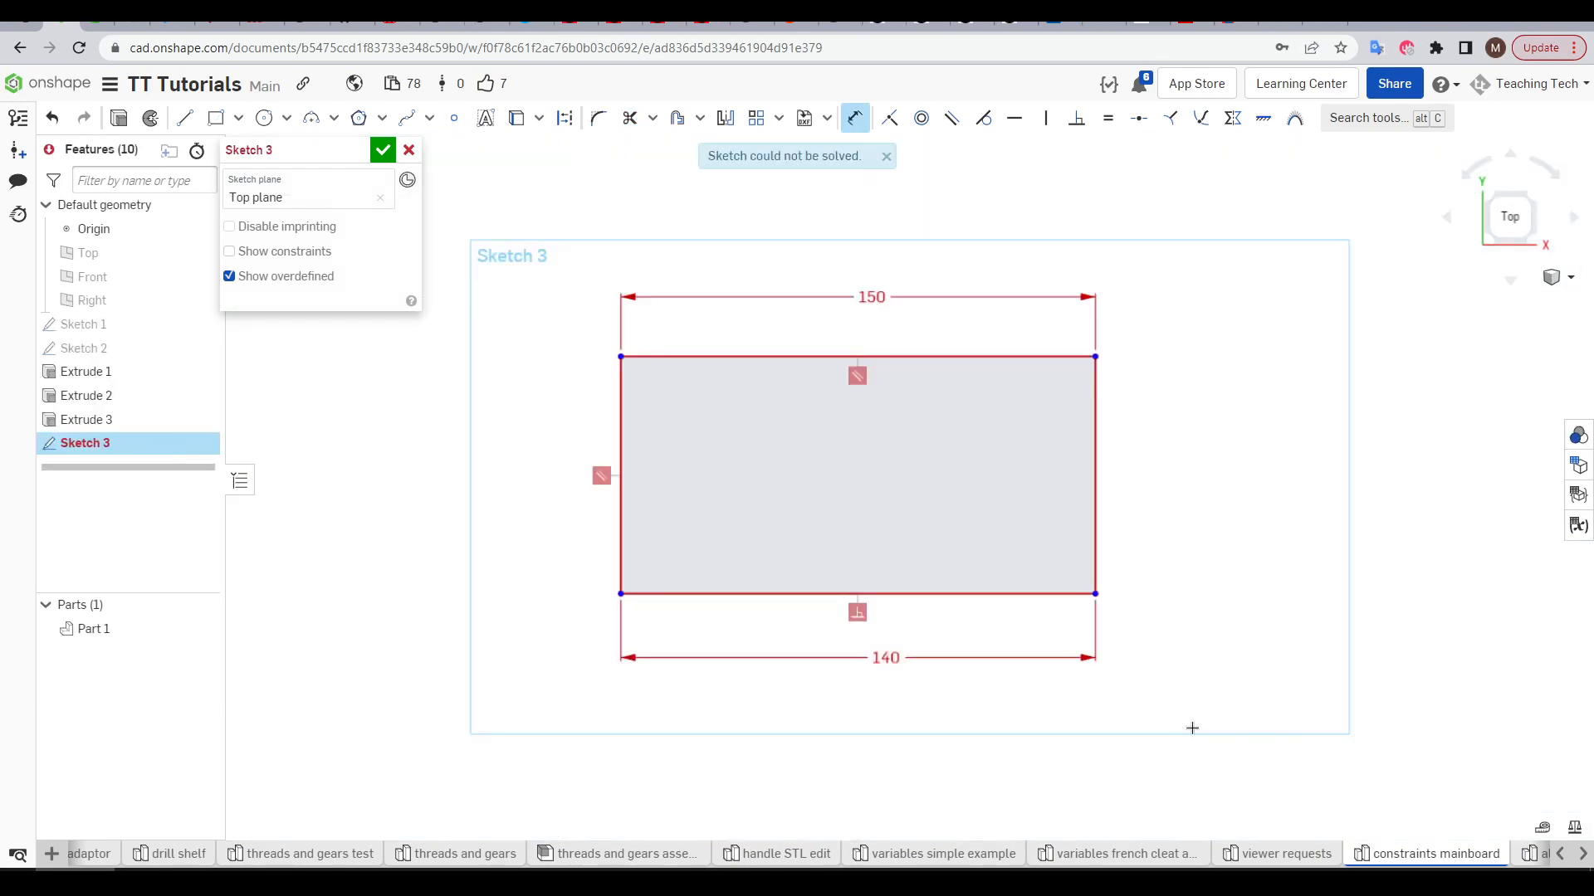
pyautogui.moveTo(1223, 740)
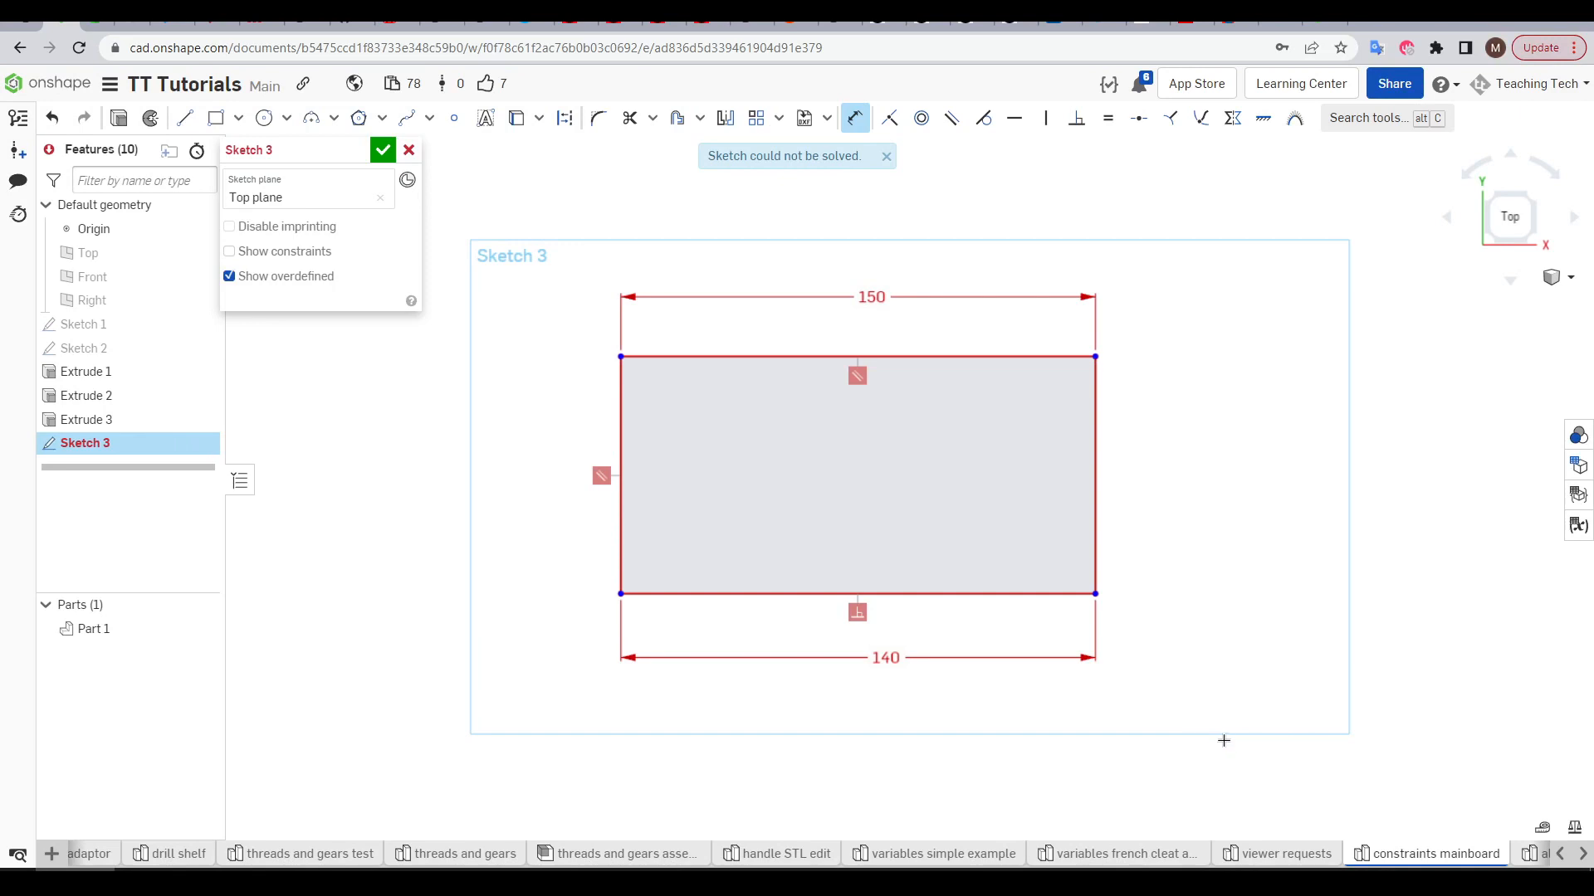
pyautogui.moveTo(1182, 683)
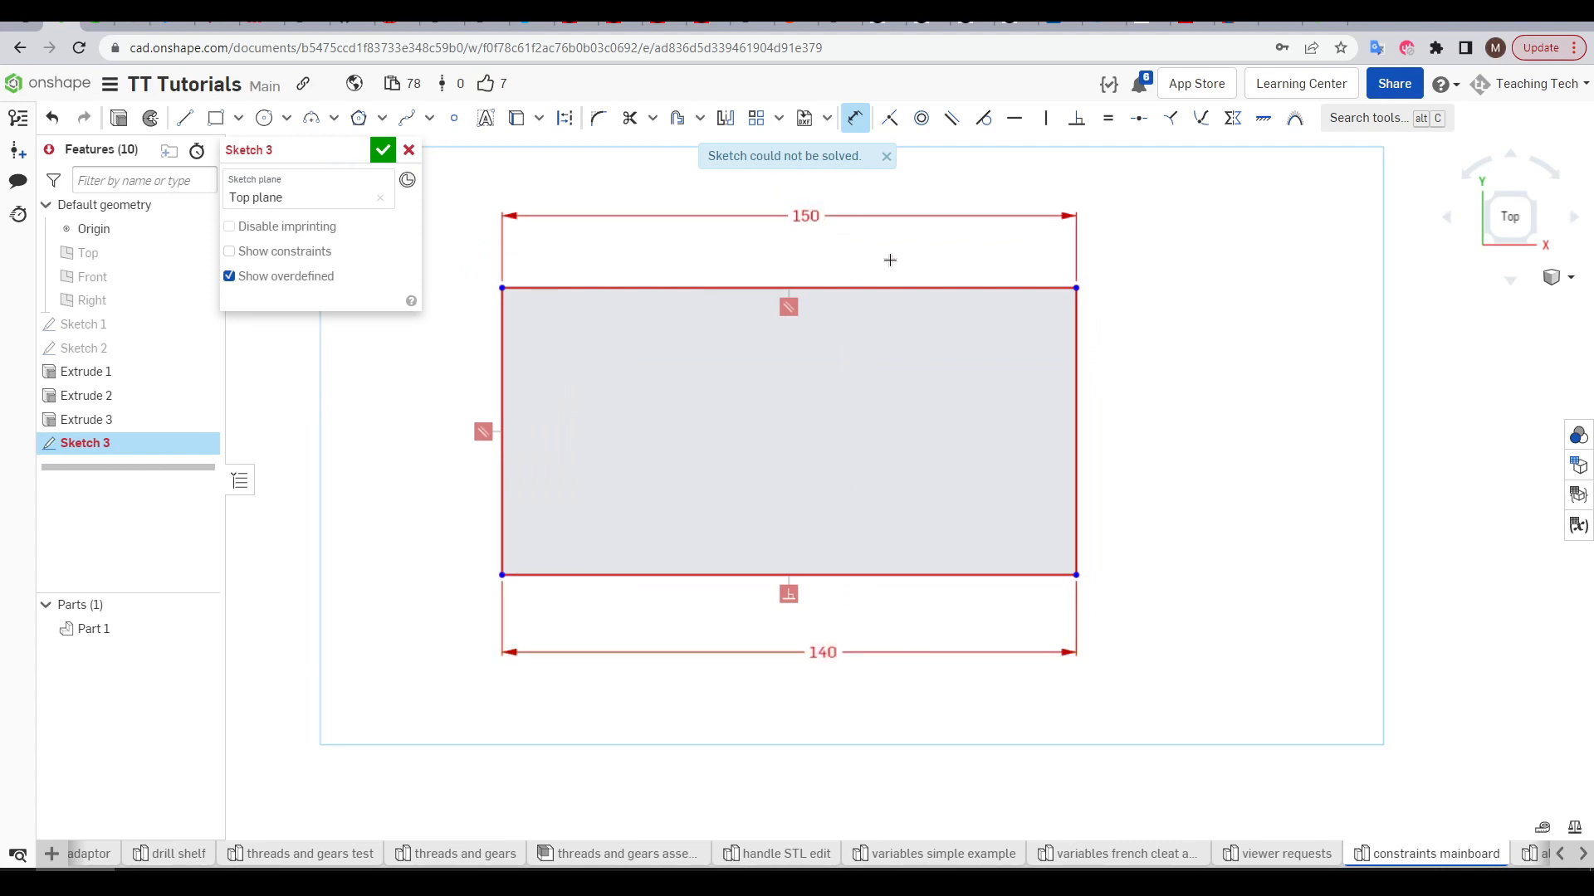
# Step: Delete the conflicting 150 dimension so only the 140 width remains on the rectangle
pyautogui.click(805, 216)
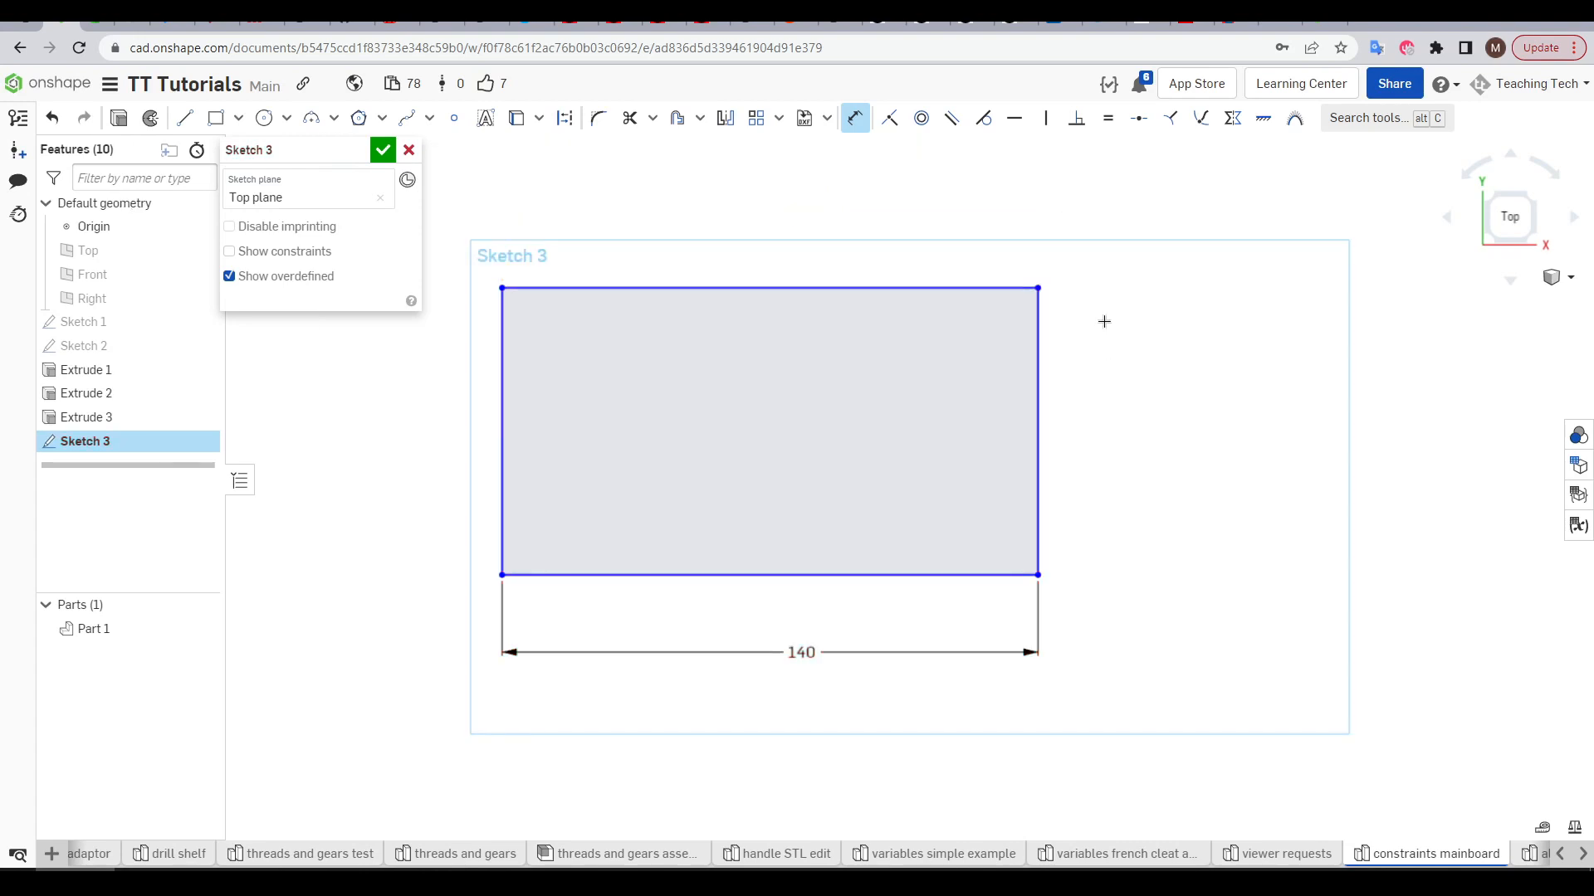
pyautogui.moveTo(1172, 613)
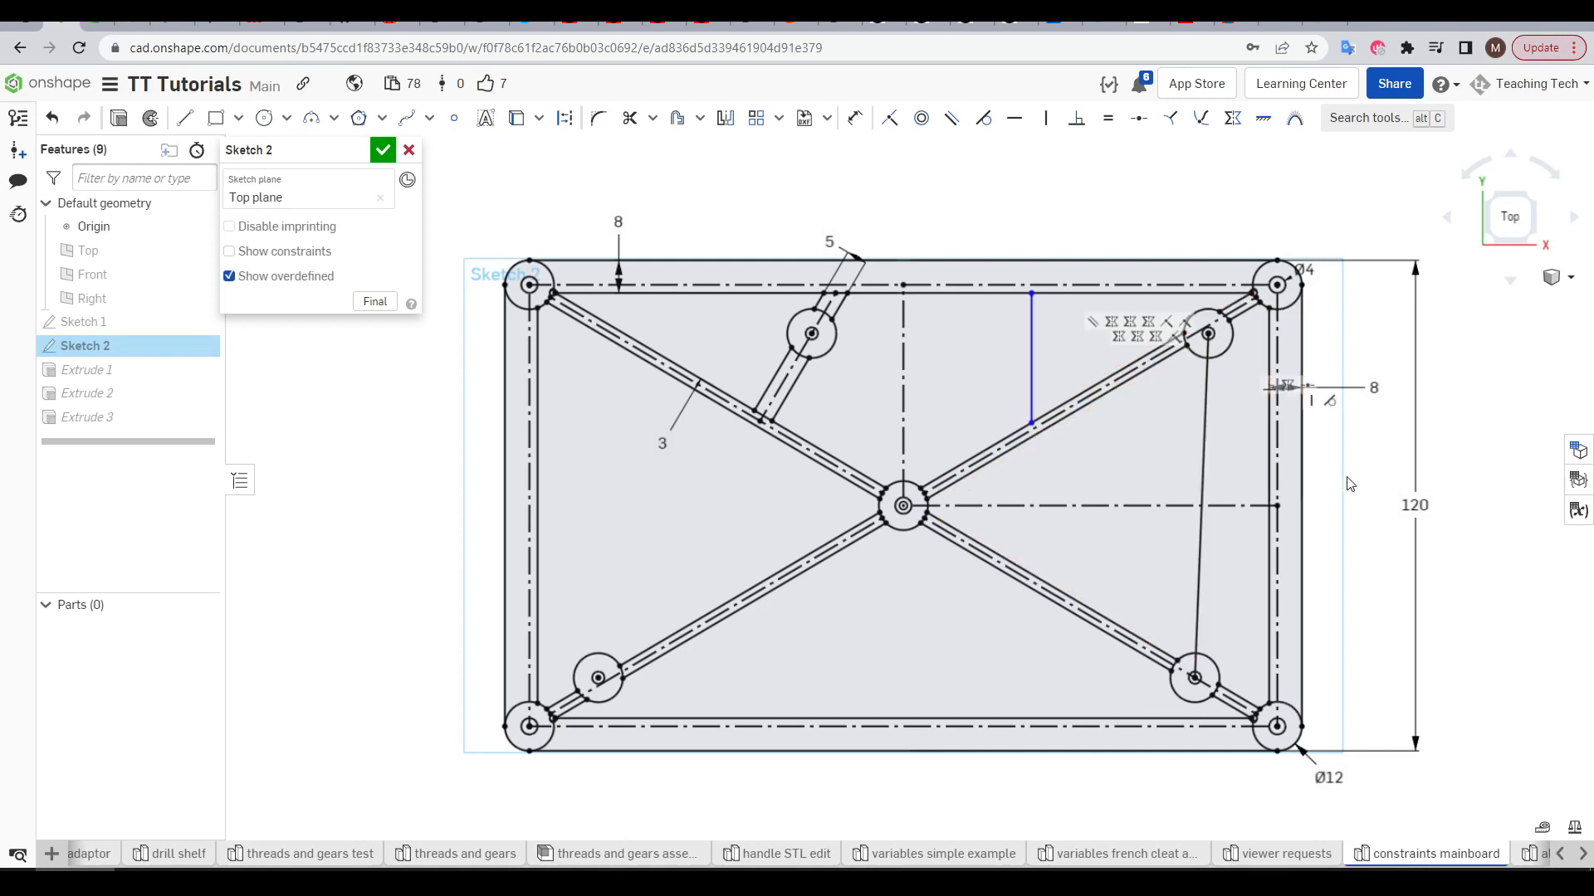
# Step: Accept Sketch 2 to reveal the extruded mounting frame with struts, bosses and standoffs
pyautogui.click(384, 150)
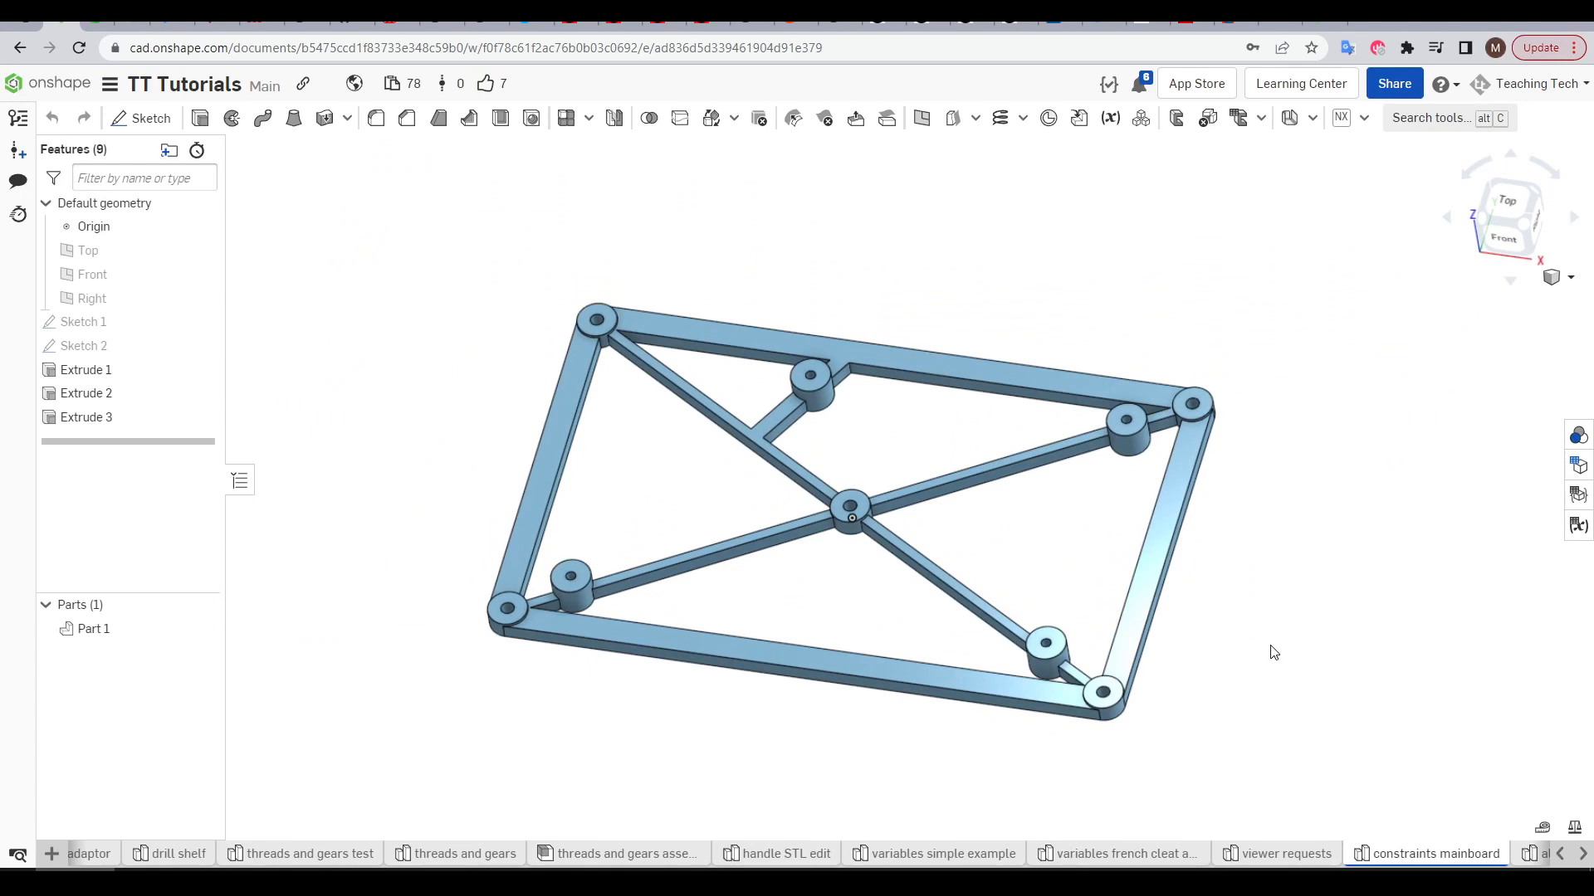
pyautogui.moveTo(1232, 659)
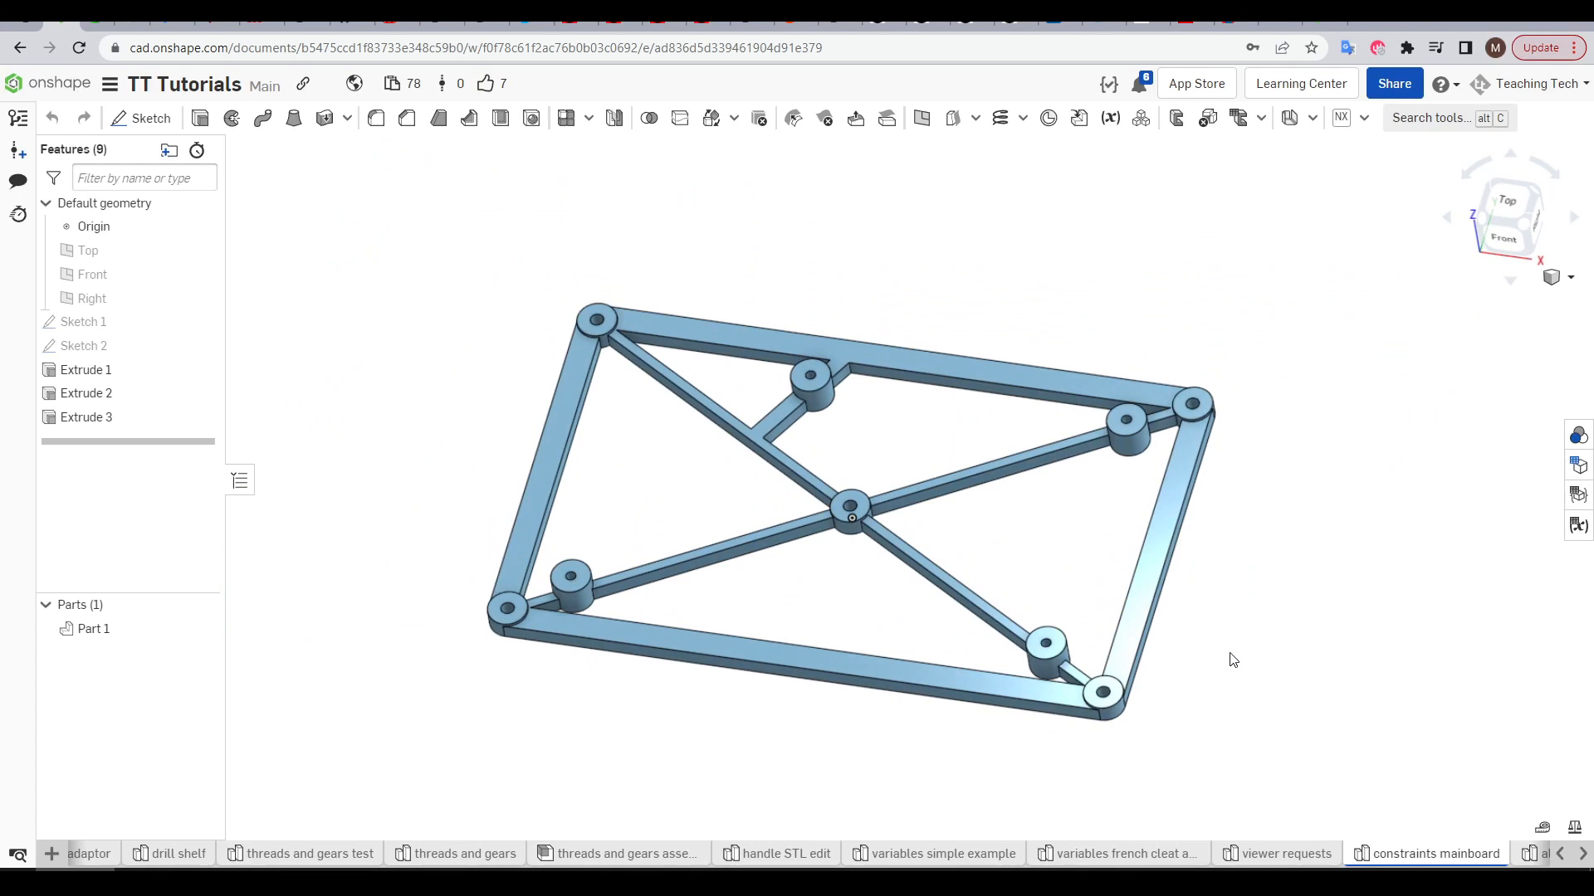